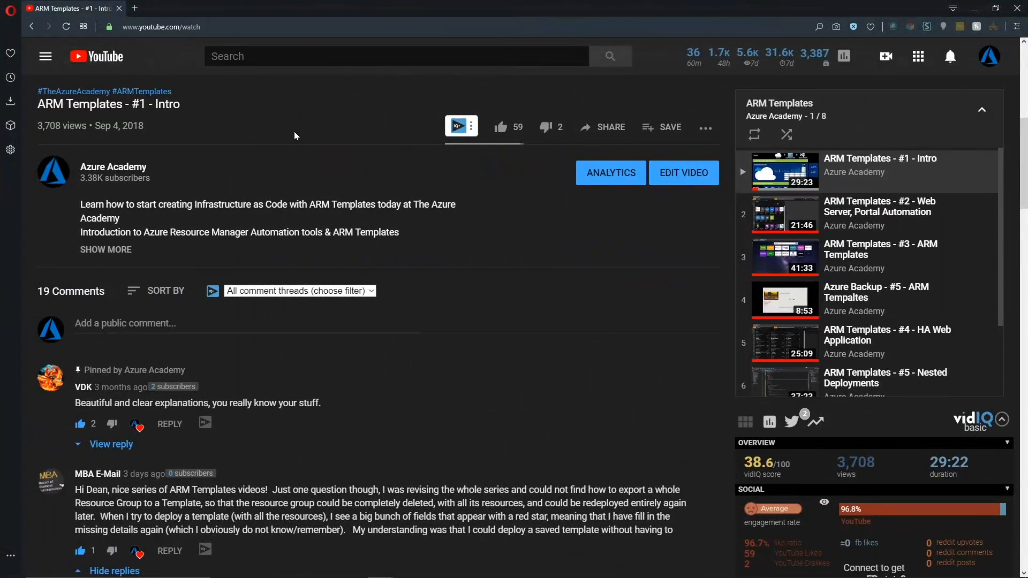
Read the Docs FAQ question about exporting a whole resource group as a template.
scroll(down, 3)
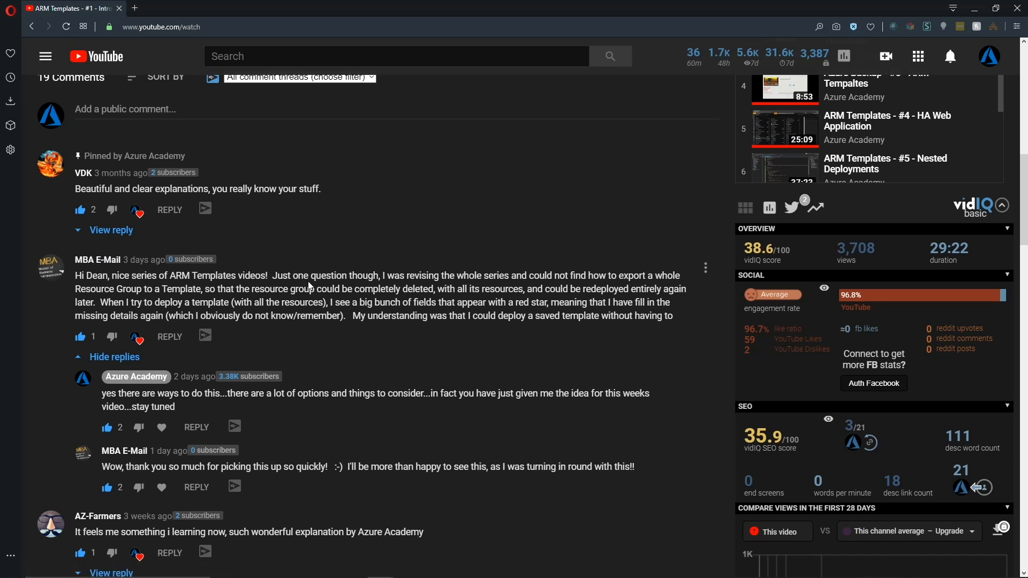
mouse_move(383, 279)
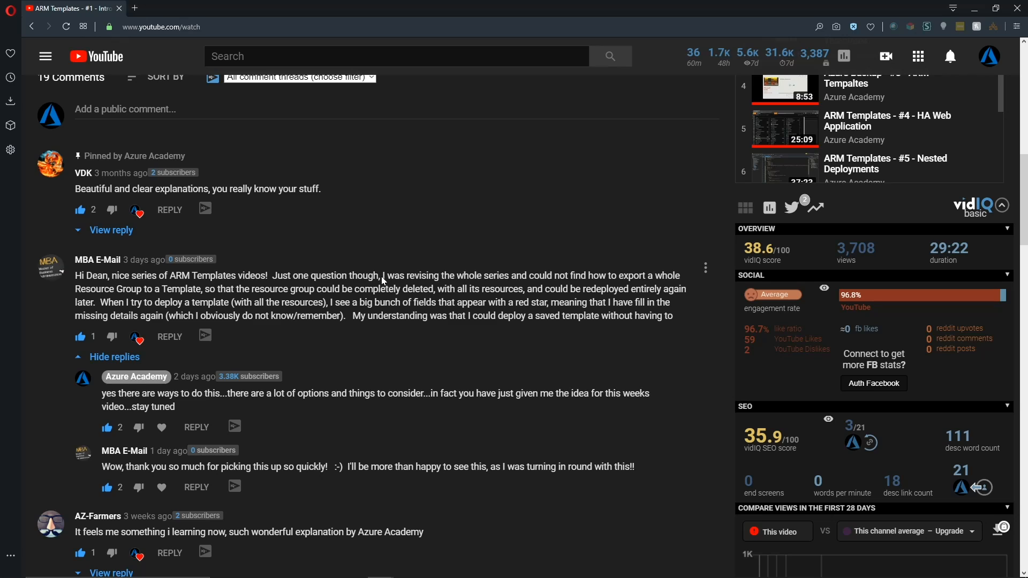
mouse_move(572, 283)
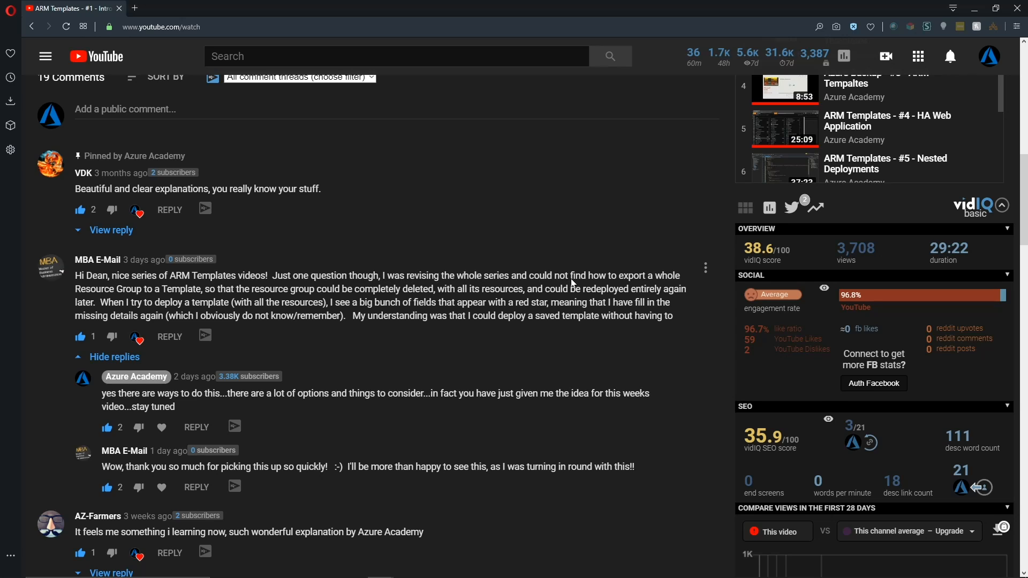
drag(569, 275, 203, 288)
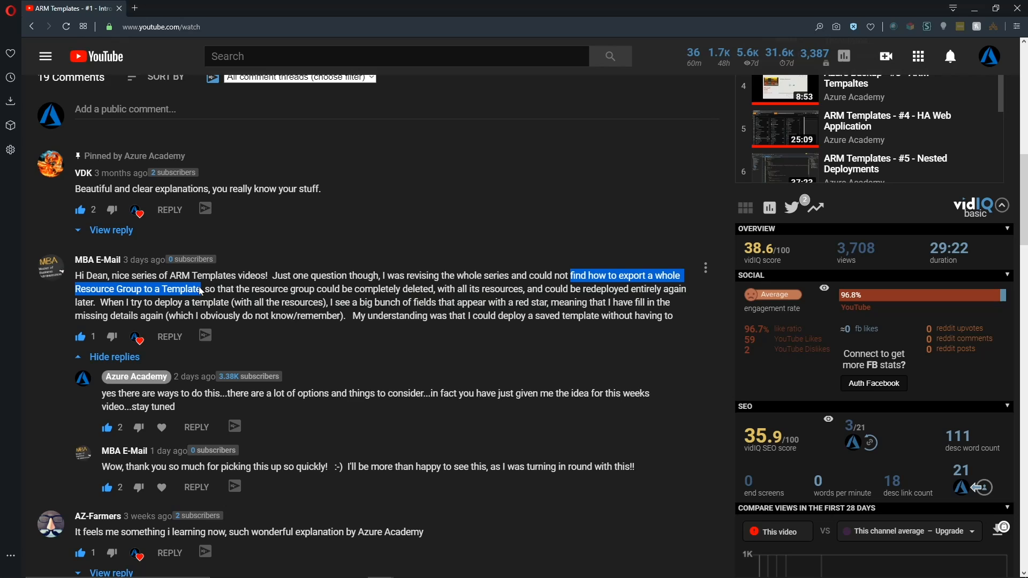
click(365, 307)
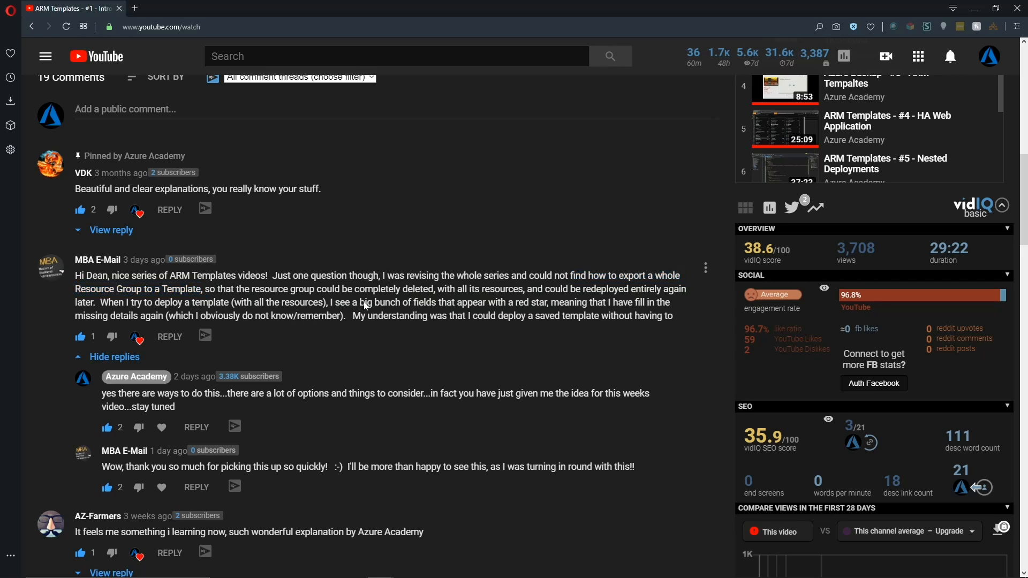
mouse_move(675, 199)
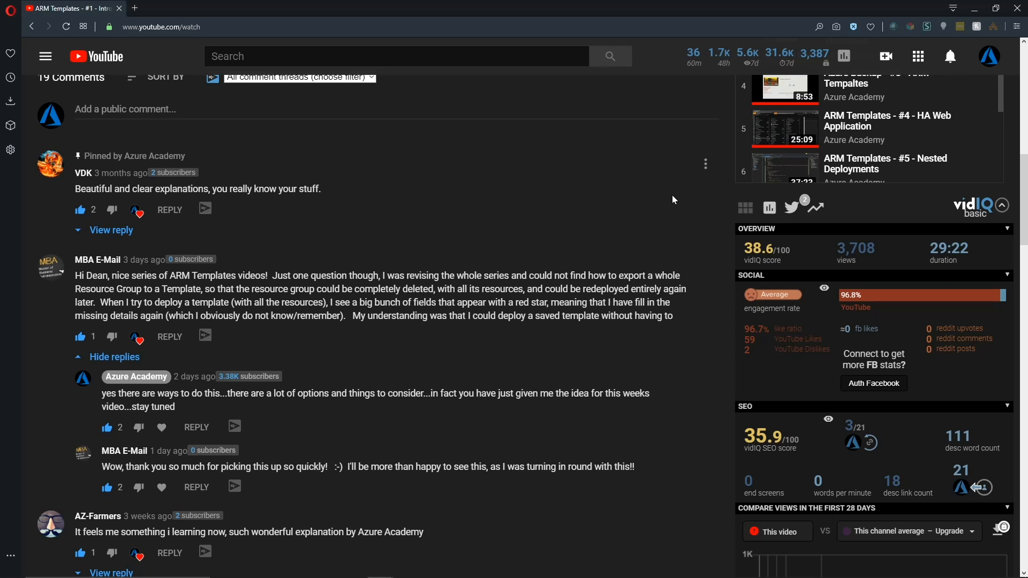
mouse_move(637, 208)
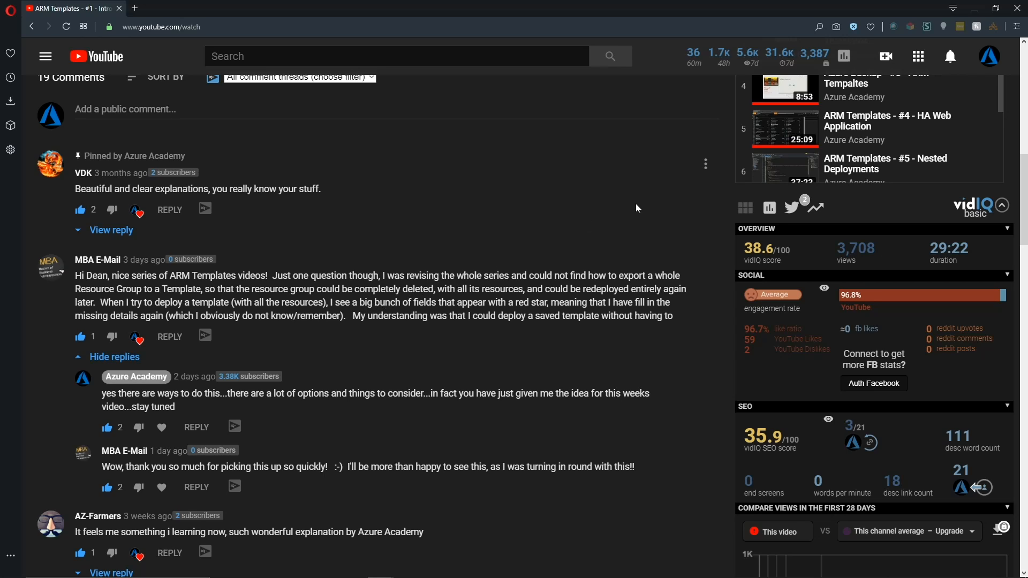
mouse_move(719, 169)
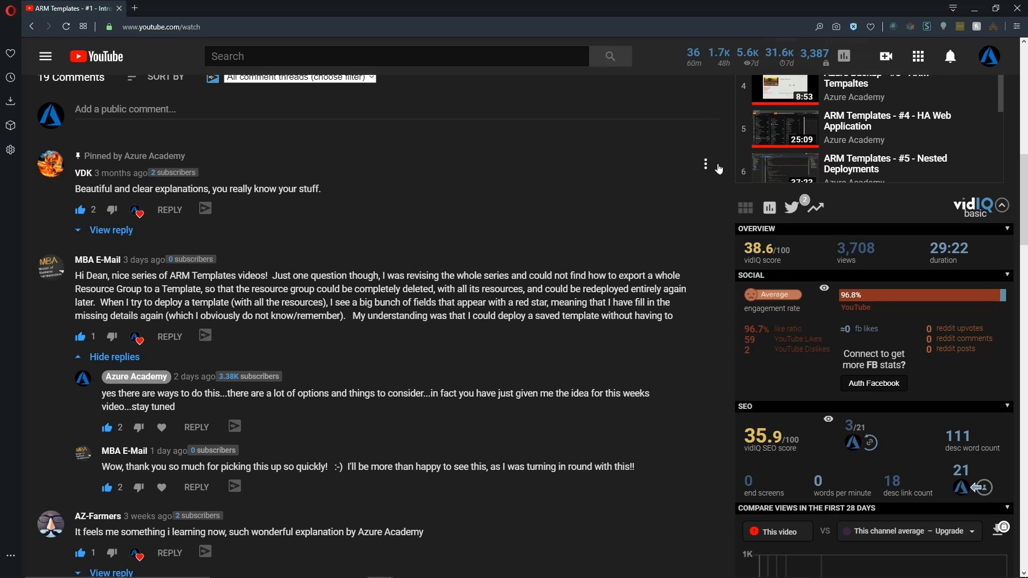
mouse_move(637, 208)
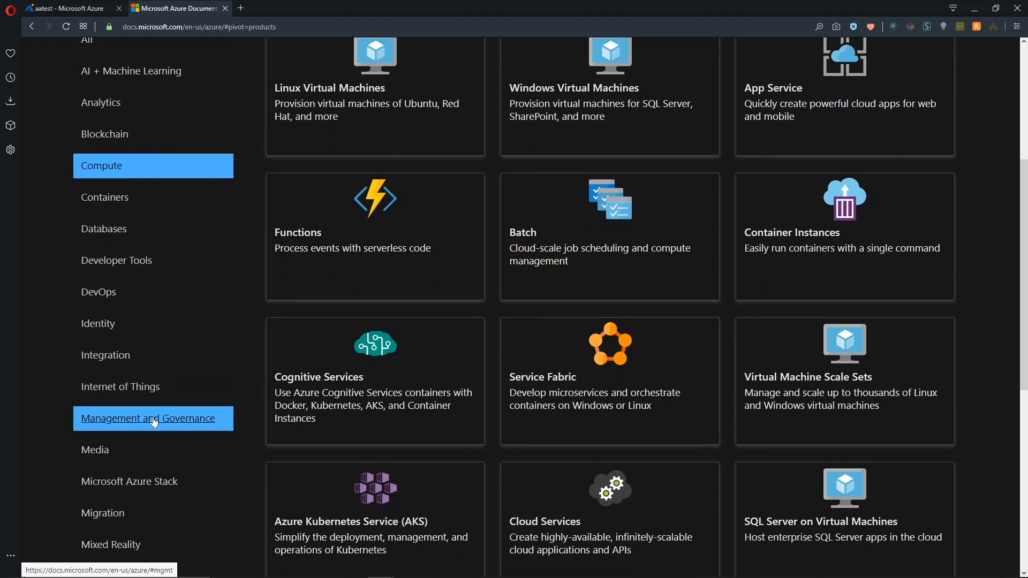
Navigate via Management and Governance to the Resource Manager 'Use exported template' tutorial's revise section.
click(148, 417)
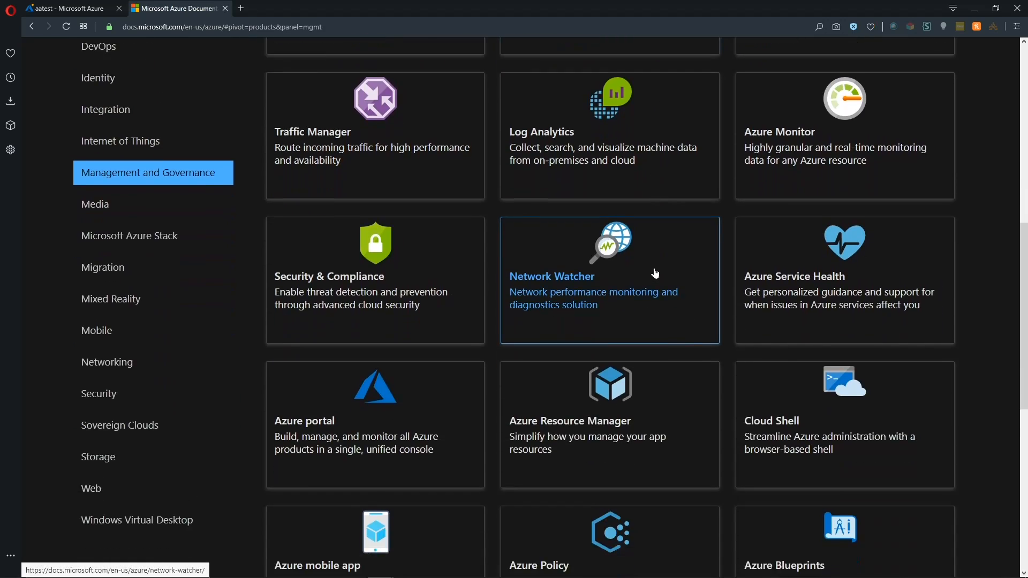
scroll(down, 3)
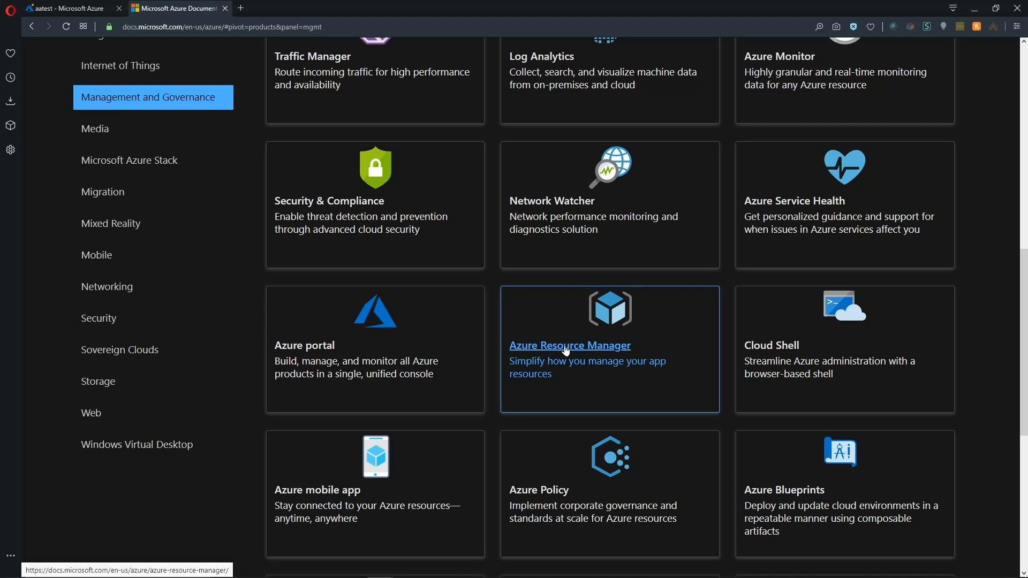
click(570, 345)
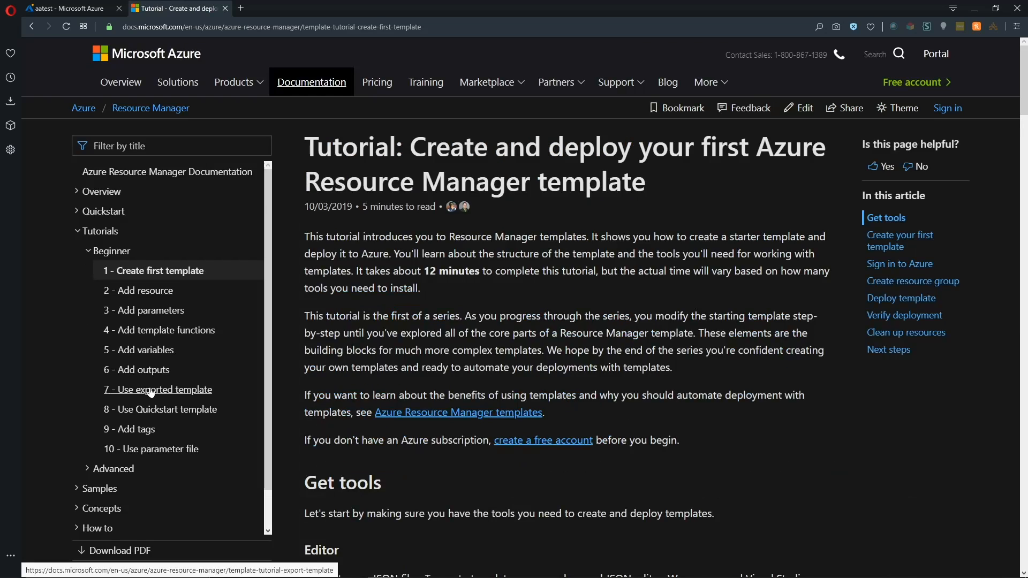
click(157, 390)
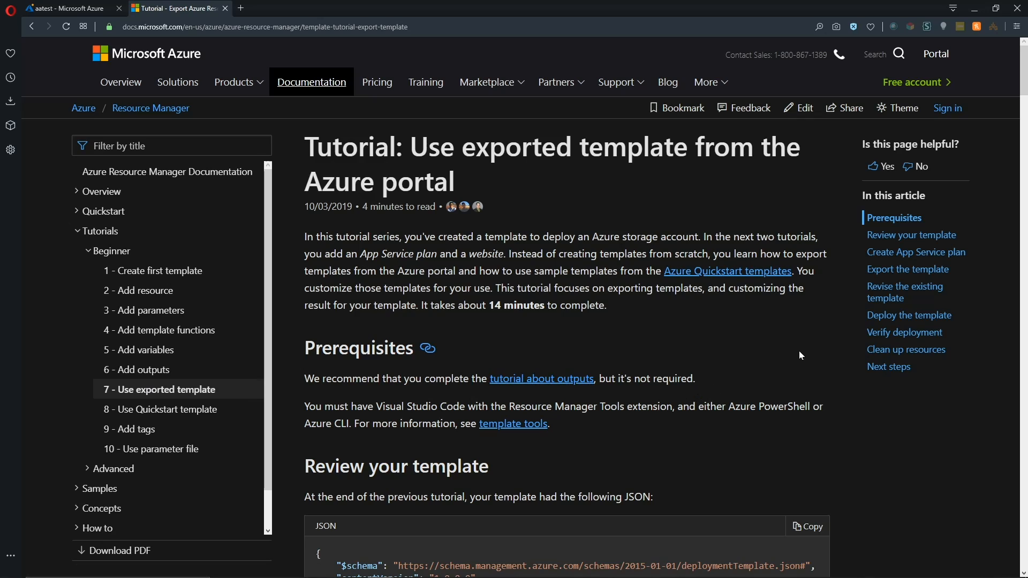
mouse_move(804, 354)
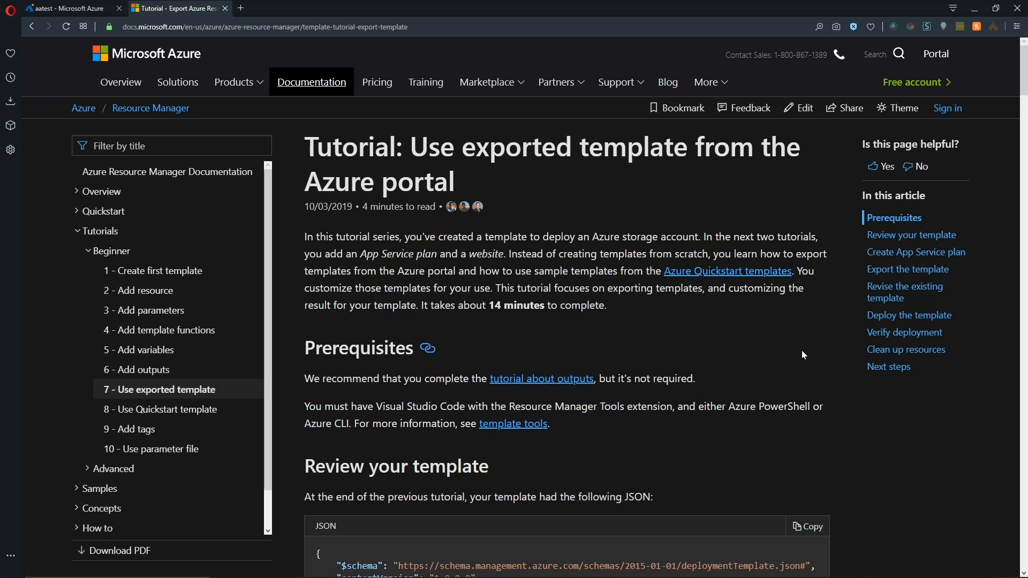
mouse_move(809, 353)
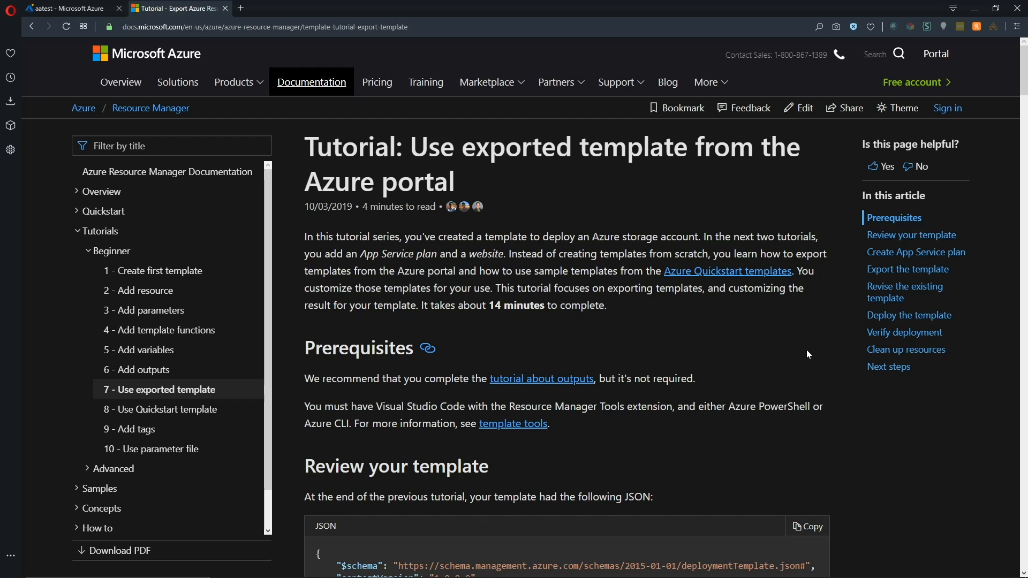
mouse_move(902, 295)
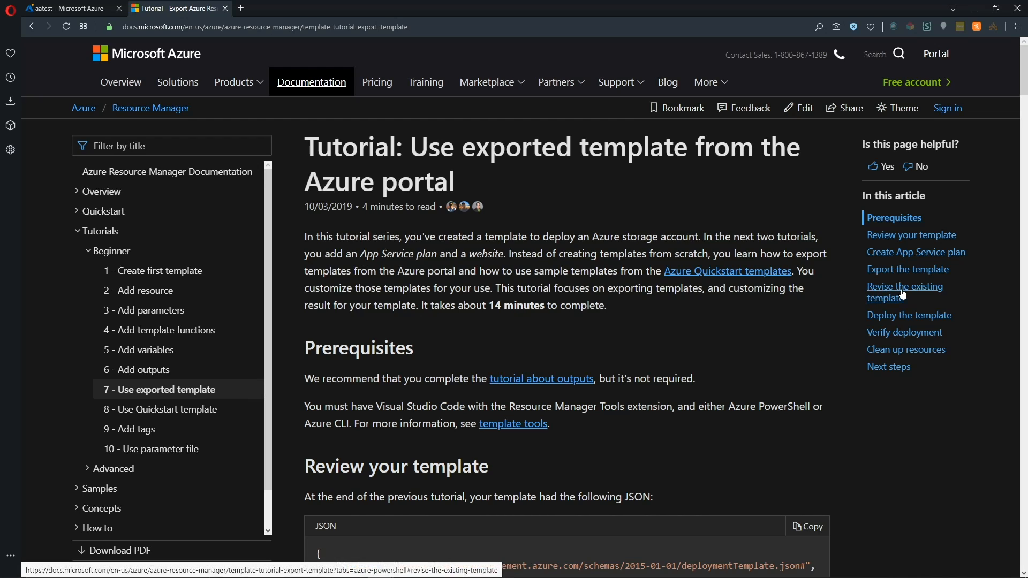
click(905, 287)
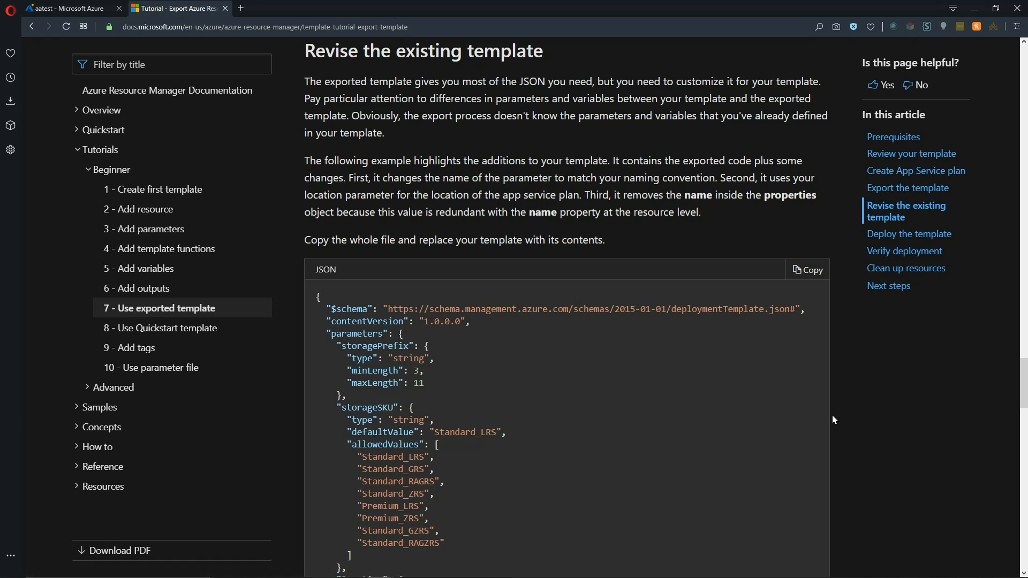
mouse_move(814, 227)
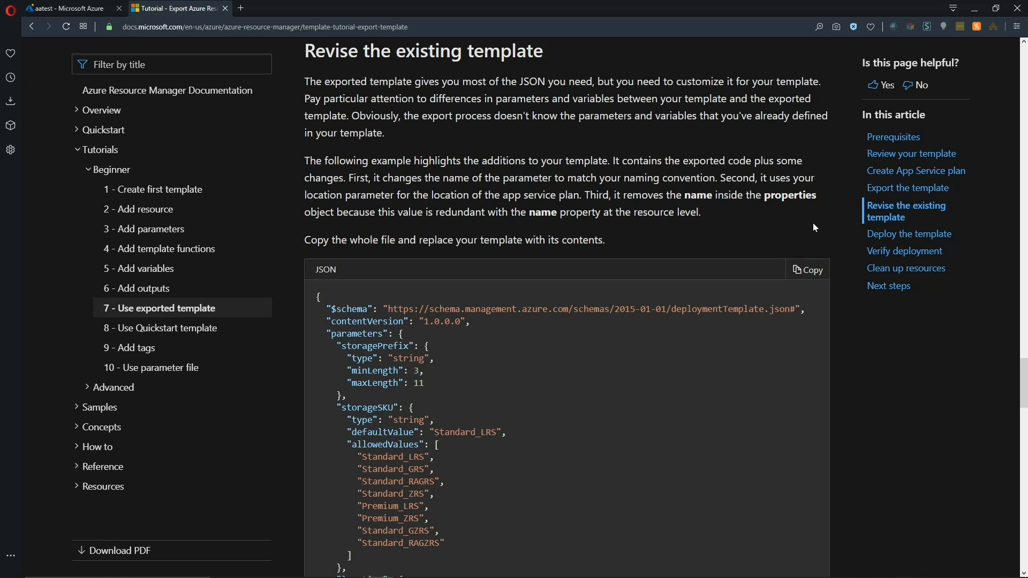
mouse_move(809, 223)
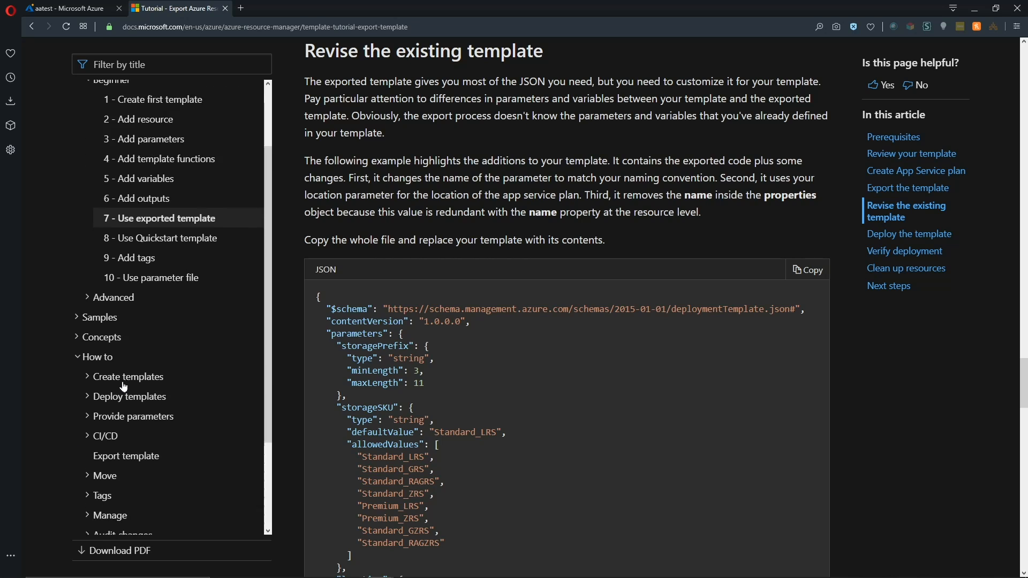
Open the 'Export template' how-to article and read its export-option comparison table.
scroll(down, 3)
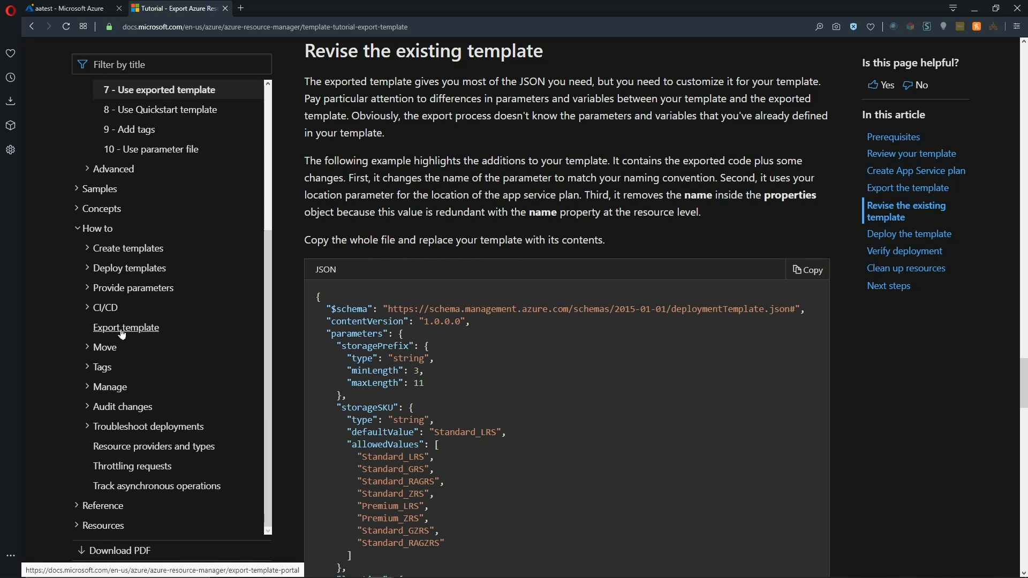
click(126, 328)
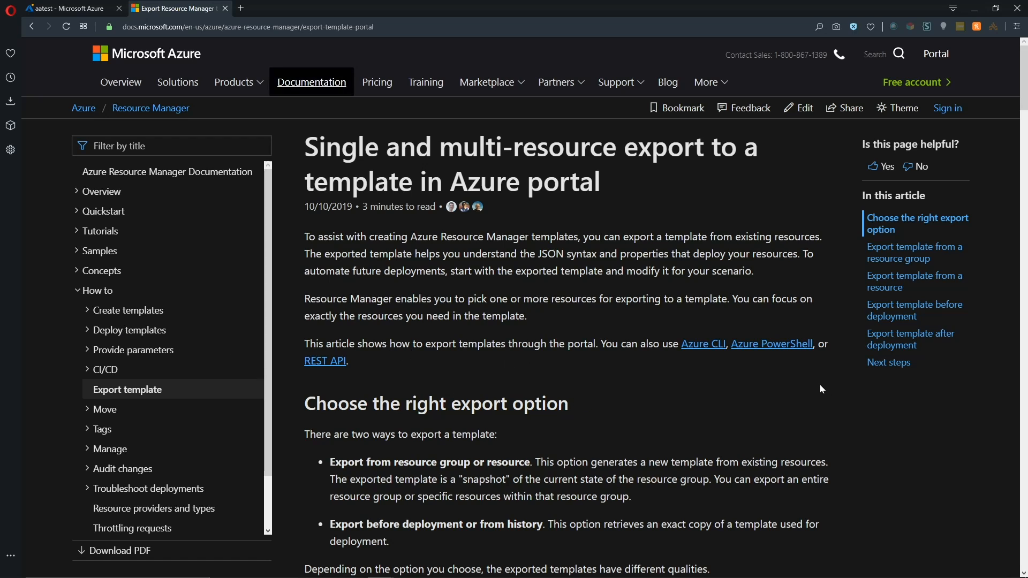
scroll(down, 3)
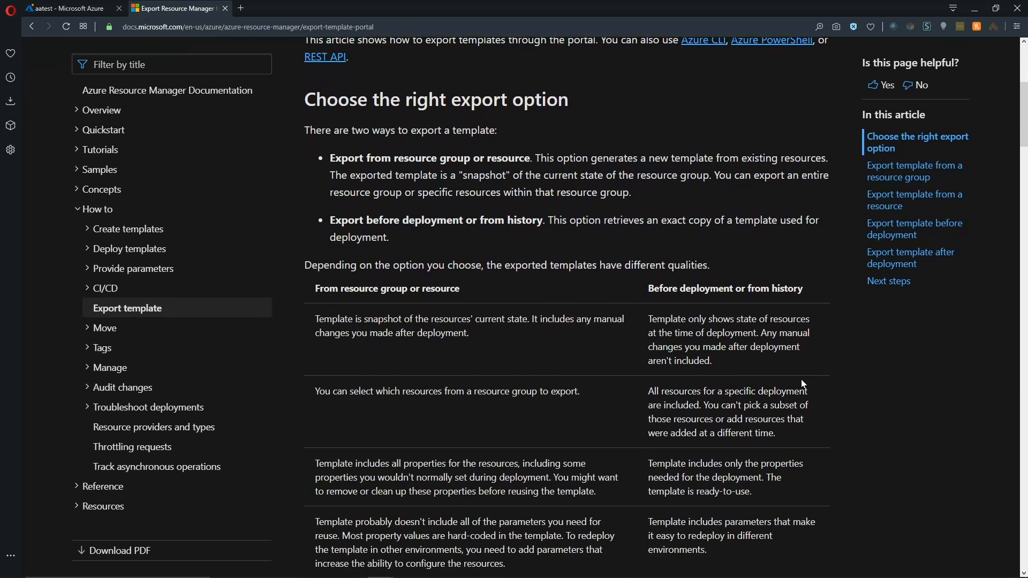
scroll(down, 3)
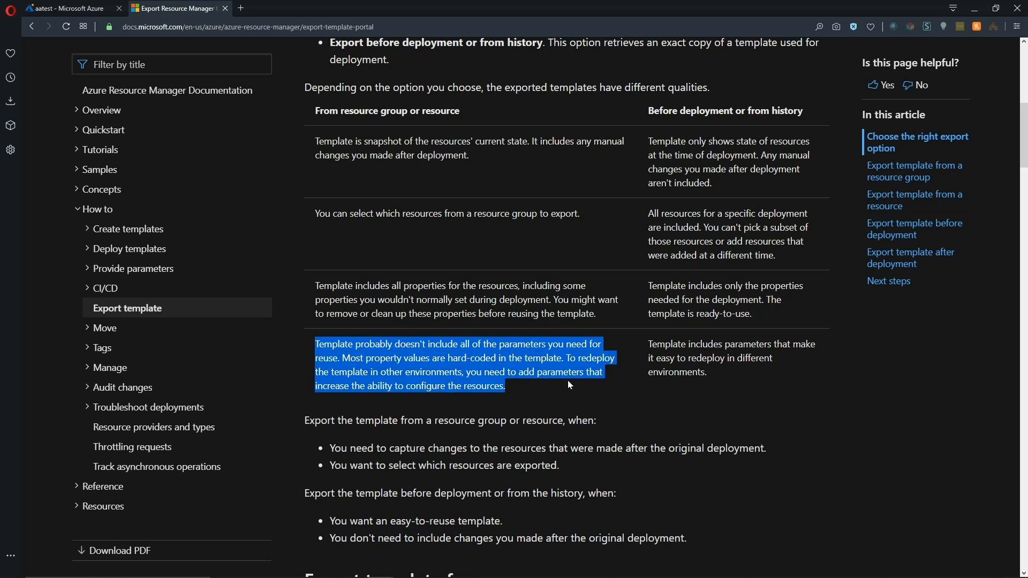
mouse_move(572, 392)
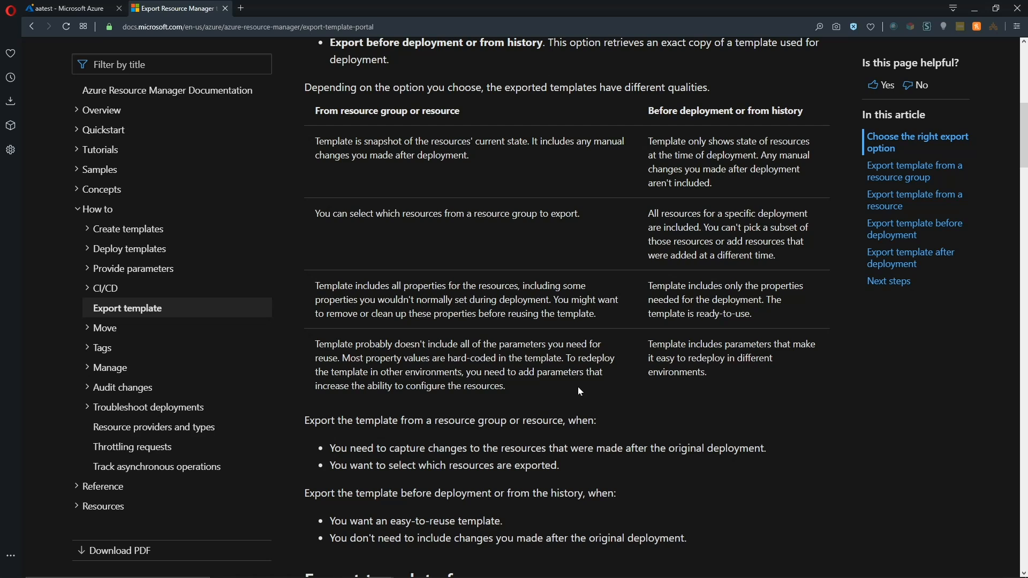
click(75, 10)
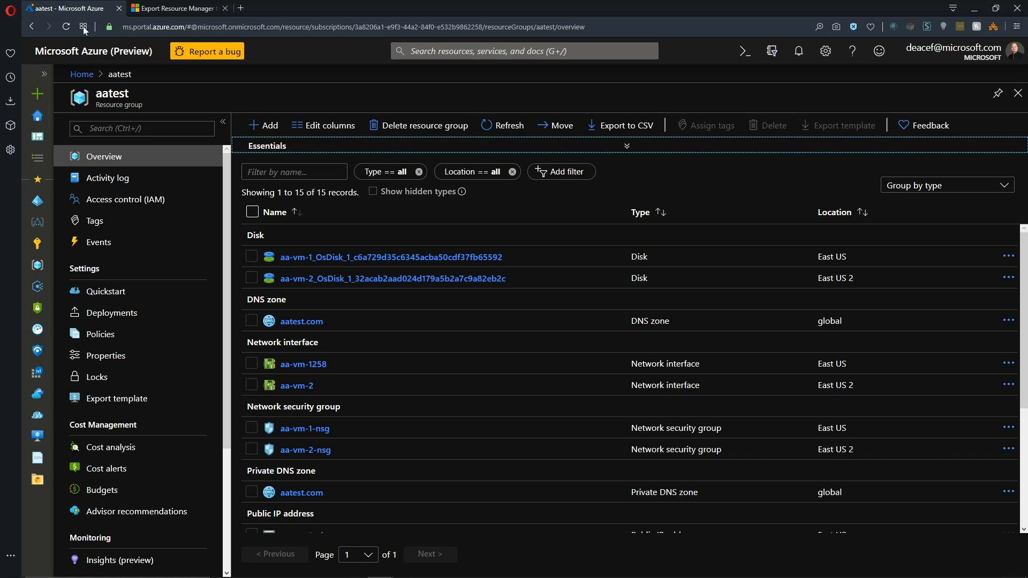
mouse_move(516, 303)
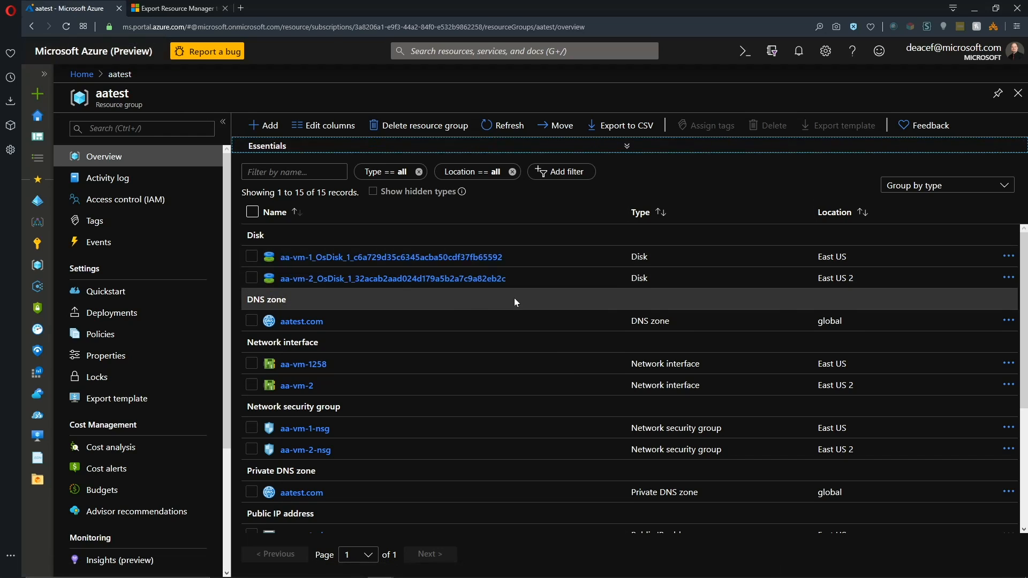
mouse_move(436, 300)
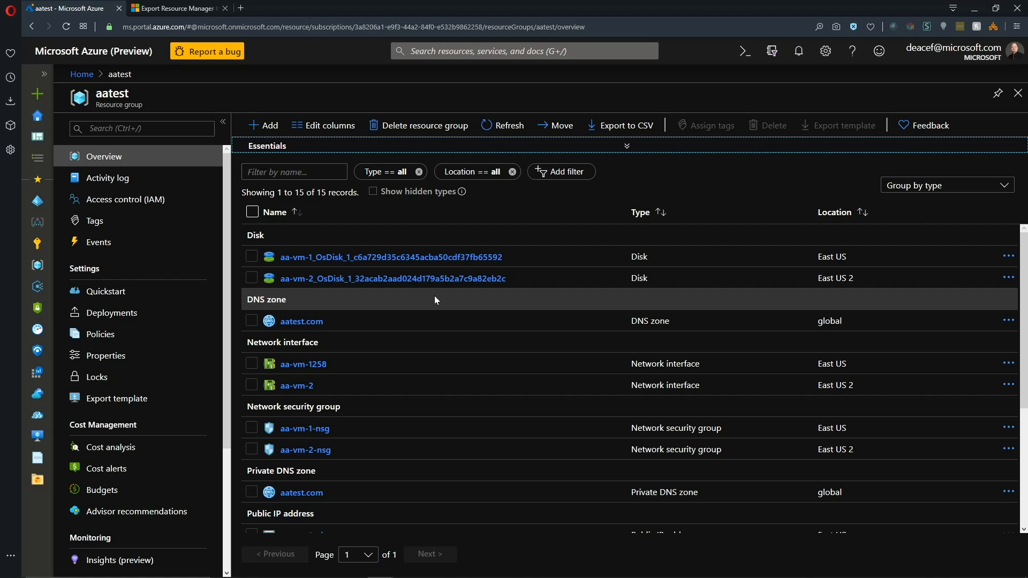
scroll(down, 3)
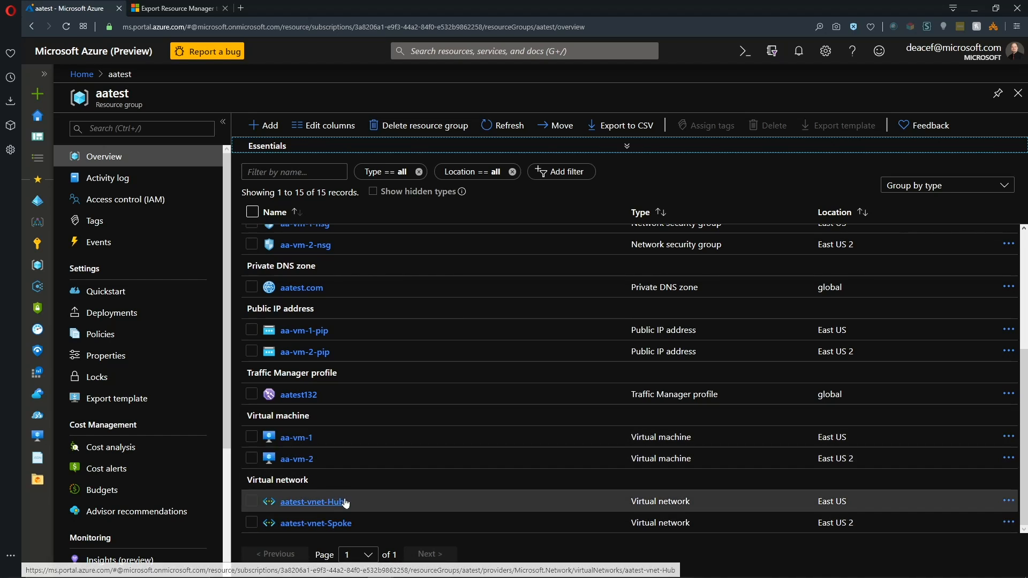
mouse_move(345, 527)
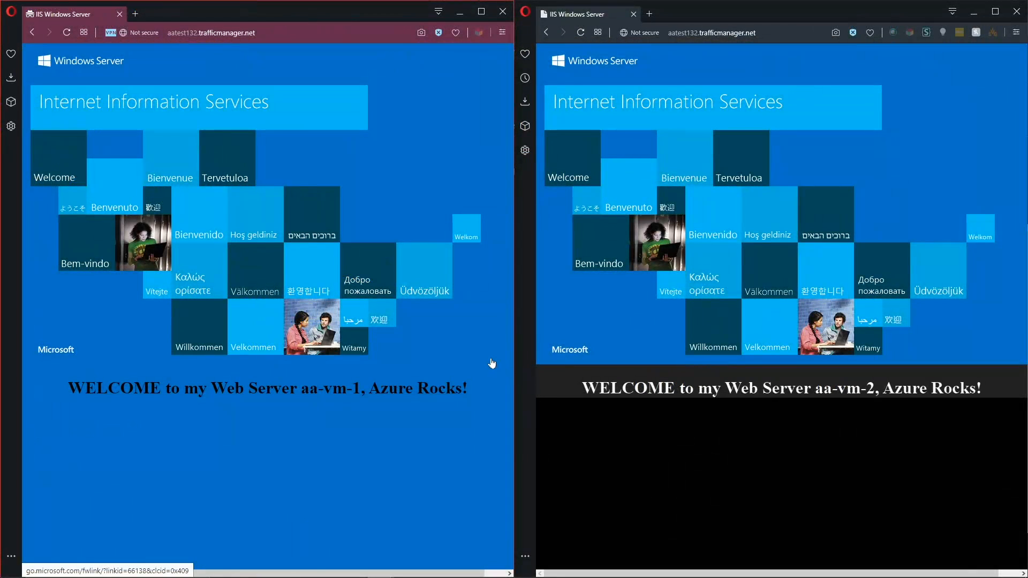
mouse_move(523, 331)
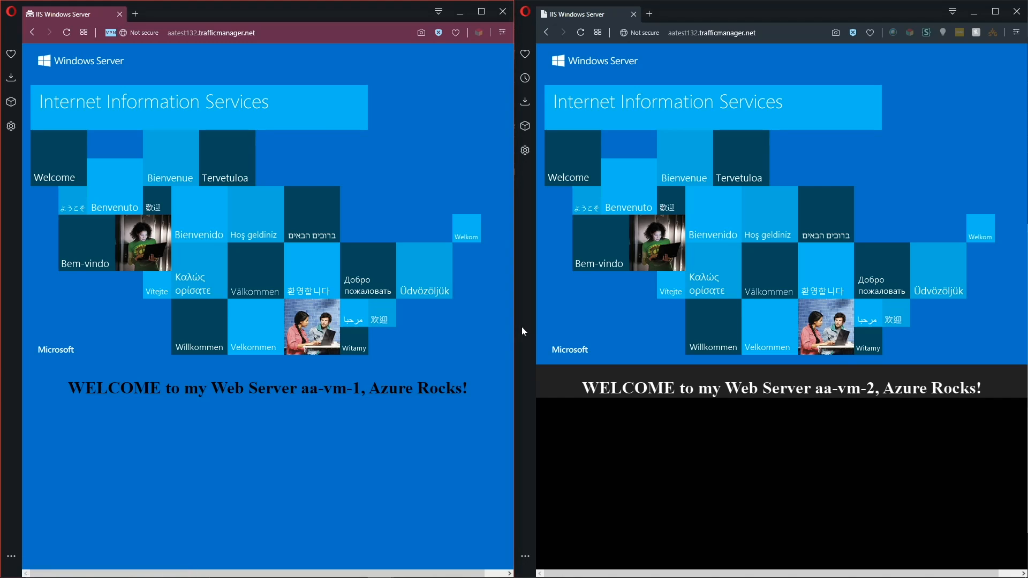
mouse_move(523, 426)
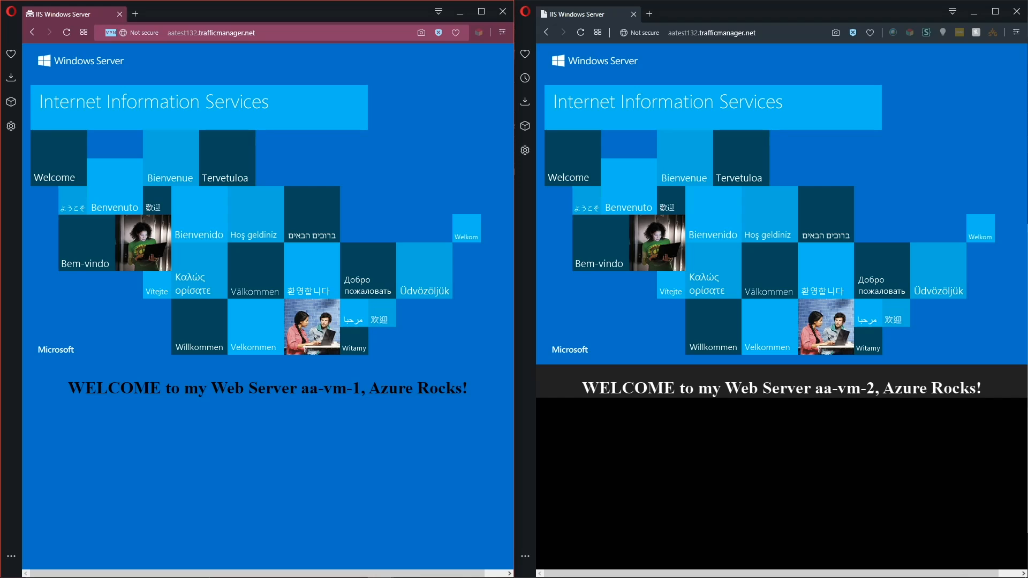
mouse_move(112, 32)
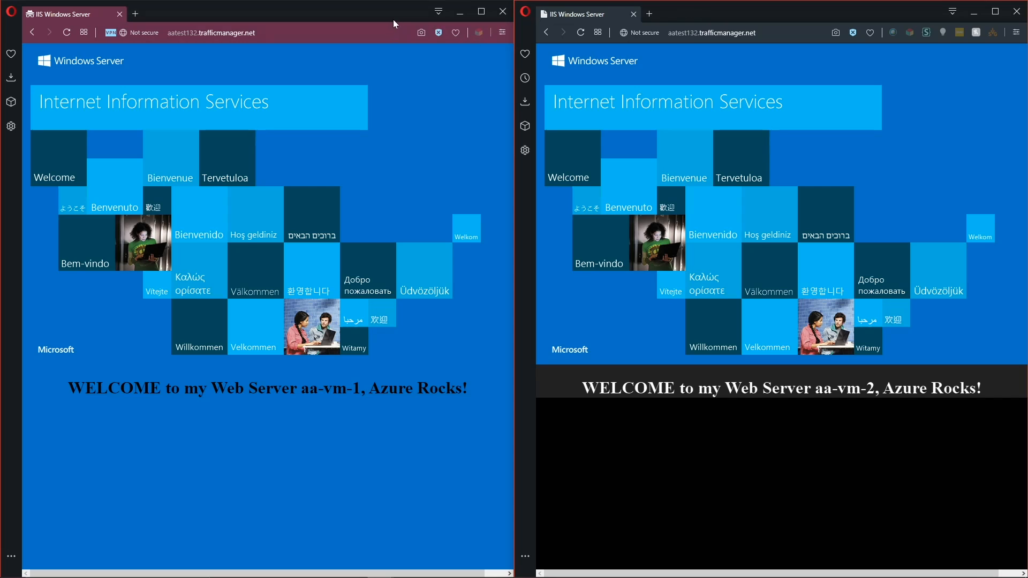
mouse_move(331, 417)
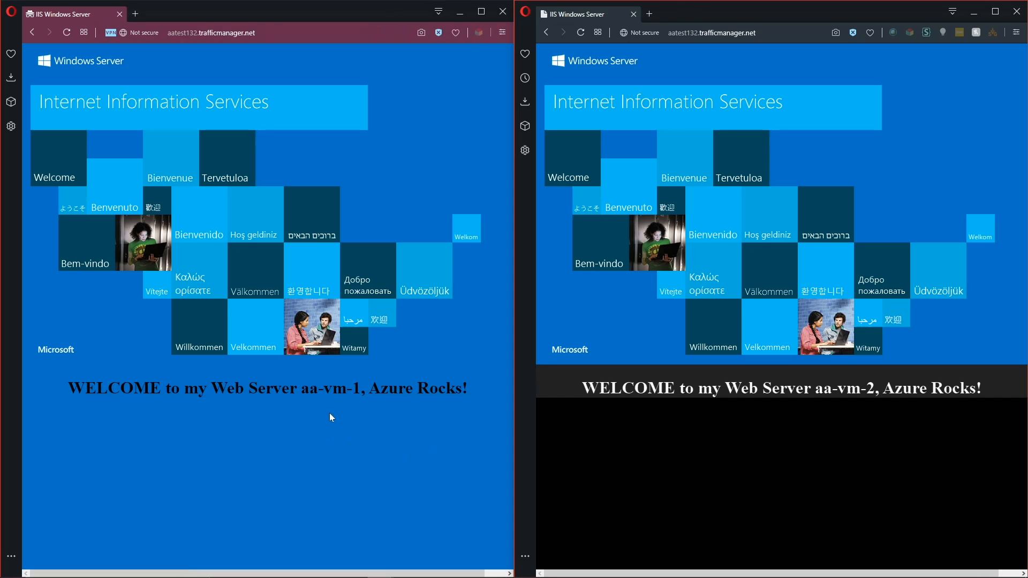
mouse_move(410, 427)
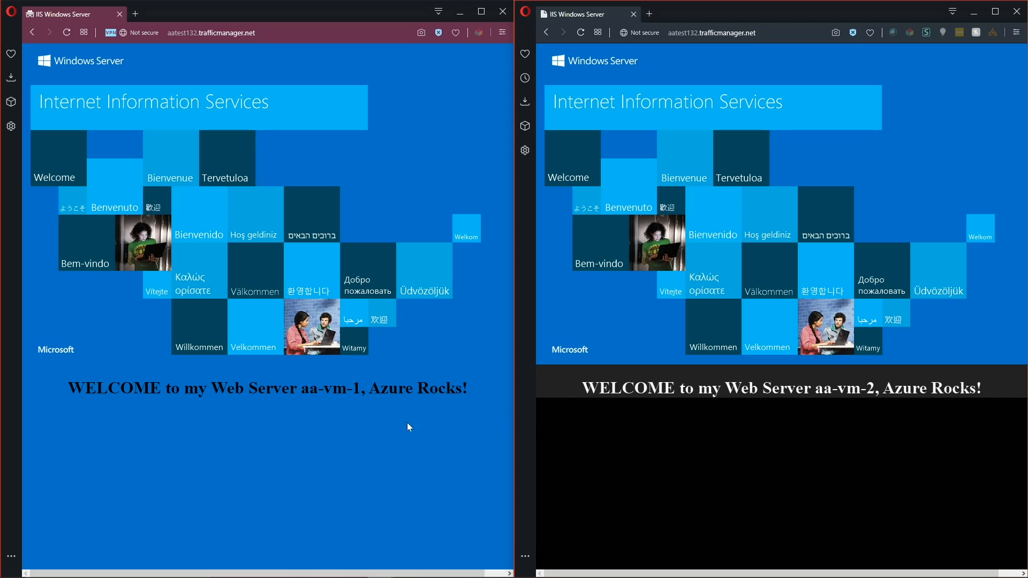
mouse_move(428, 457)
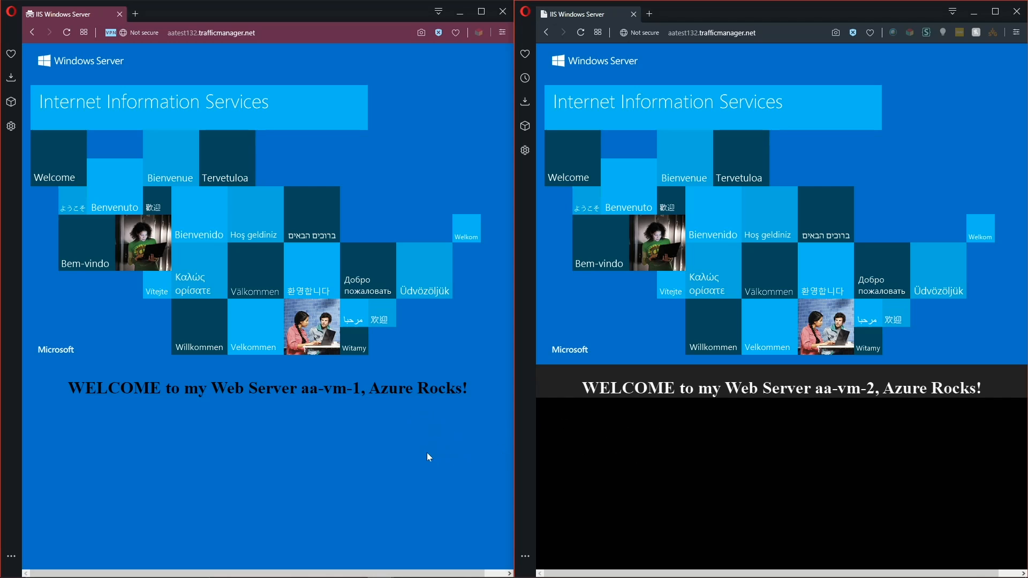
mouse_move(630, 458)
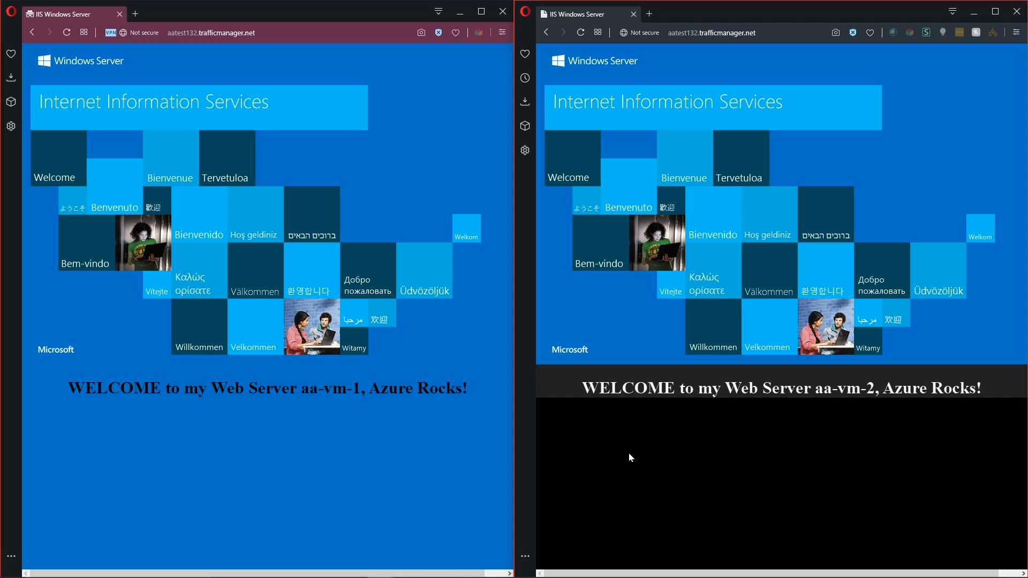
mouse_move(630, 454)
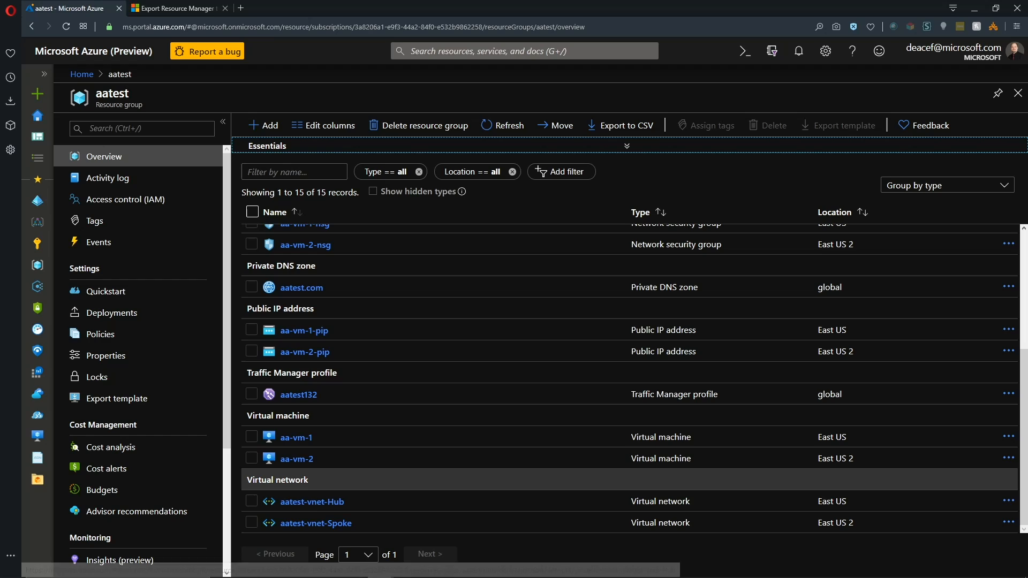
mouse_move(816, 510)
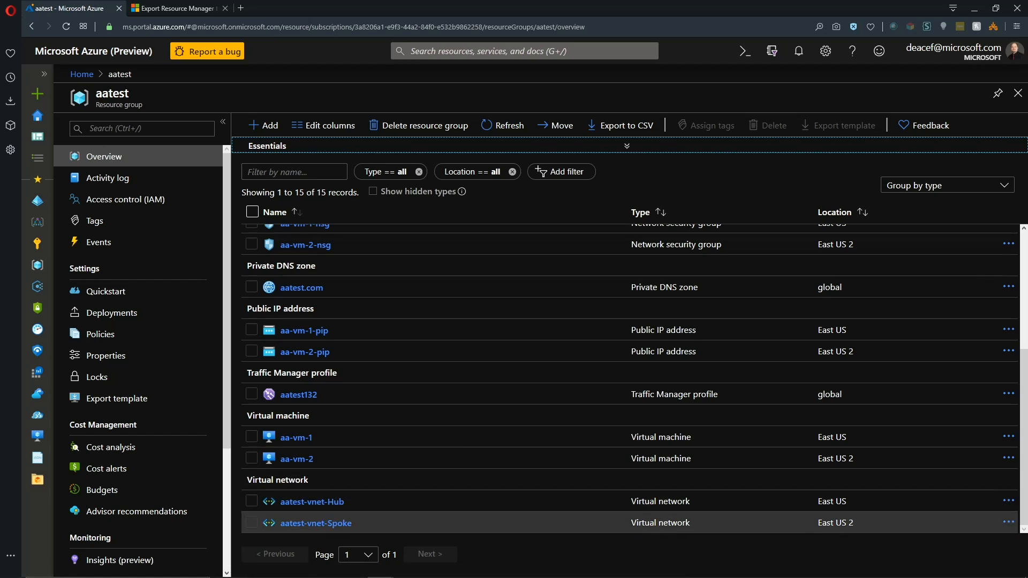
Review the private aatest.com zone's virtual network links and its auto-registered VM A records.
click(303, 287)
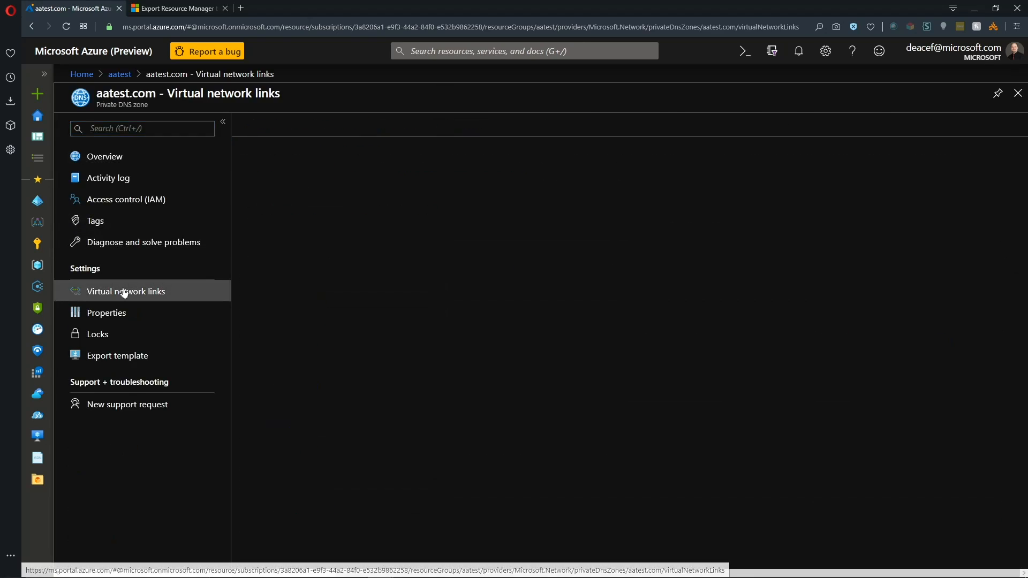
click(125, 292)
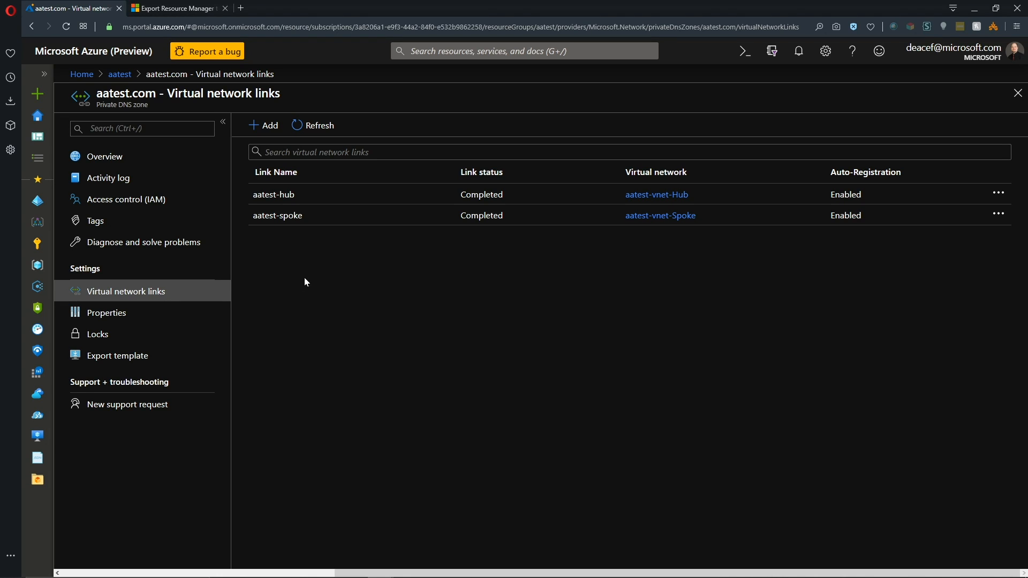
mouse_move(600, 210)
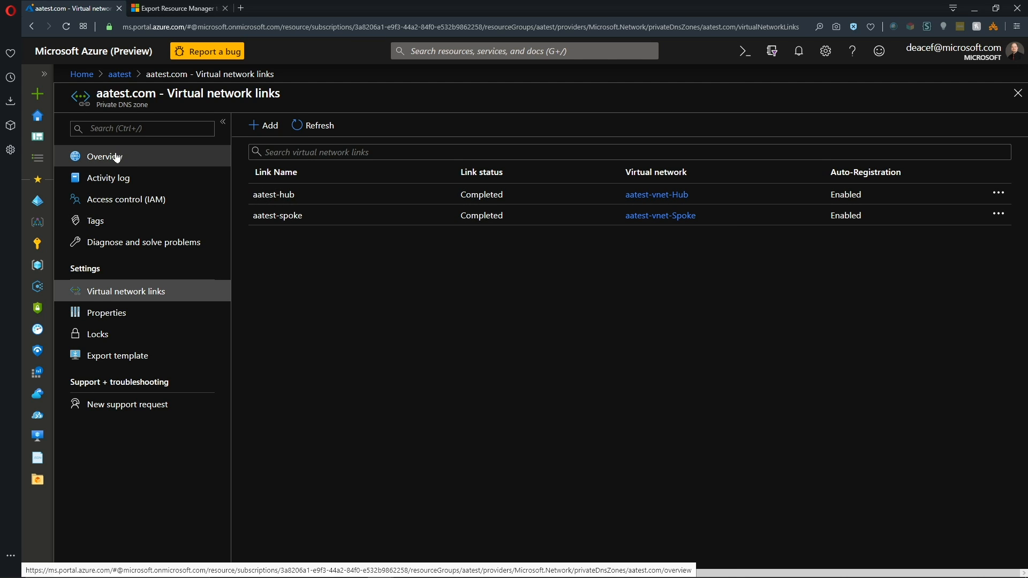
click(104, 157)
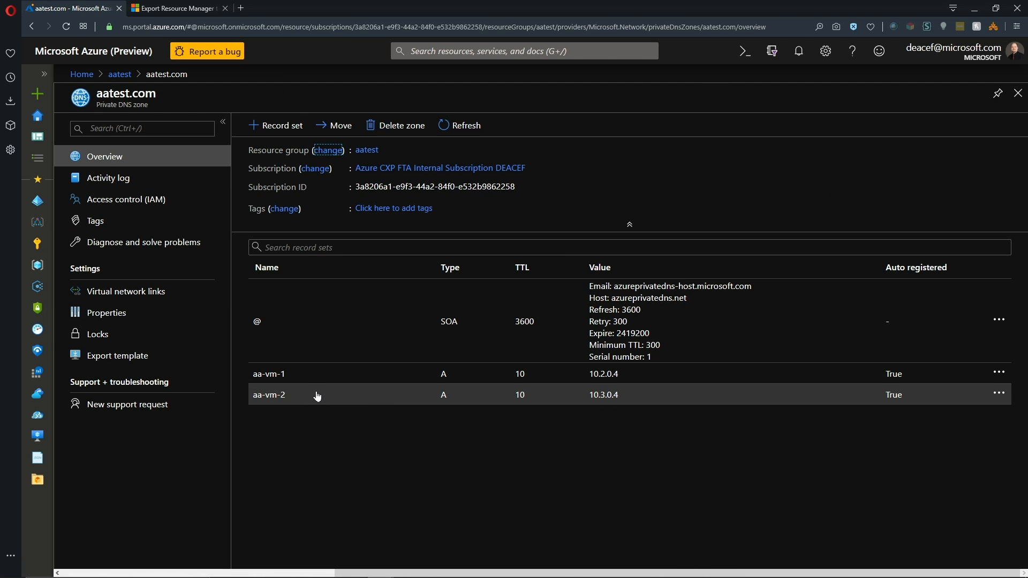
mouse_move(613, 410)
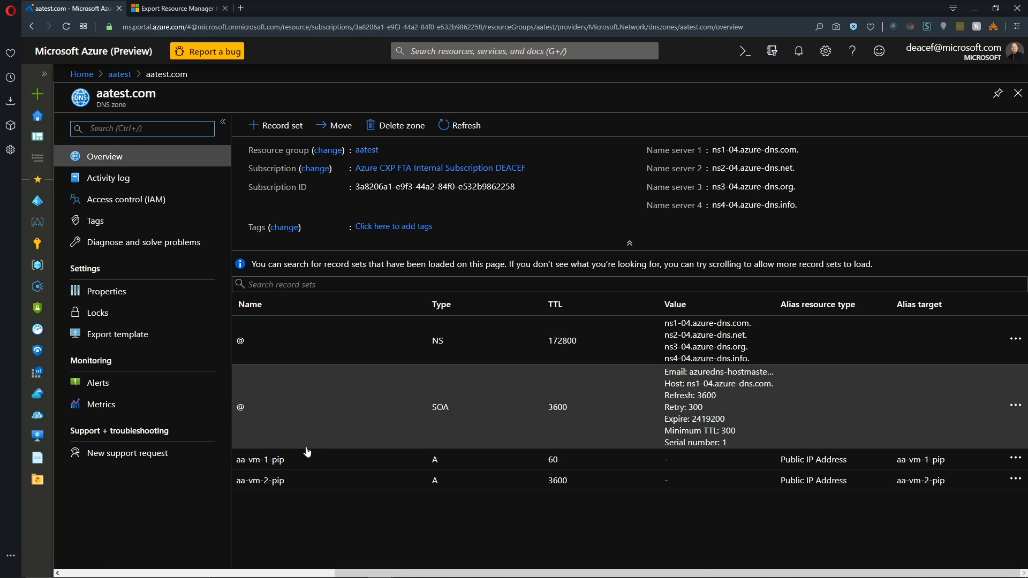
mouse_move(614, 470)
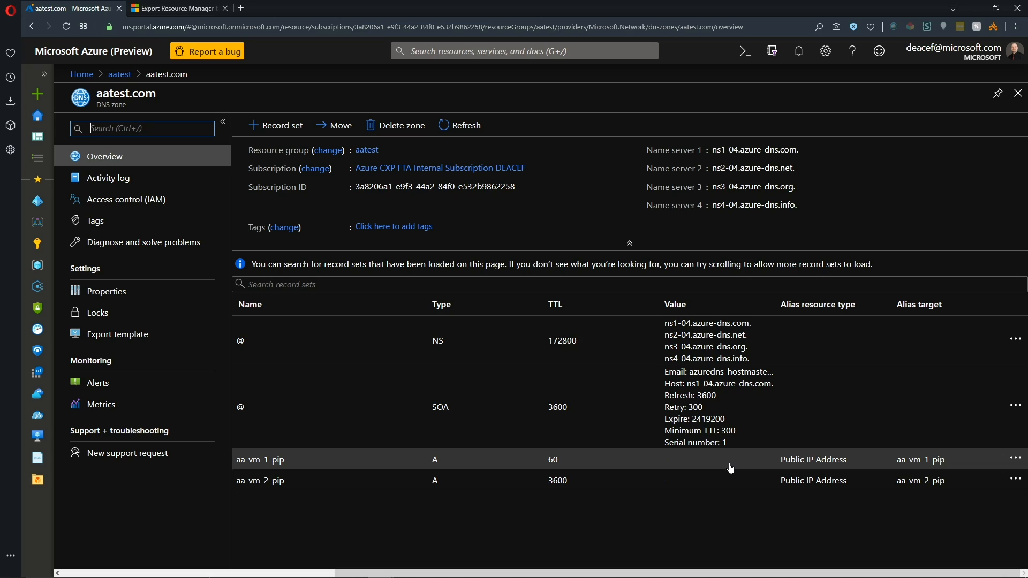
mouse_move(930, 476)
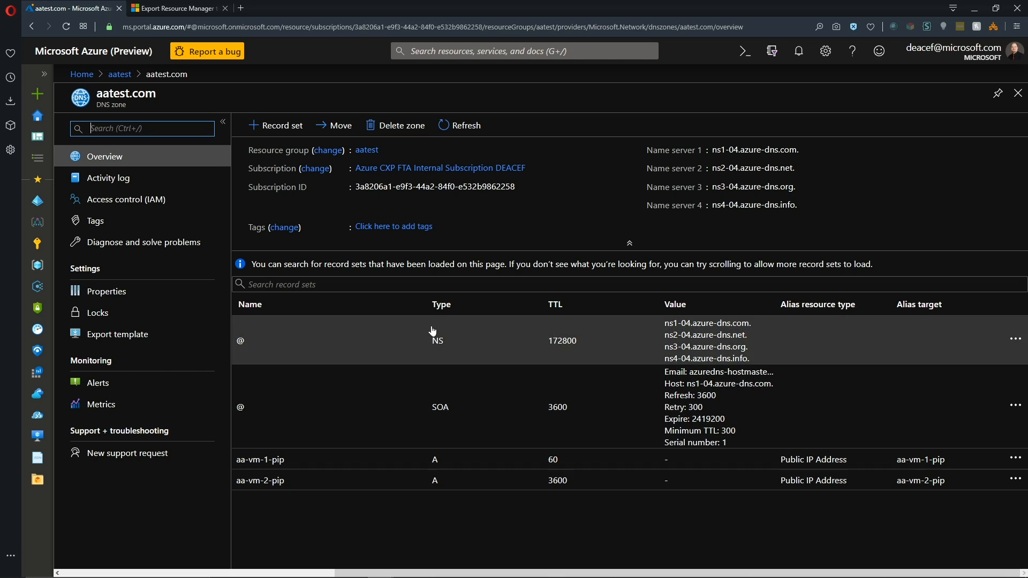
mouse_move(124, 82)
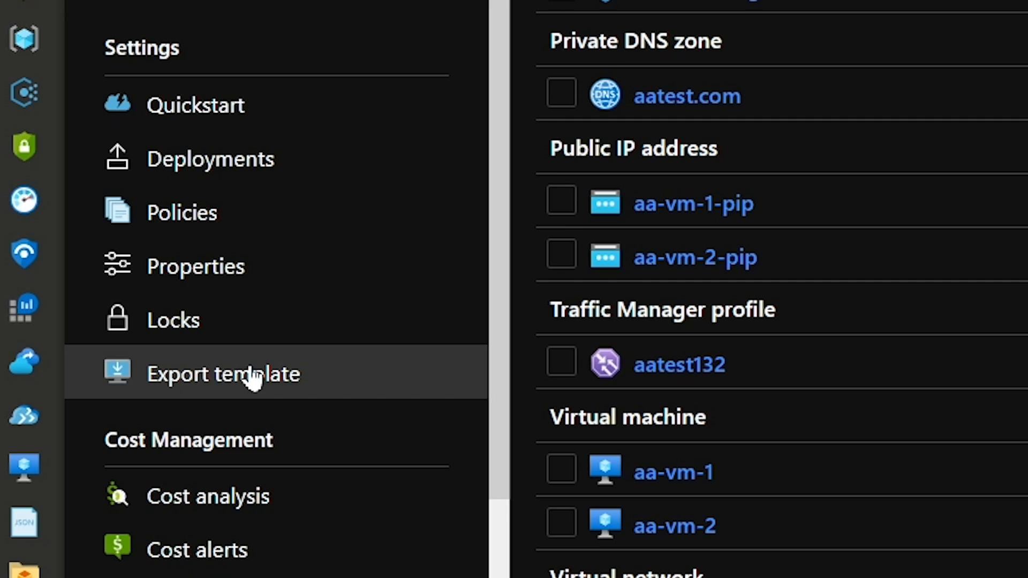
Export a template of the whole aatest resource group and start a custom deployment from it.
click(223, 373)
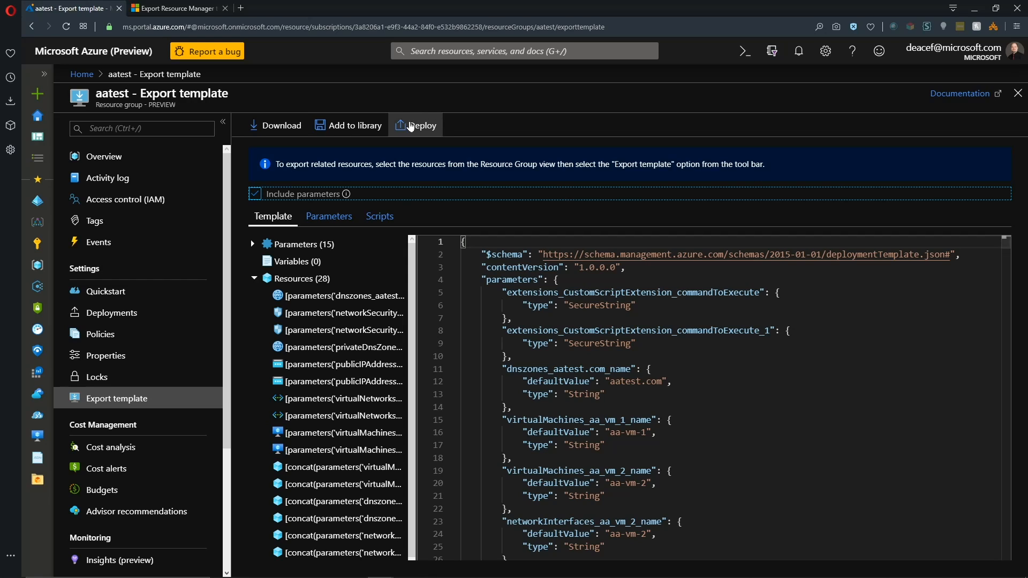
mouse_move(424, 139)
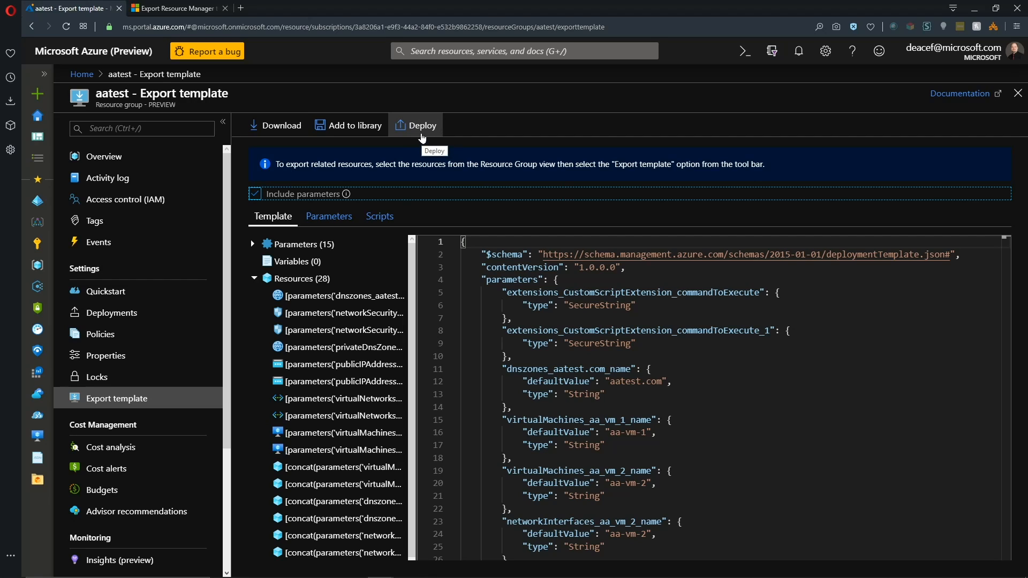
click(422, 126)
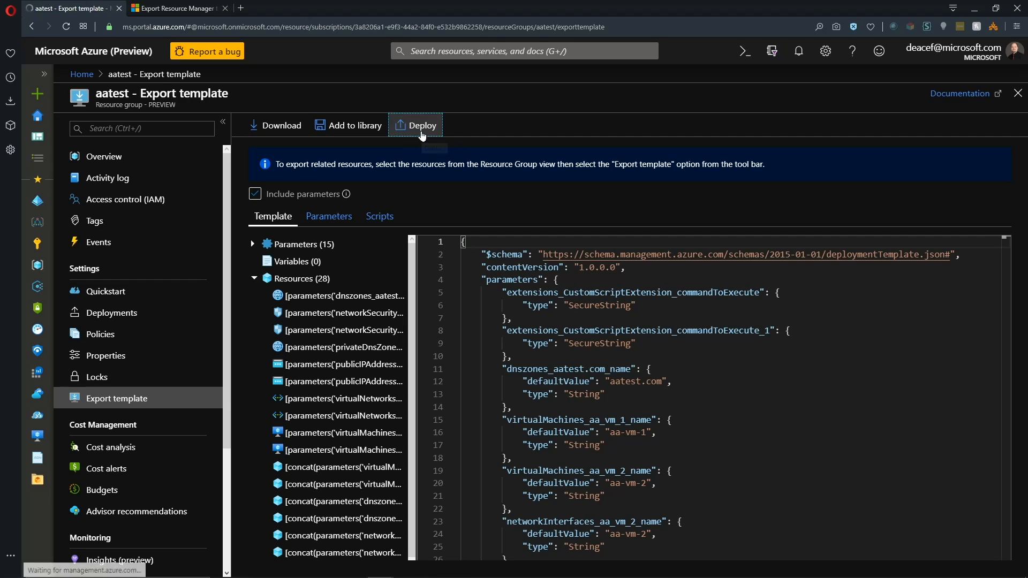
Review the custom deployment form, then switch to editing the 28-resource template.
click(416, 124)
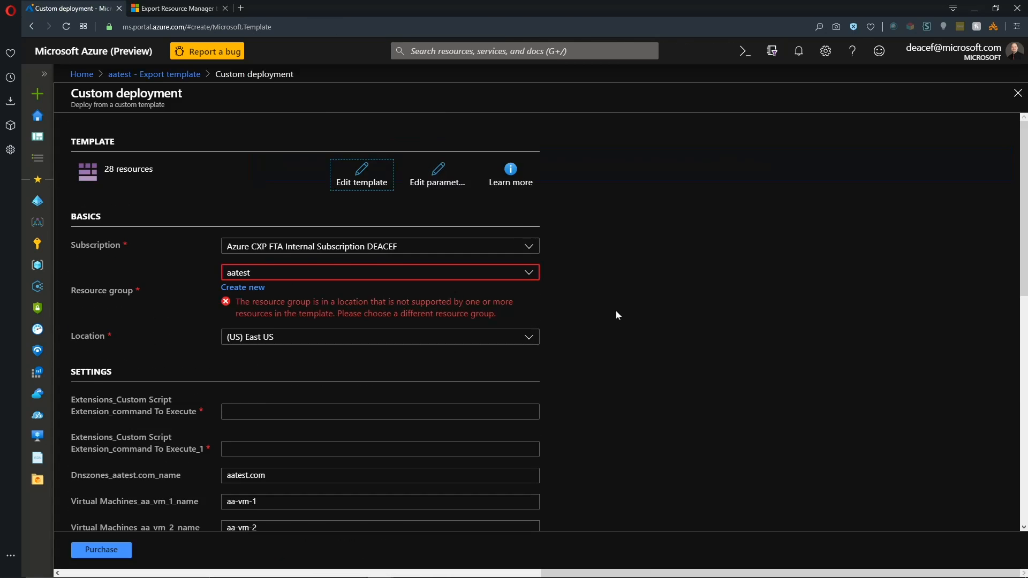
scroll(down, 3)
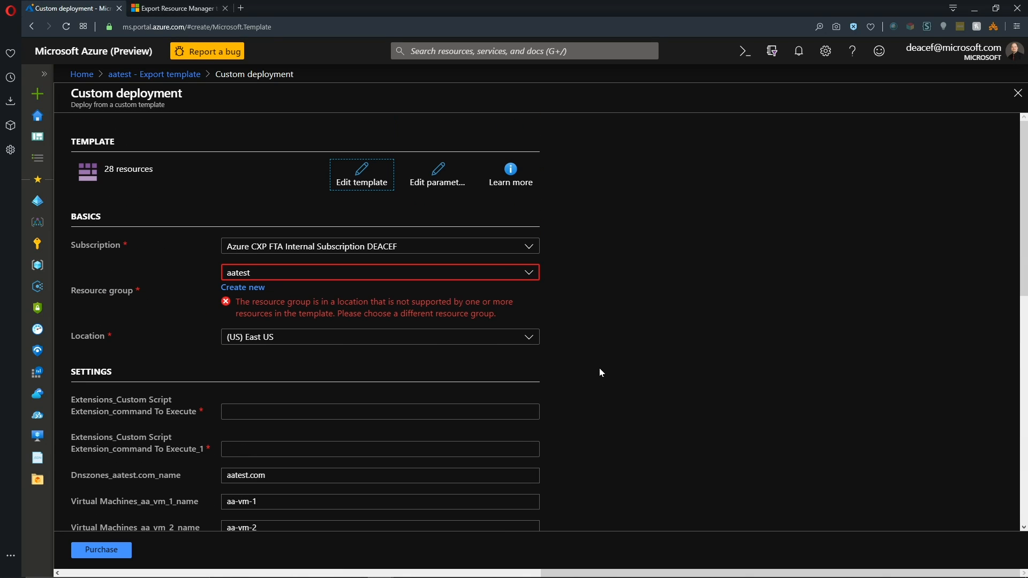
mouse_move(591, 350)
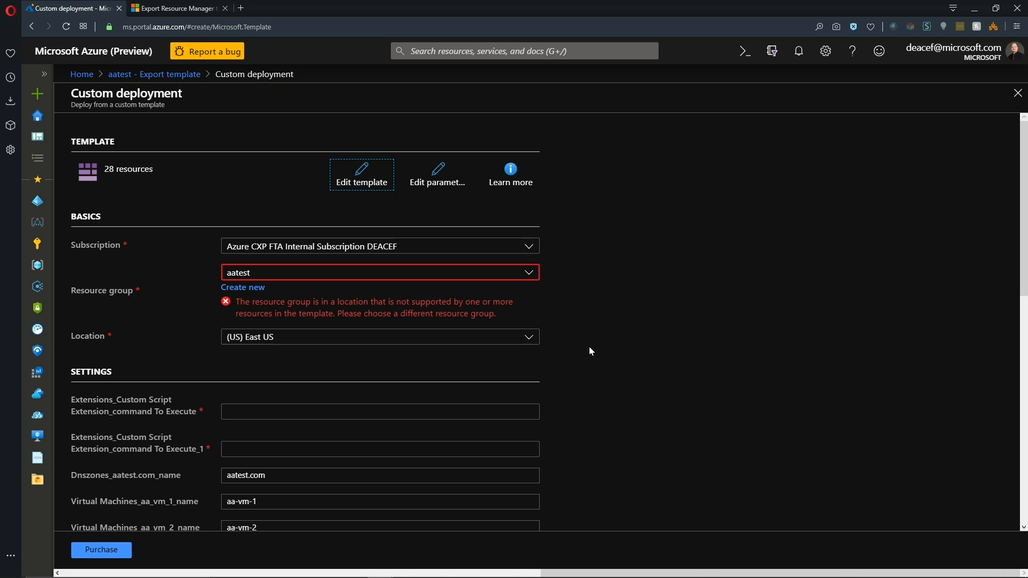
mouse_move(563, 296)
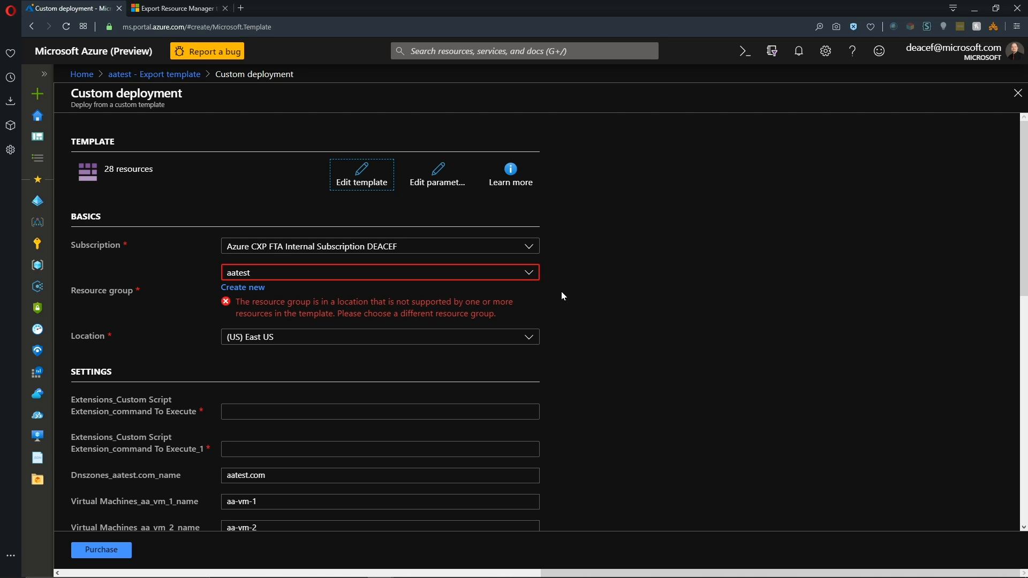
mouse_move(582, 296)
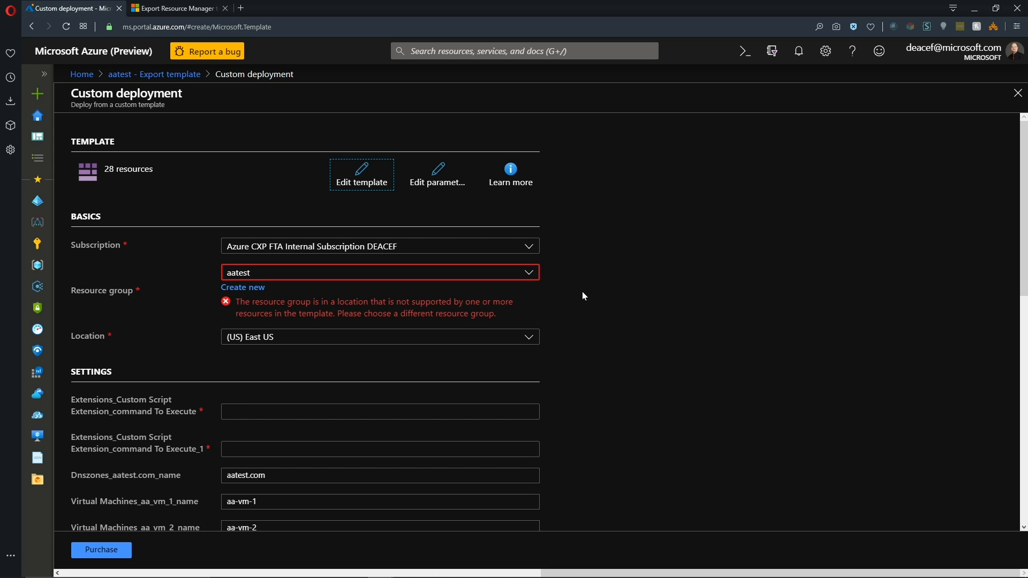
click(362, 174)
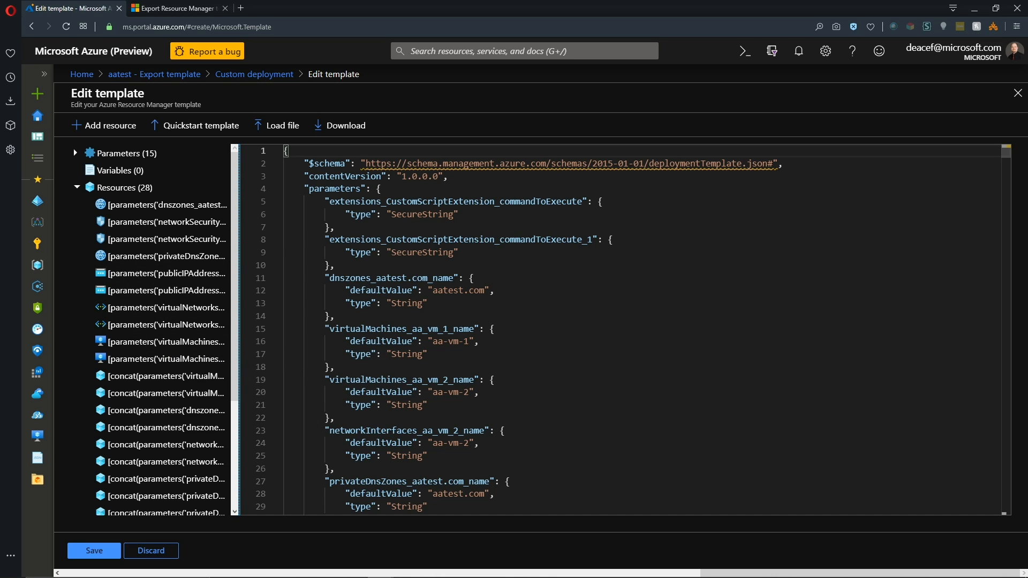
double_click(452, 201)
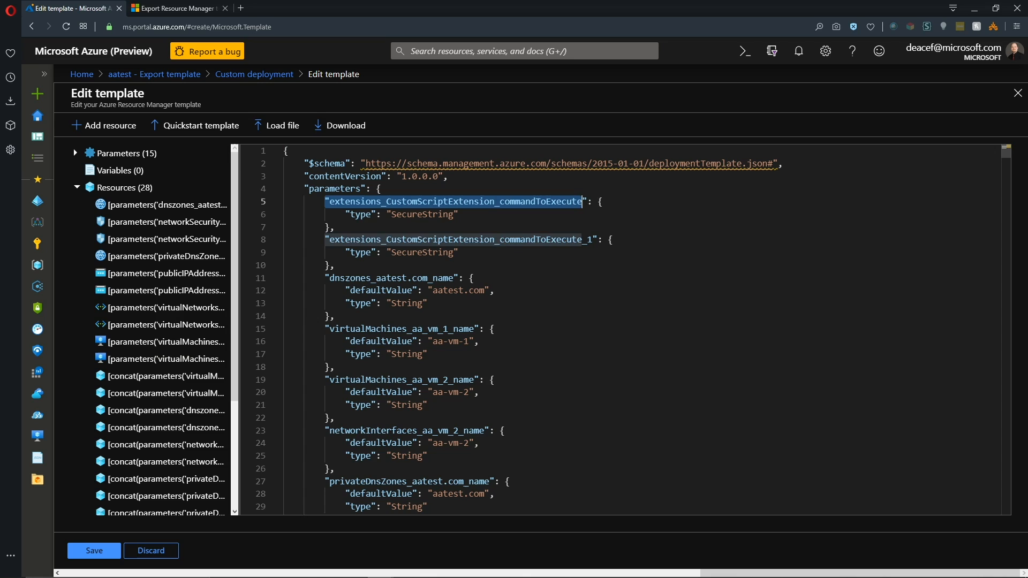
click(334, 265)
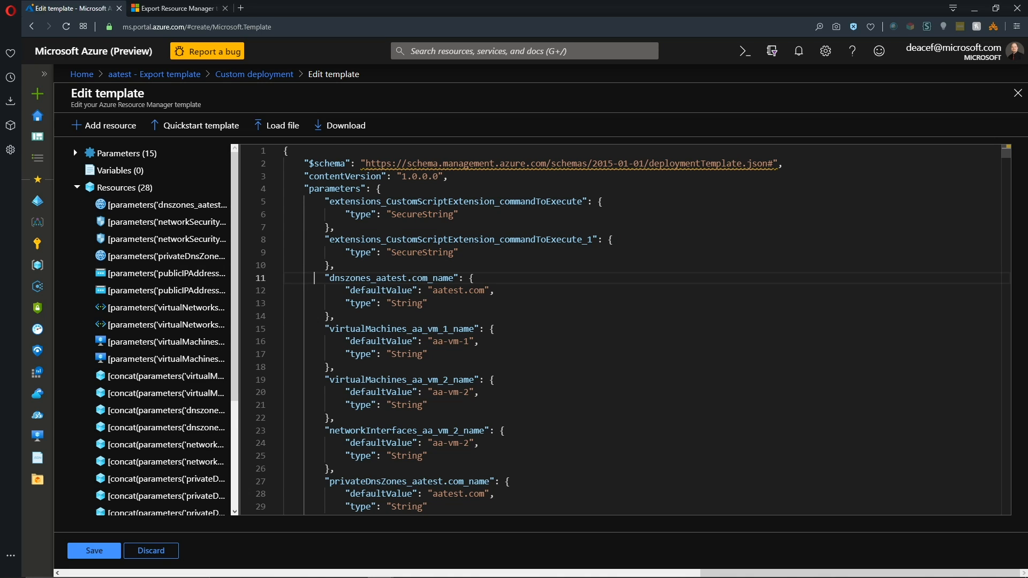
drag(326, 278, 337, 316)
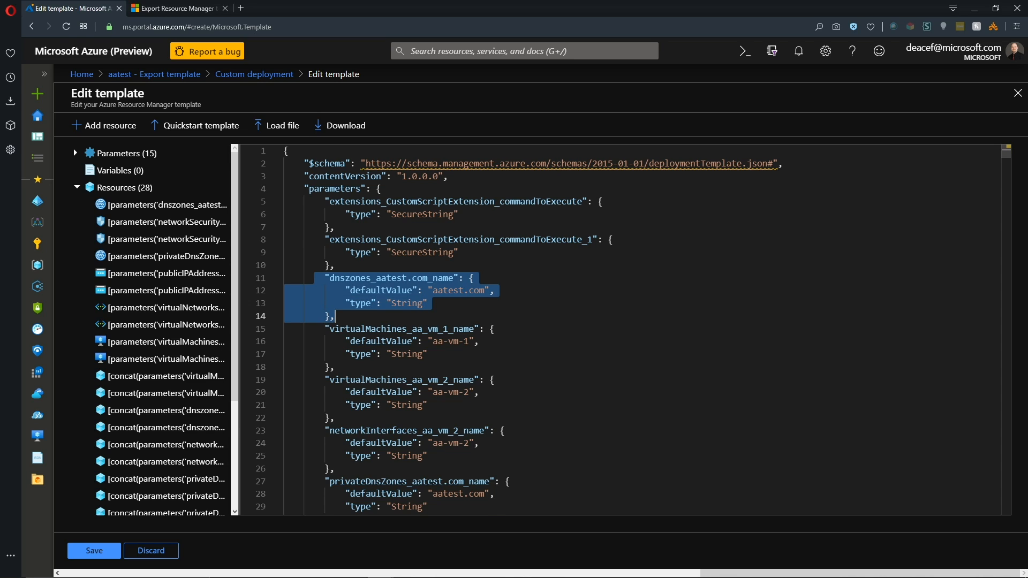
scroll(down, 3)
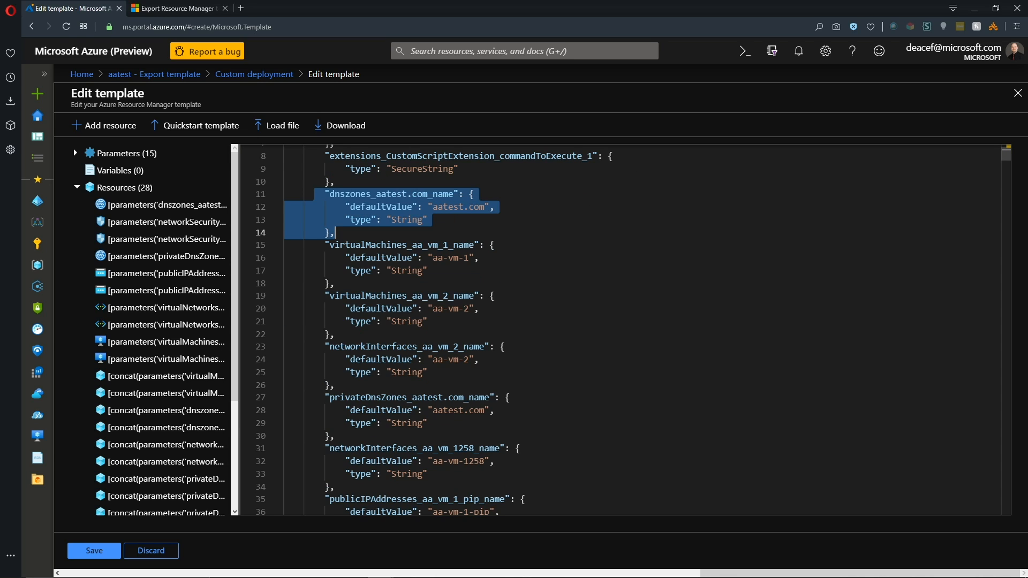
click(434, 360)
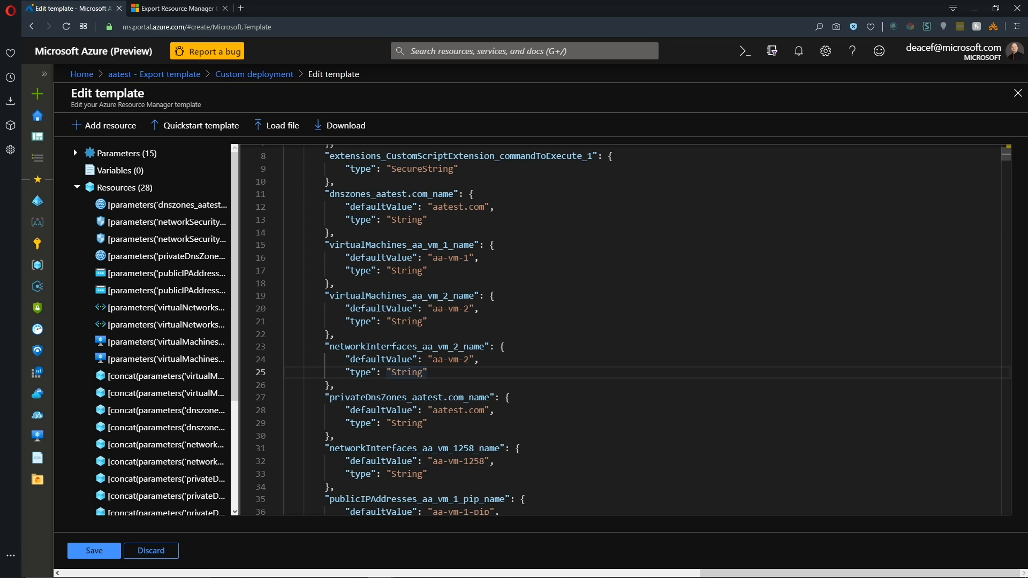
scroll(down, 3)
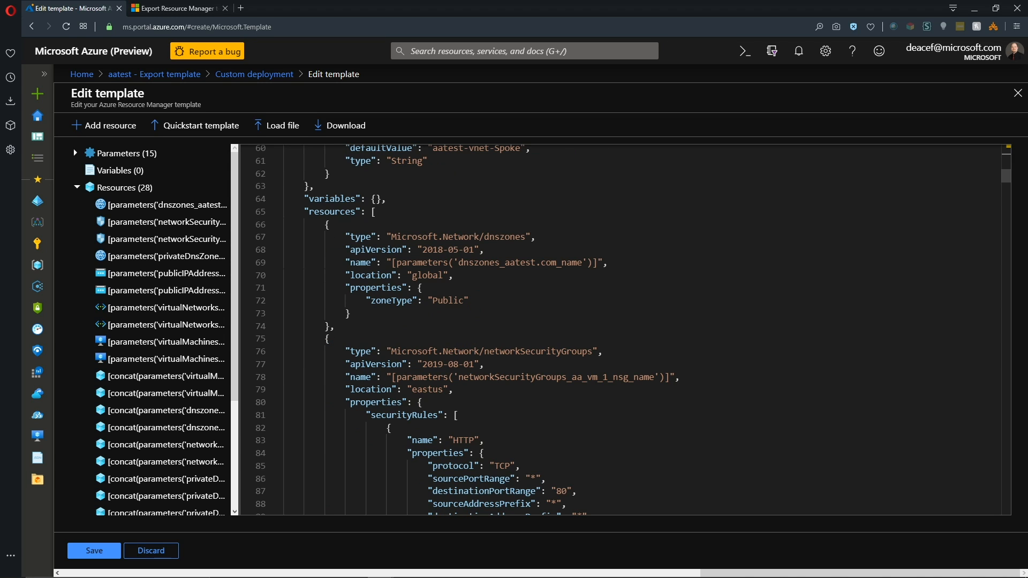
scroll(down, 3)
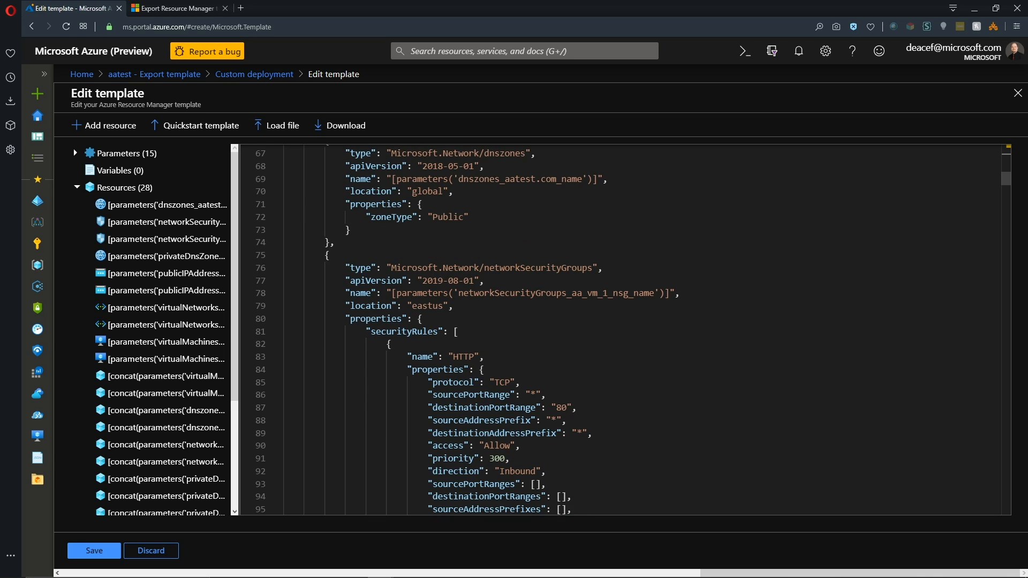
mouse_move(133, 342)
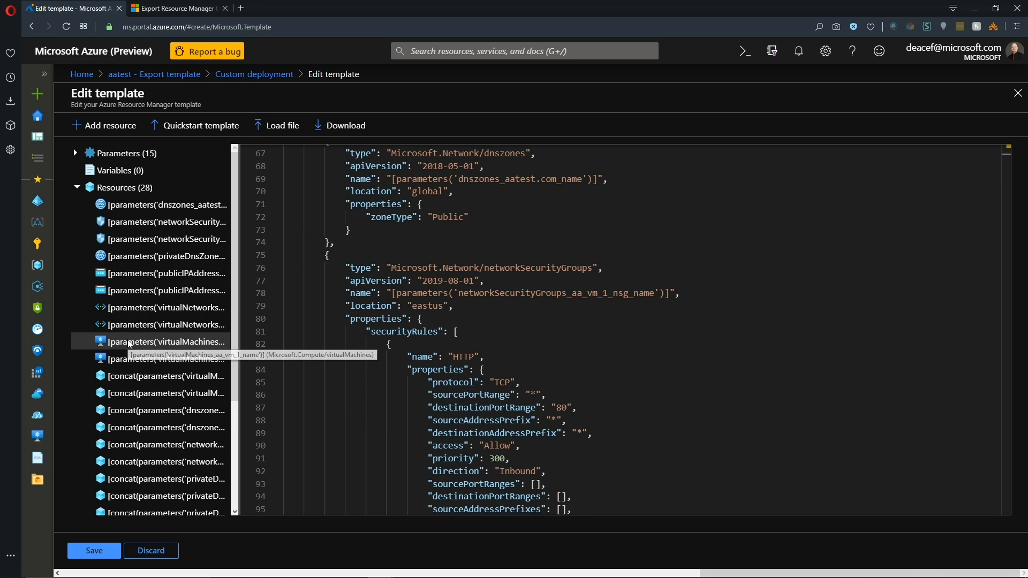
Jump to the aa_vm_1 virtual machine resource and edit its Standard_B2ms vmSize value toward Standard_D1.
click(155, 342)
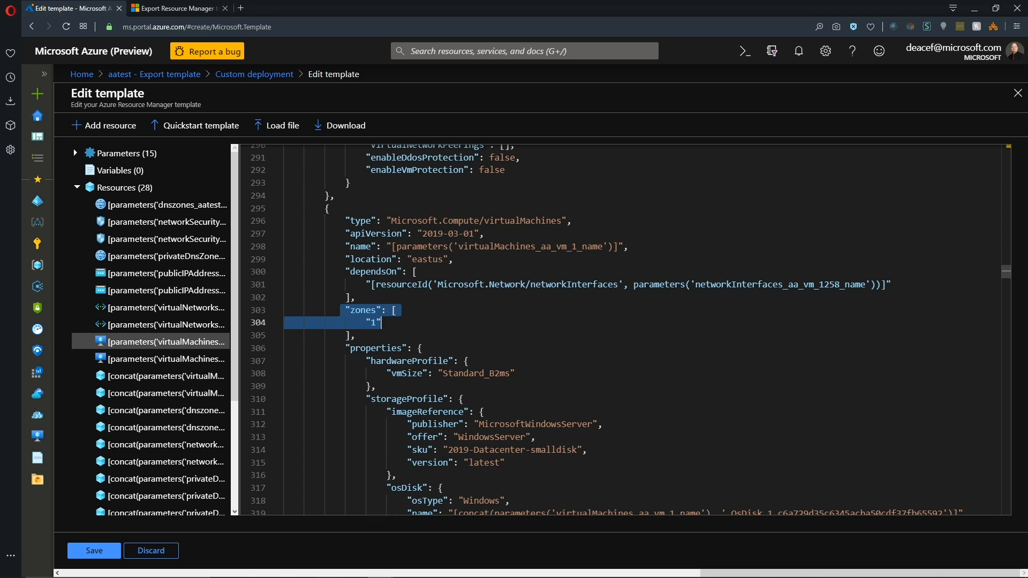
scroll(down, 3)
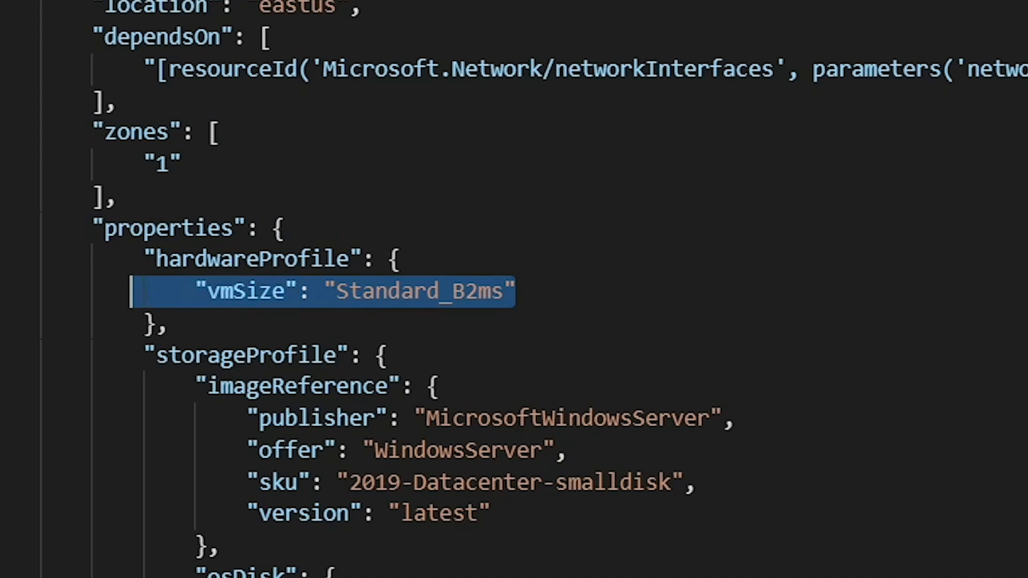
click(515, 292)
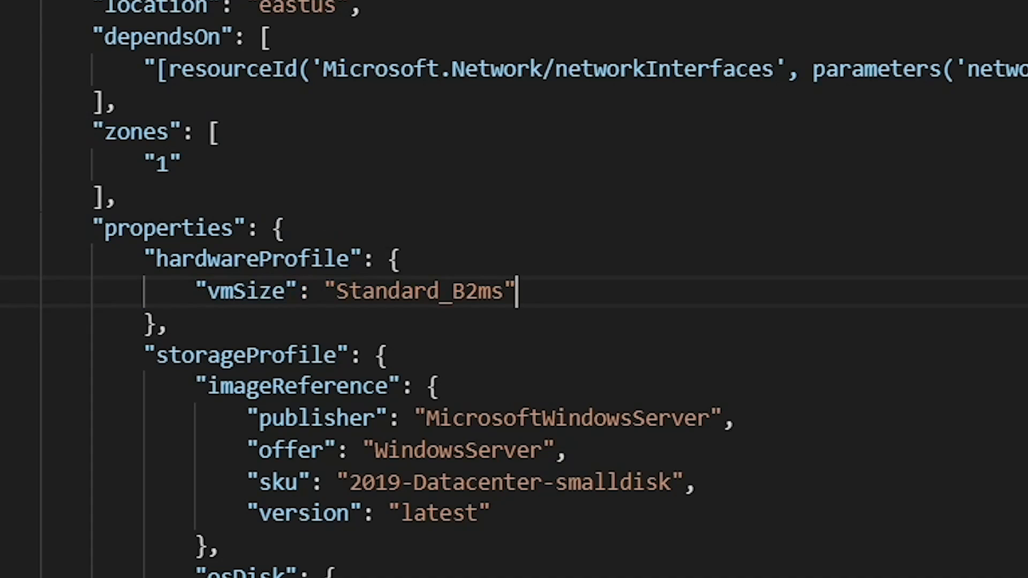
double_click(417, 292)
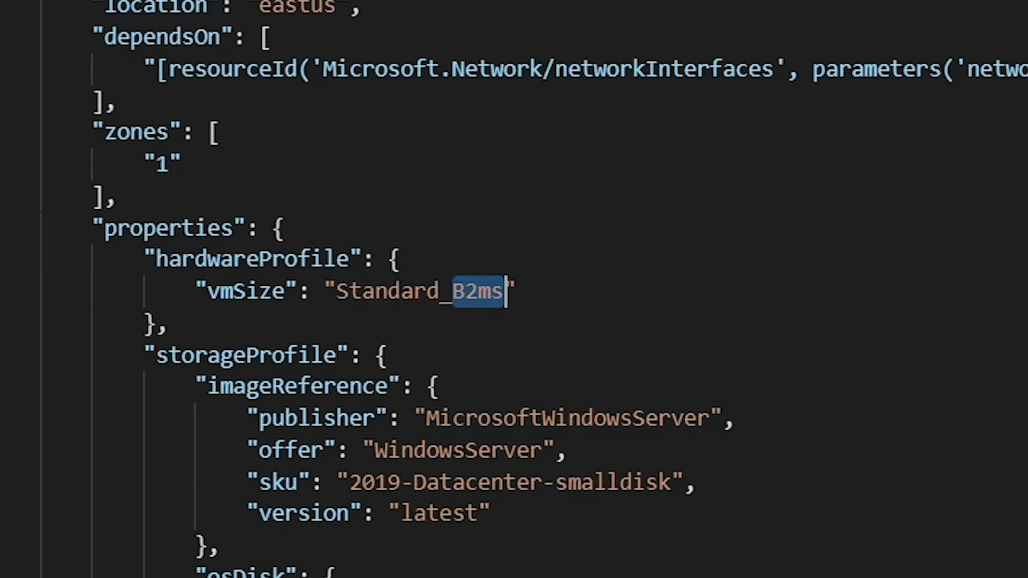
text(Standard_D1)
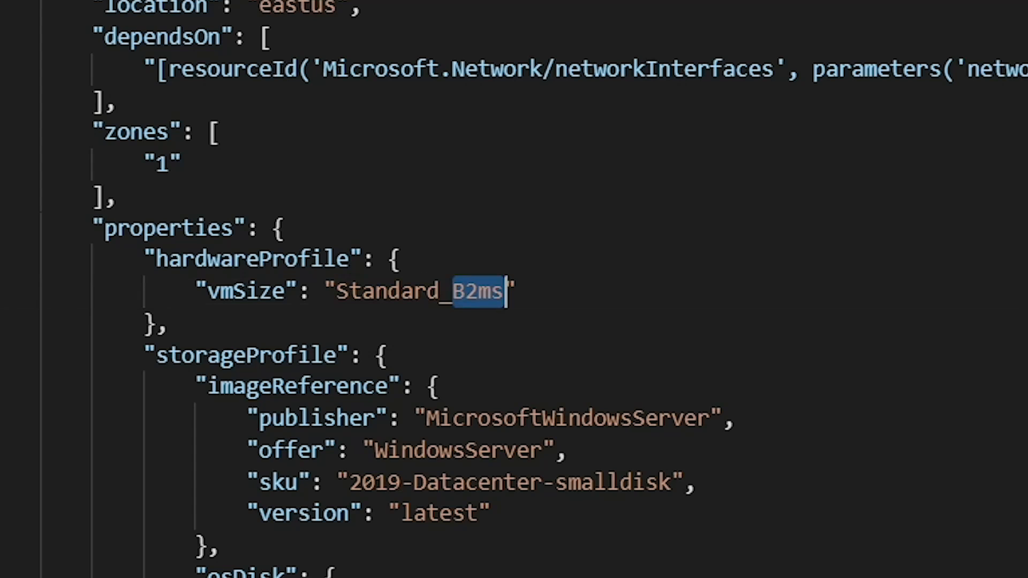
click(172, 325)
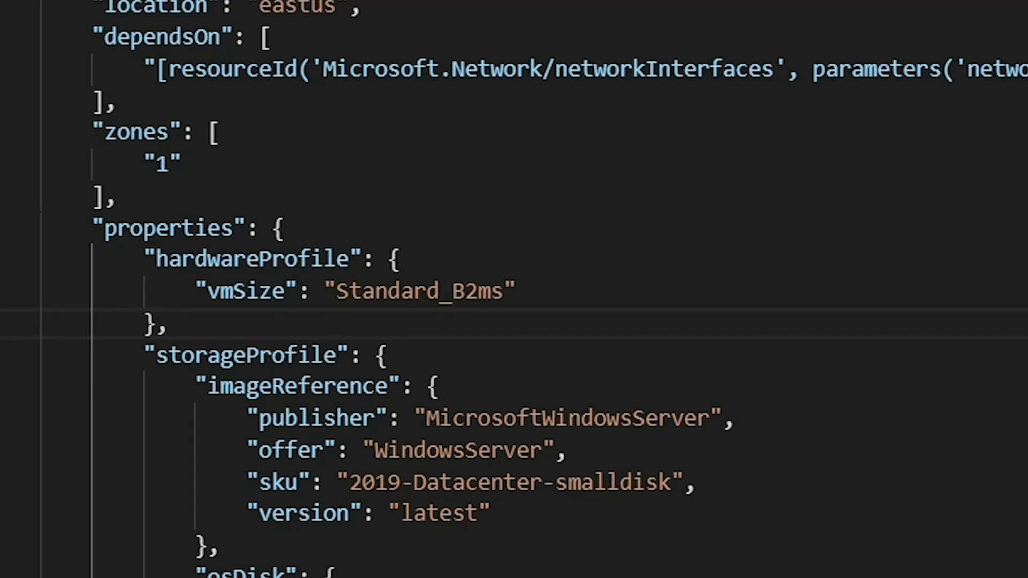
Delete the managedDisk id line and trim the OS disk name to '_OsDisk'.
scroll(down, 3)
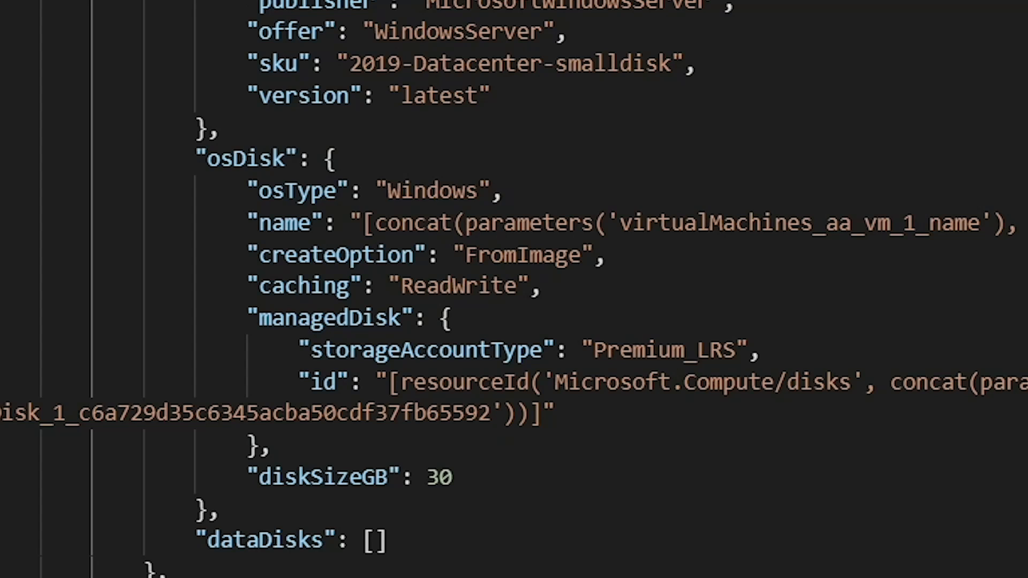
drag(302, 382, 478, 413)
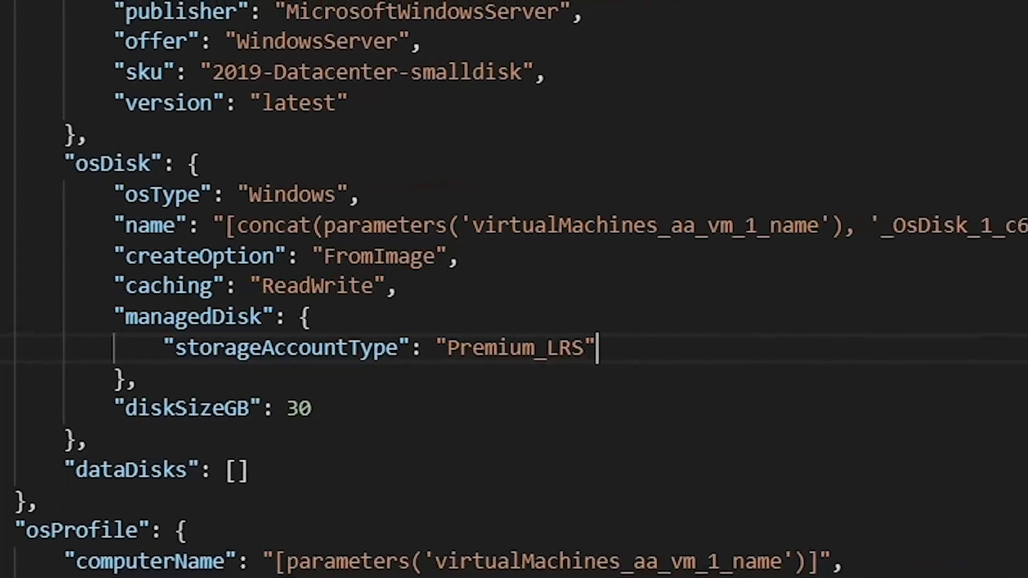
scroll(right, 3)
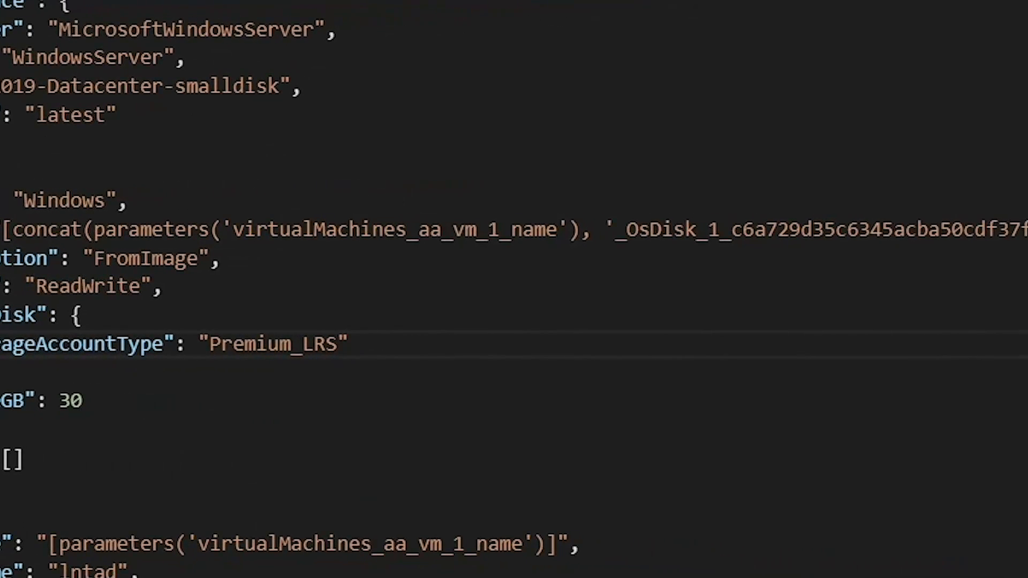
double_click(132, 229)
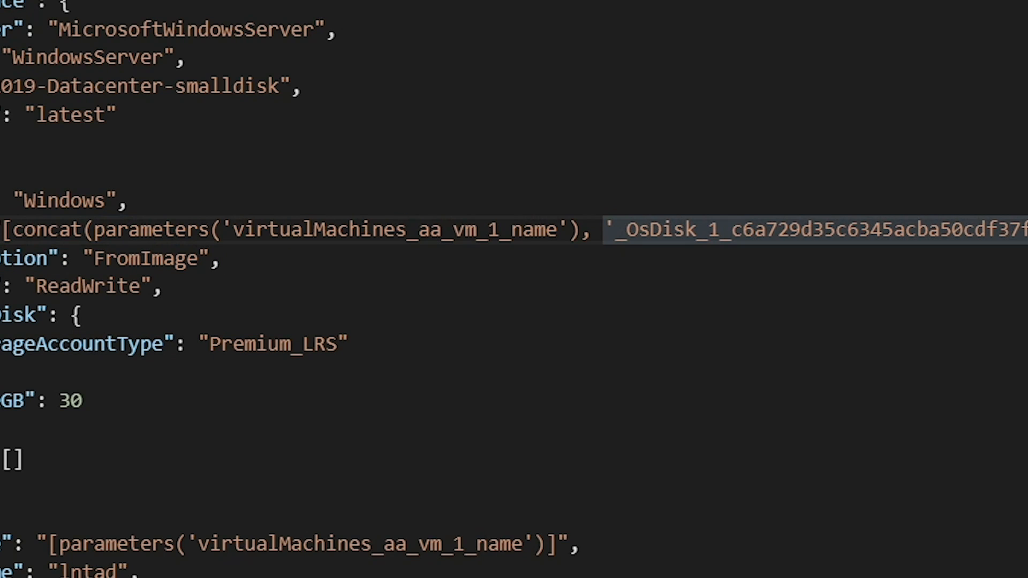
key(Delete)
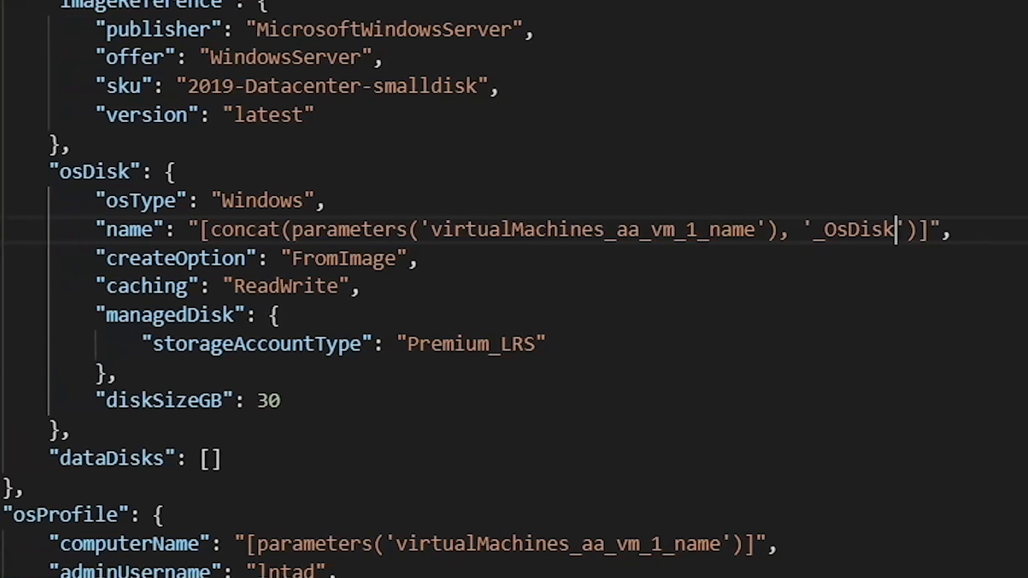
scroll(down, 3)
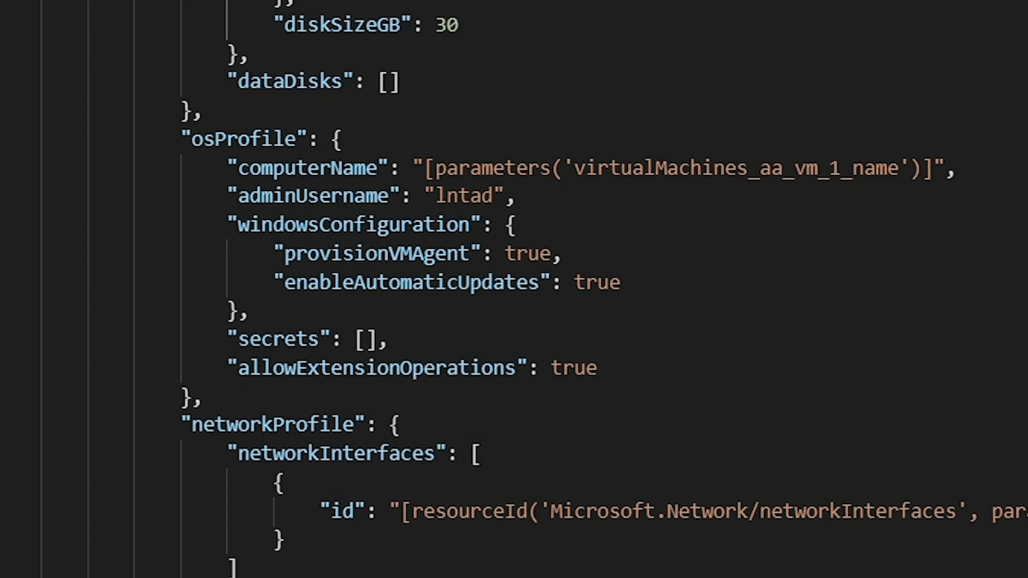
Add an adminPassword entry and replace its hard-coded value with [parameter('adminPassword')].
drag(229, 224, 613, 282)
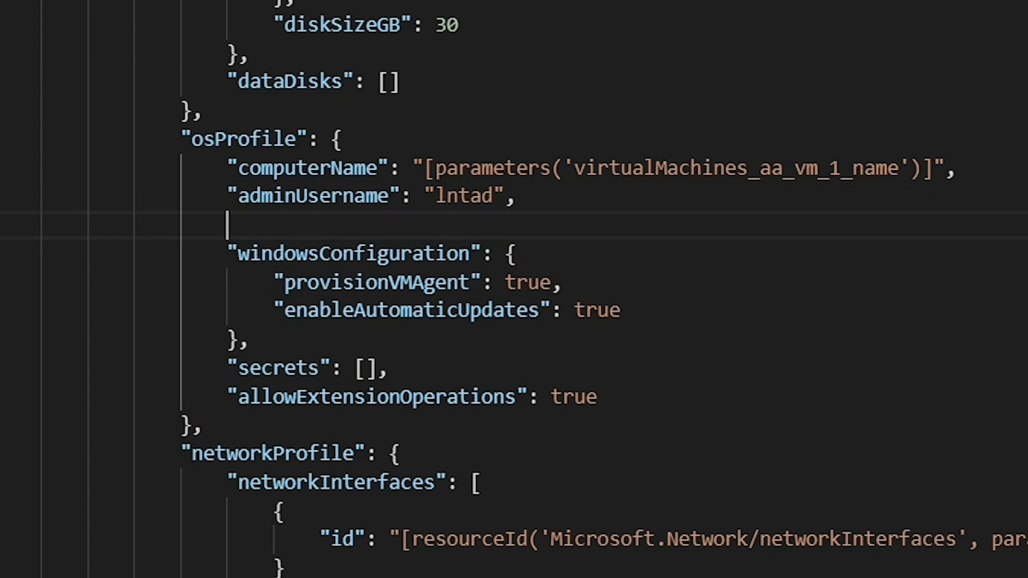
text("adminPassword": "",)
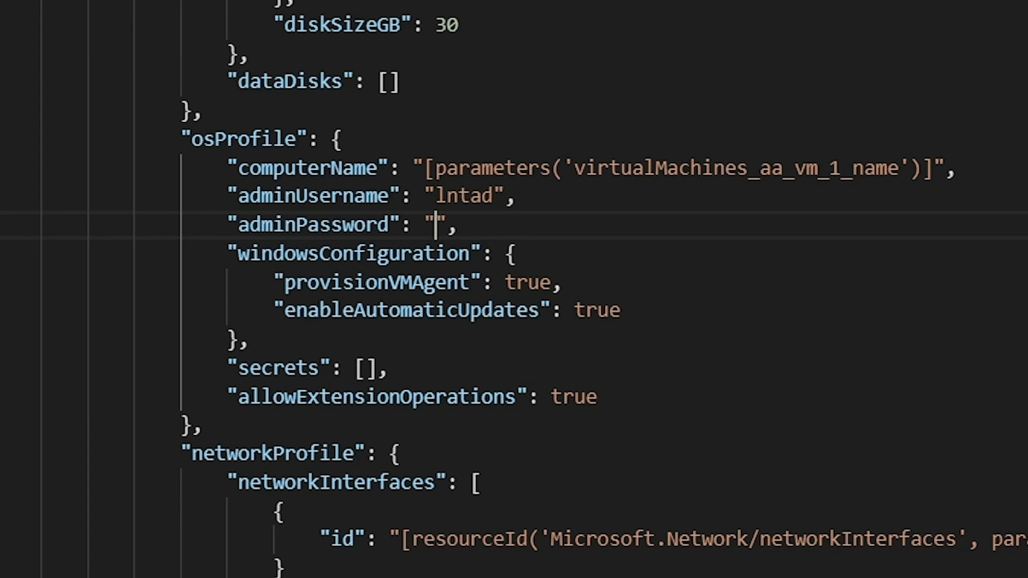
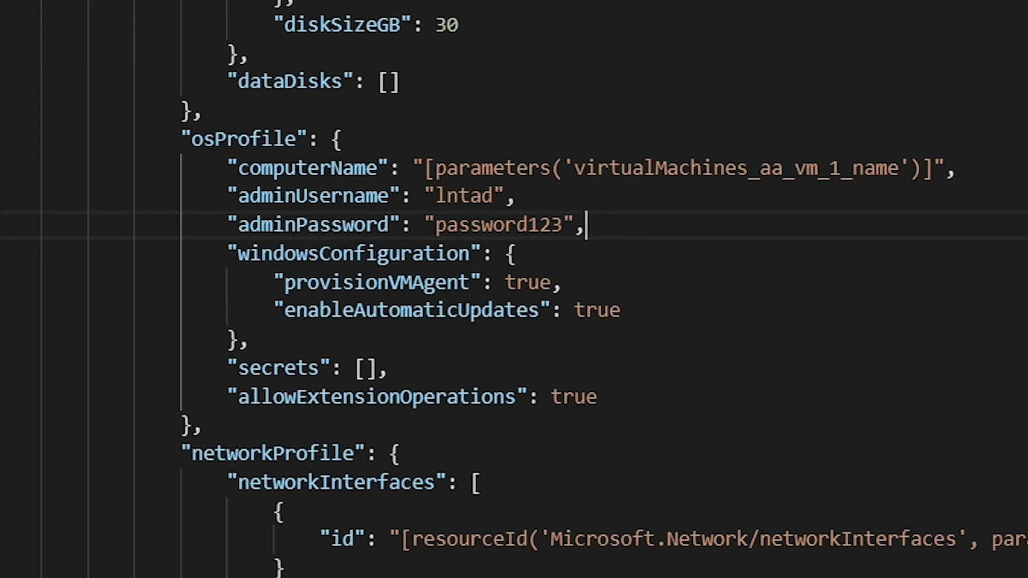
double_click(497, 225)
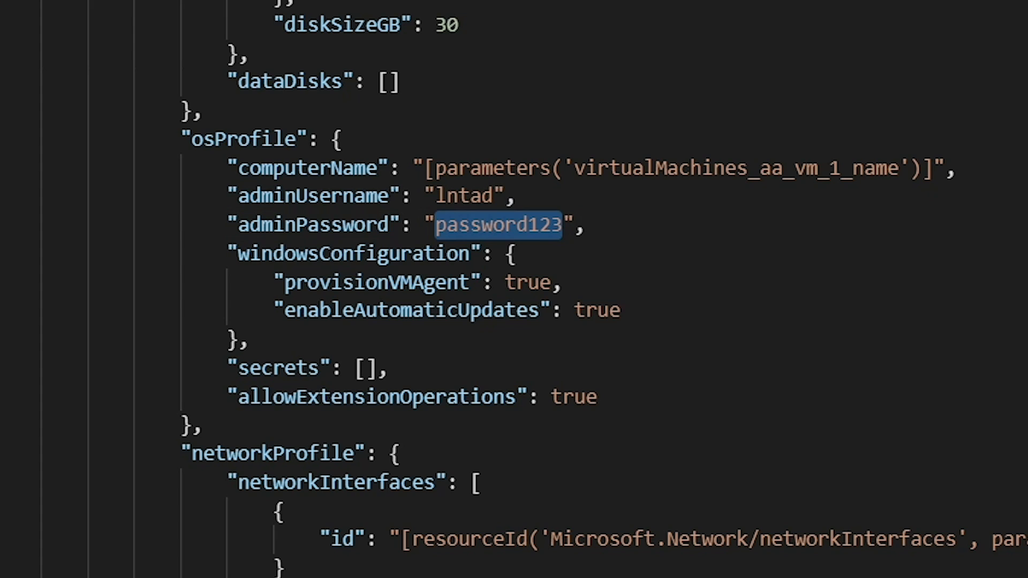
text([parameter('adminPassword')]])
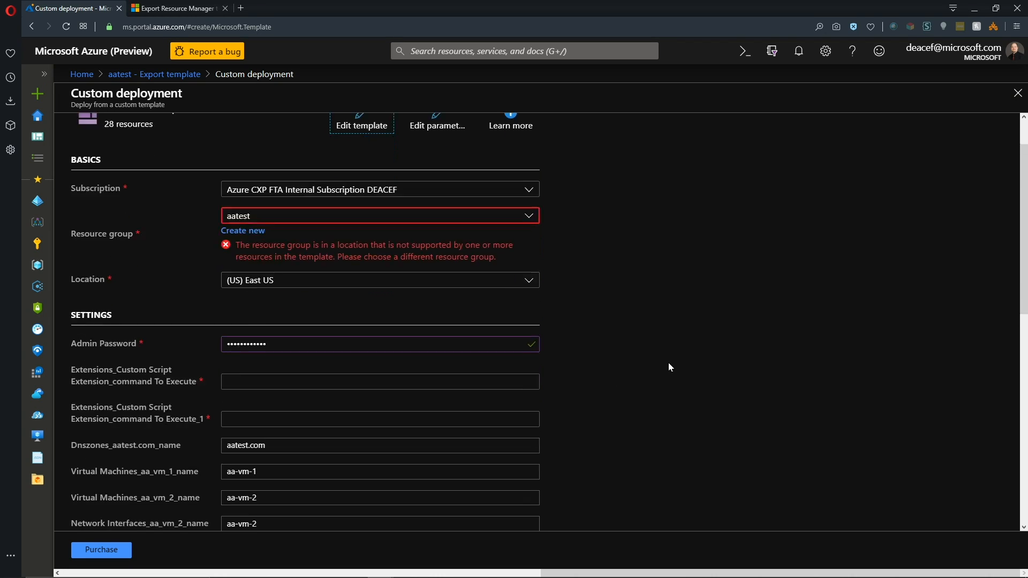
Leave the custom deployment, discarding unsaved edits, back to the aatest resource group.
scroll(down, 3)
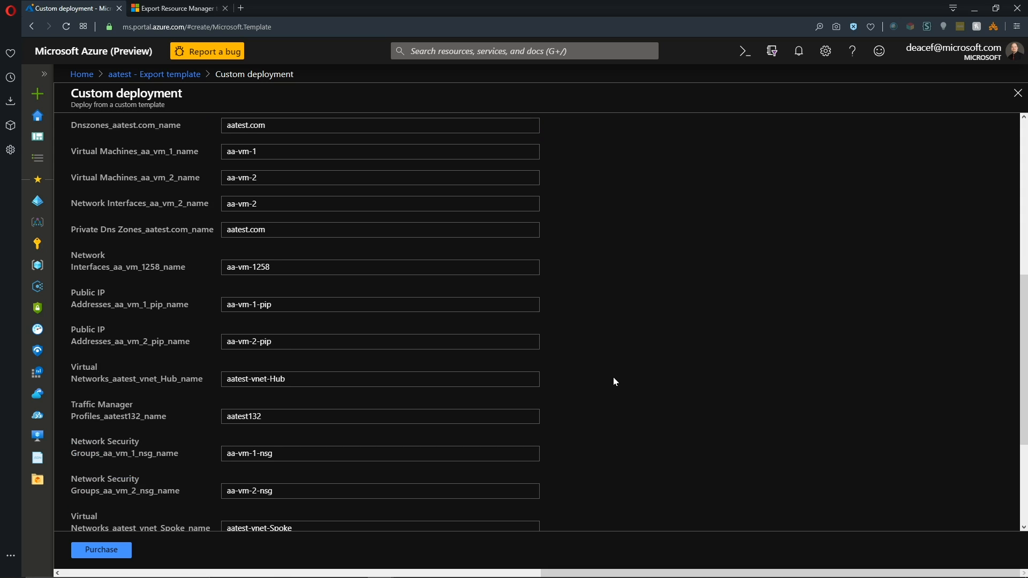
scroll(down, 3)
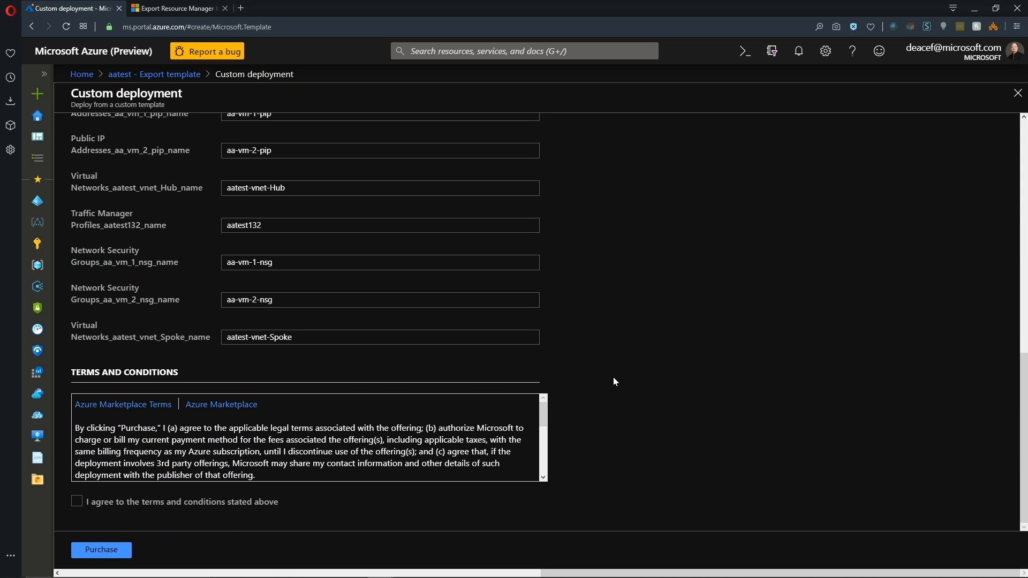
click(154, 74)
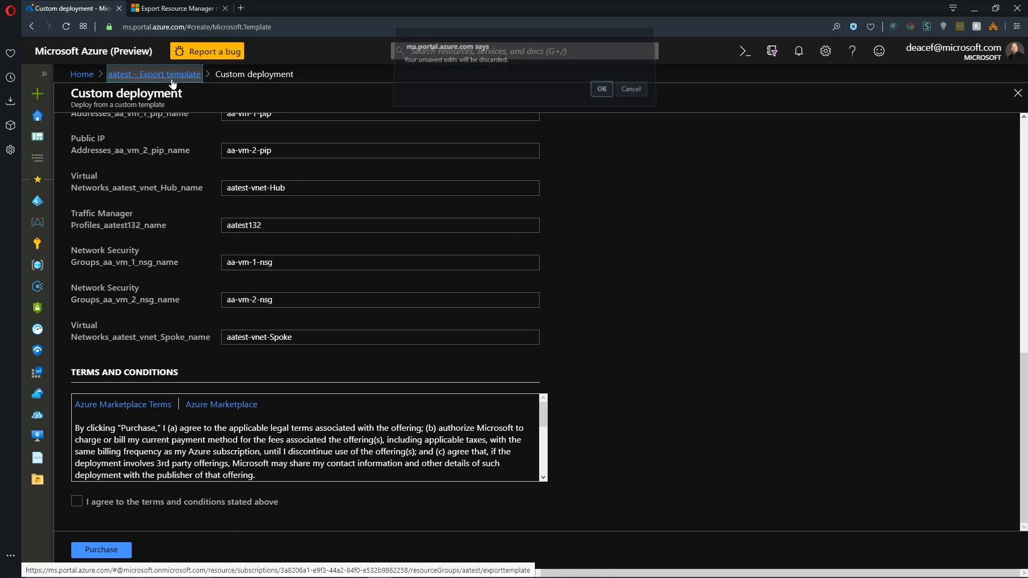
click(602, 89)
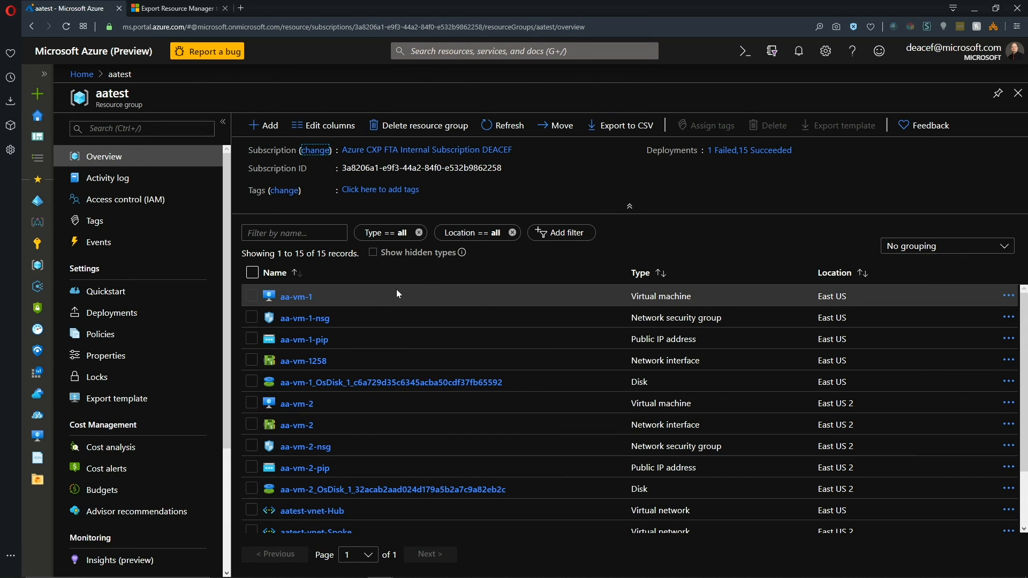
mouse_move(435, 296)
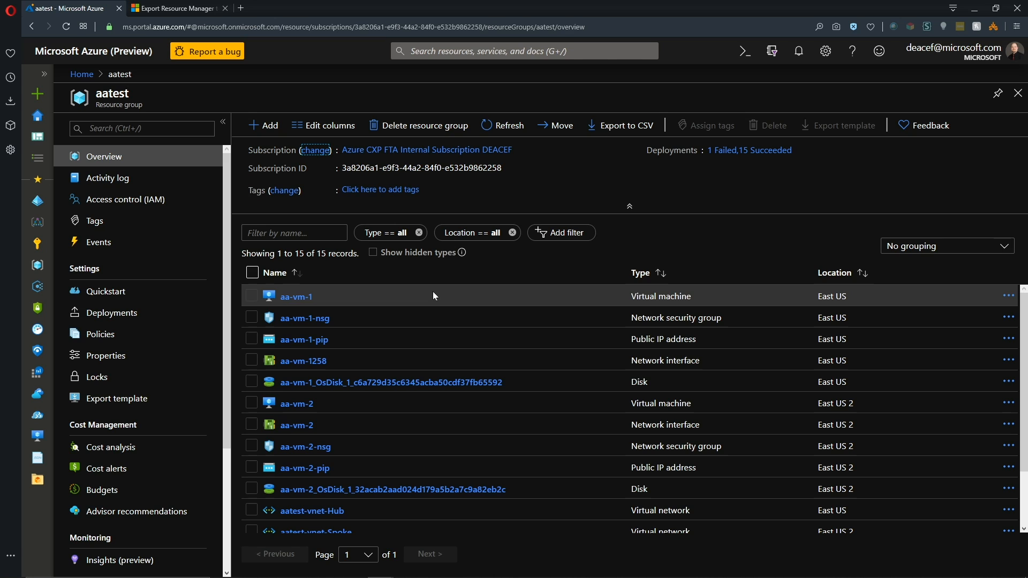
Select the aatest resources and export a template of them with parameters included.
click(947, 247)
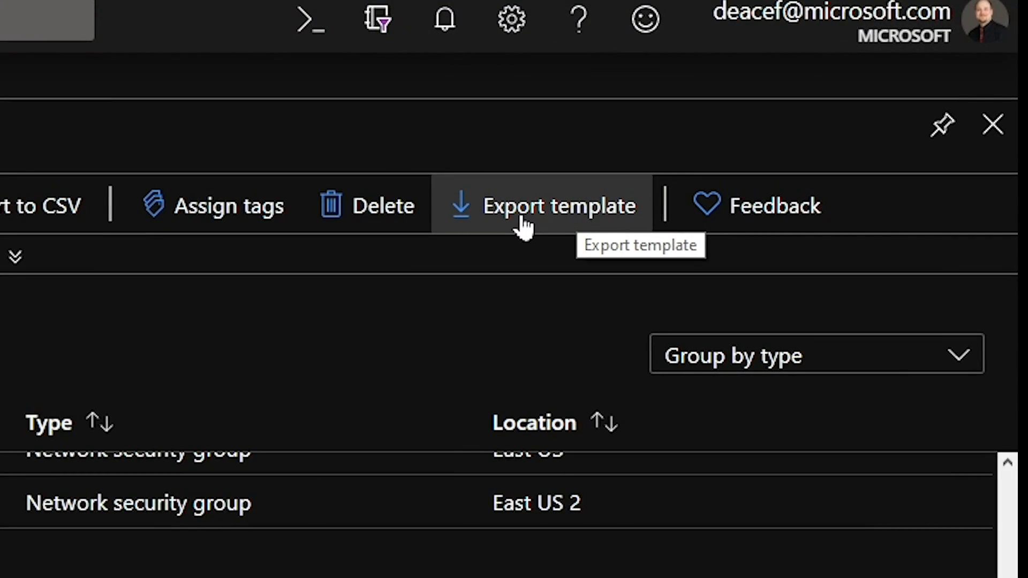
click(541, 207)
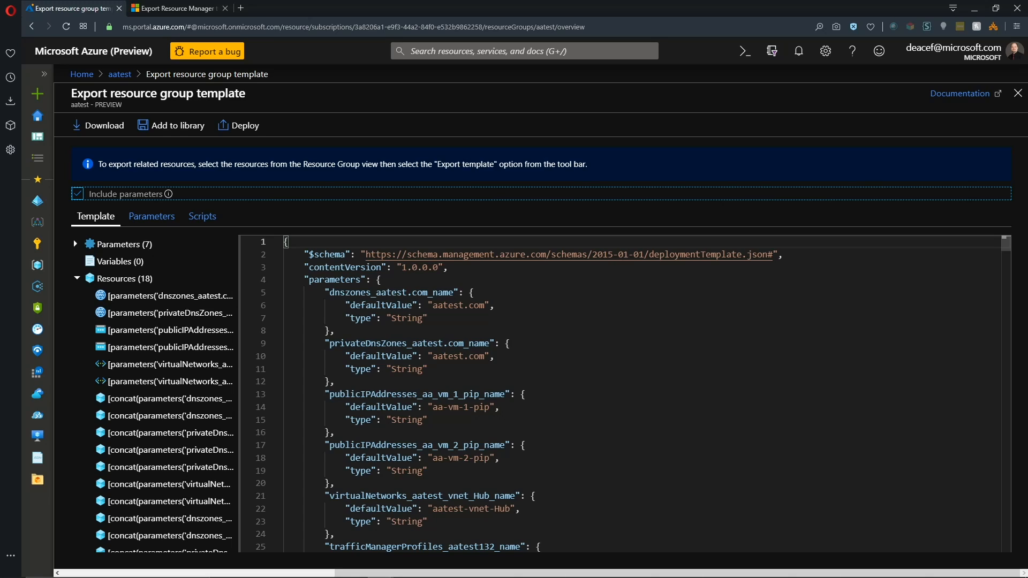
Deploy the exported 18-resource template, targeting the bbtest resource group.
click(244, 125)
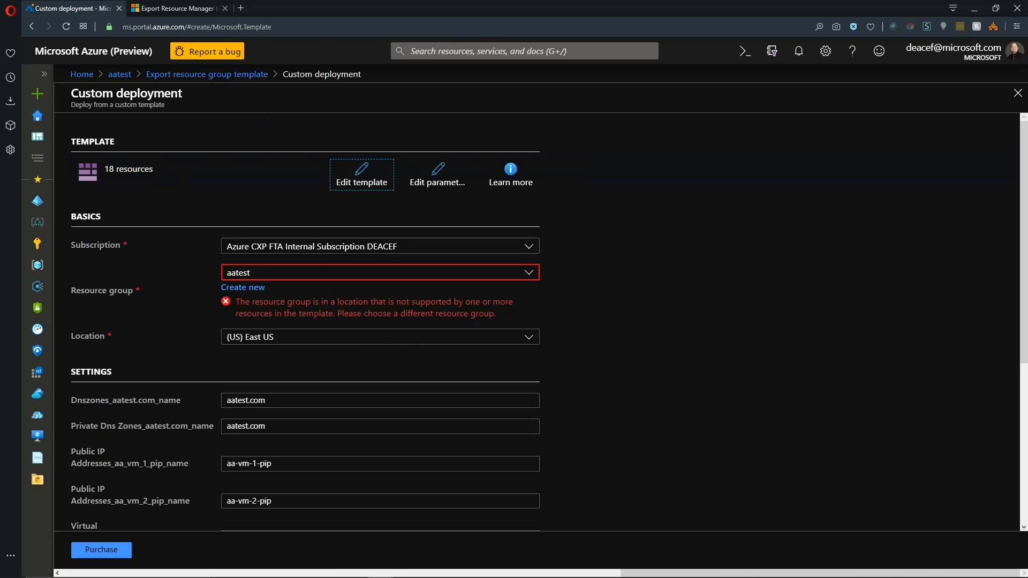
mouse_move(572, 357)
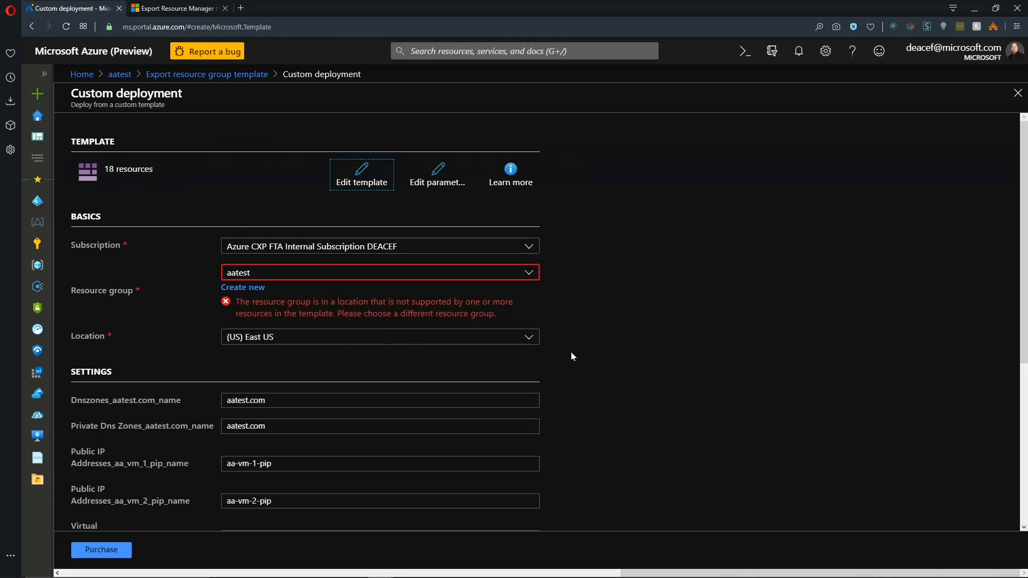
mouse_move(393, 353)
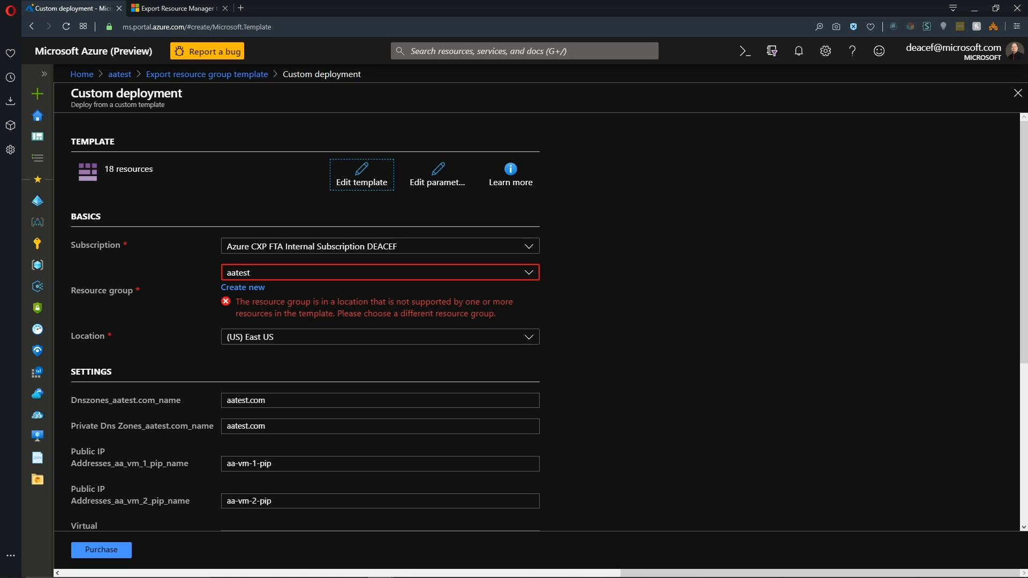
click(382, 273)
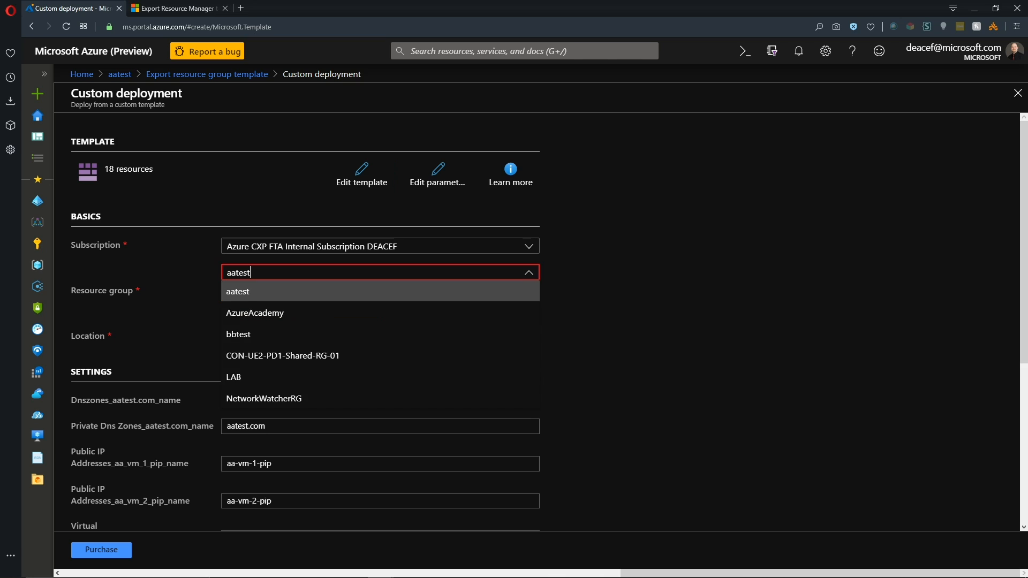
click(238, 334)
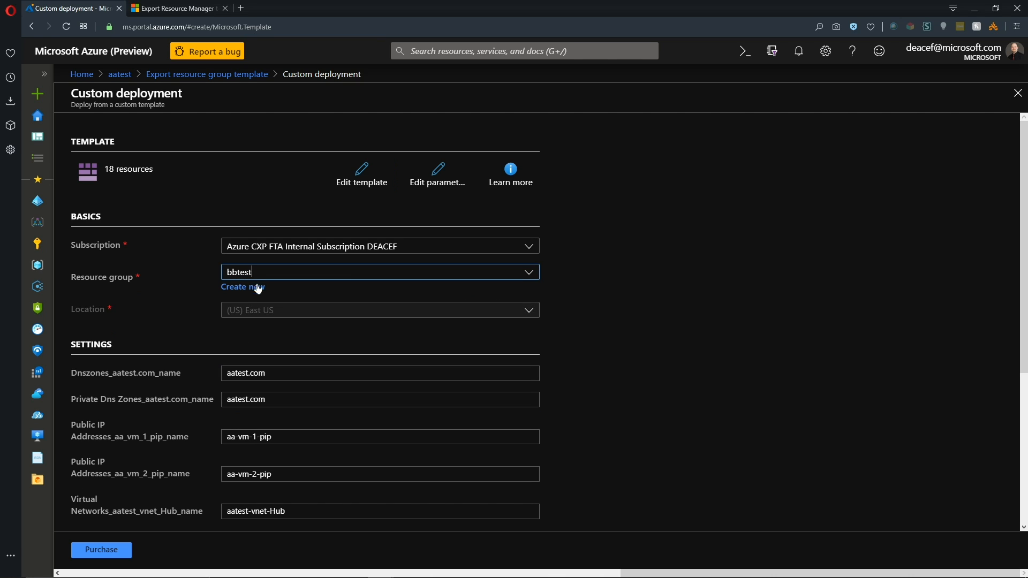
mouse_move(195, 293)
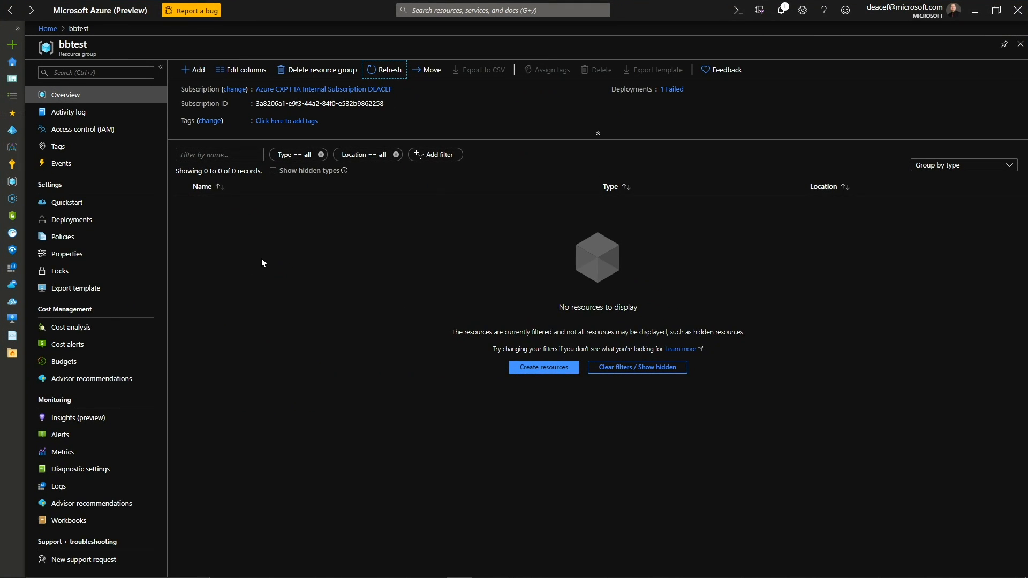
mouse_move(636, 293)
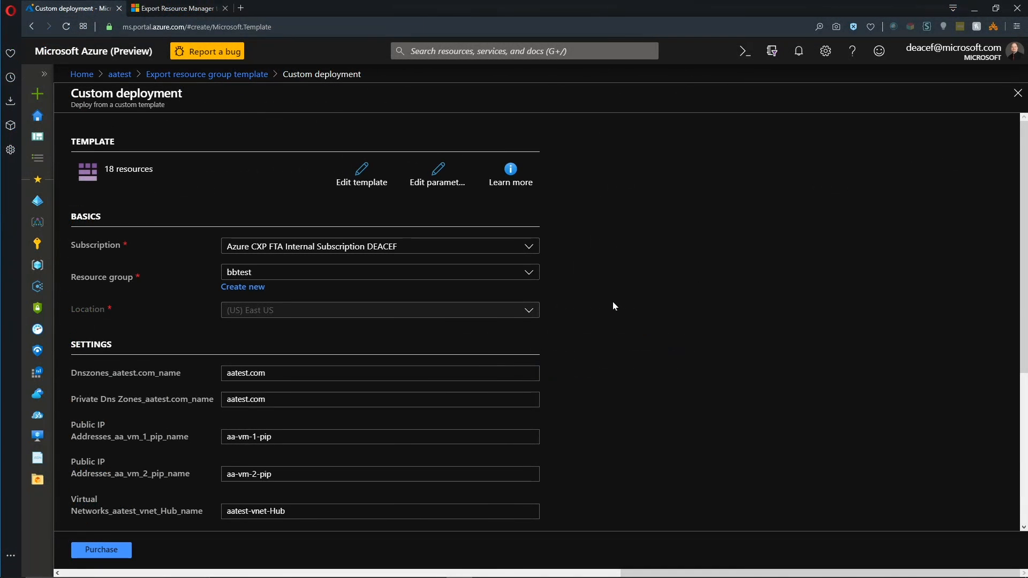
Bring up the deployment template in the editor for modification.
scroll(down, 3)
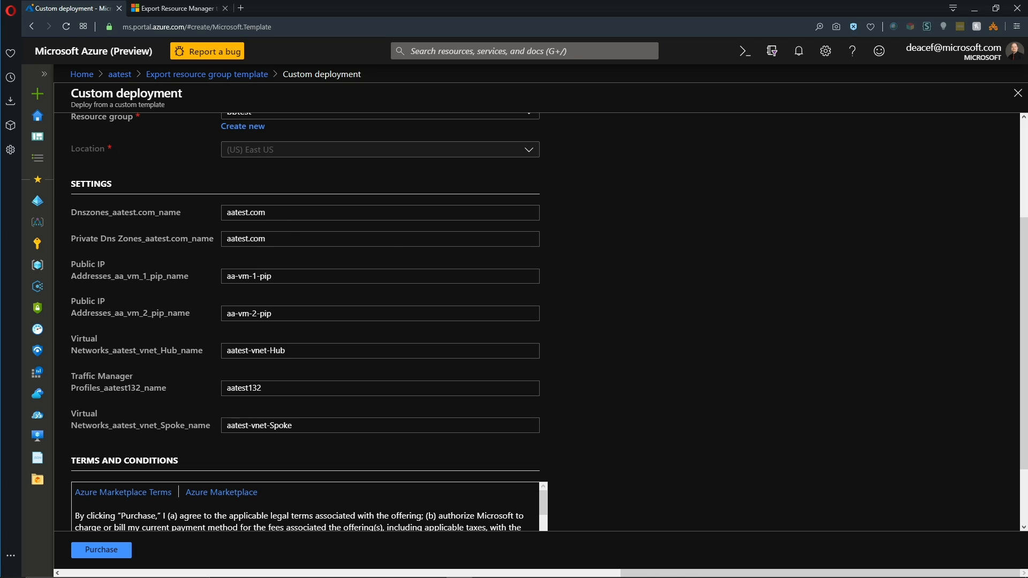
click(380, 212)
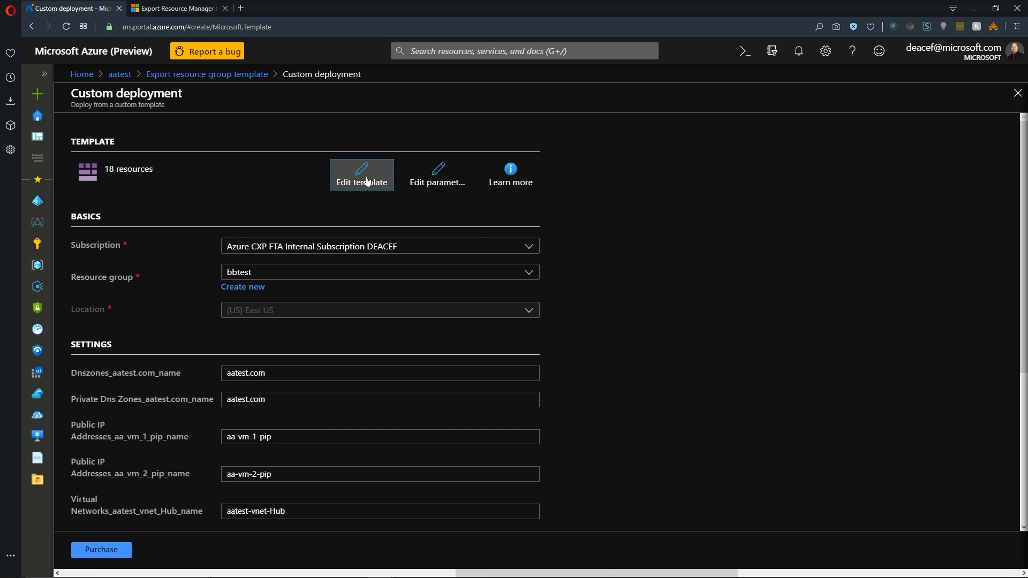
click(362, 173)
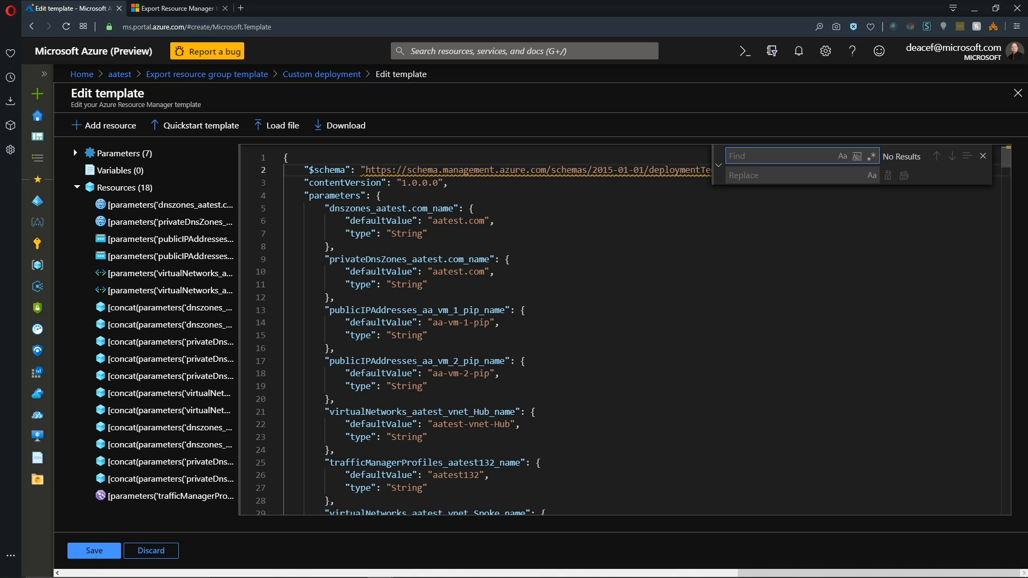
Replace every 'aa' with 'bb' in the template and save it as a customized template.
text(aa)
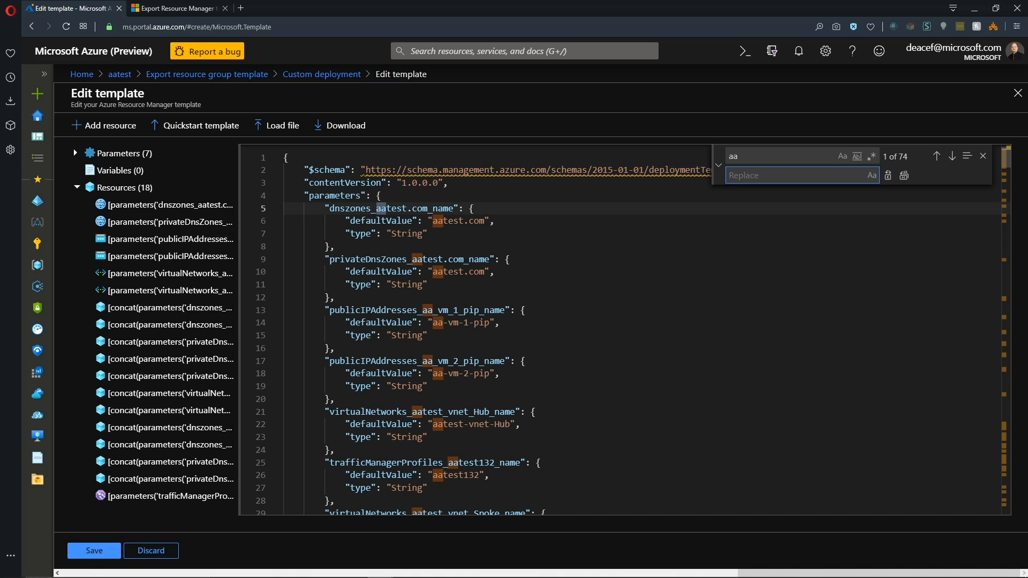
text(bb)
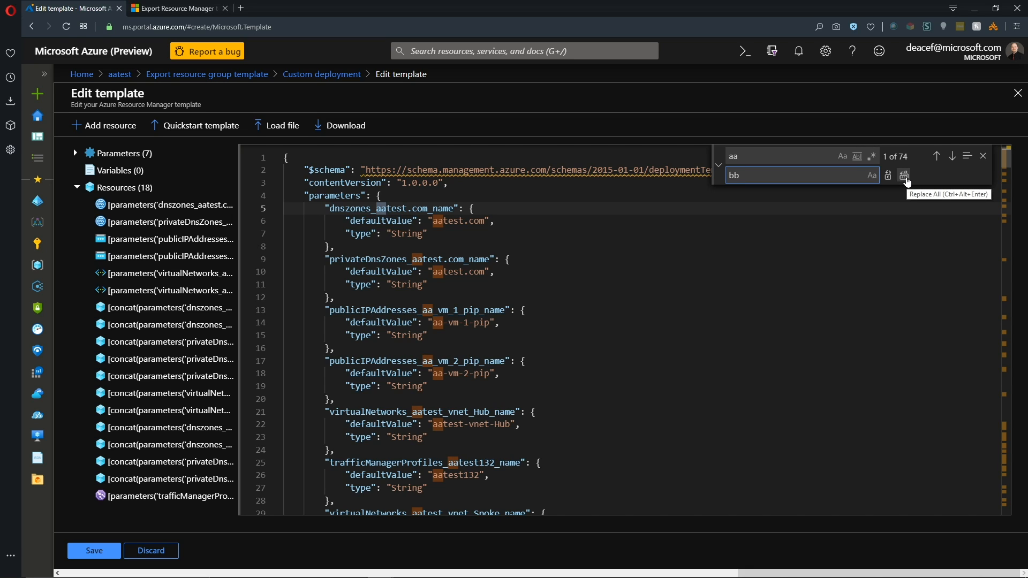
click(905, 176)
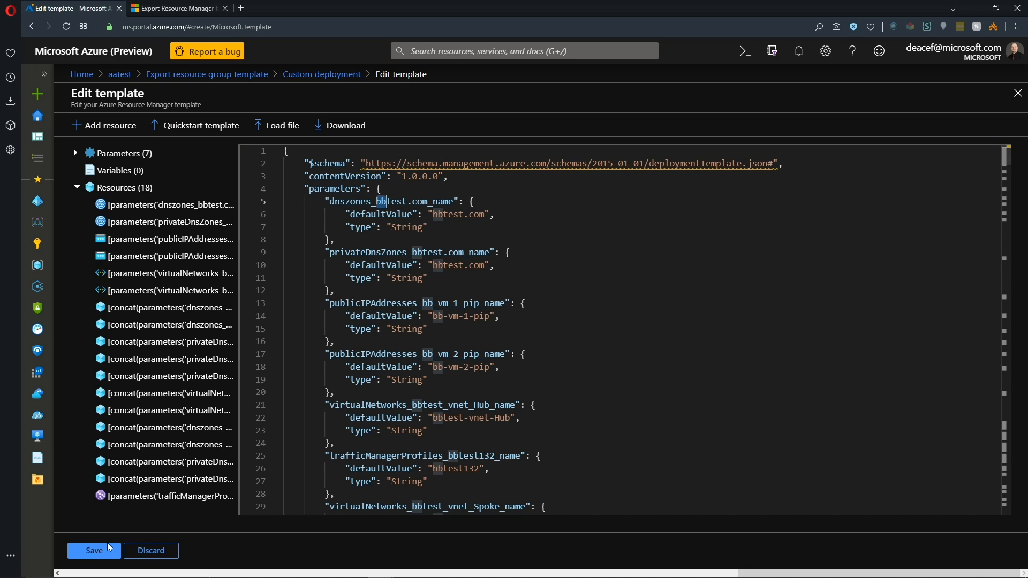
click(94, 551)
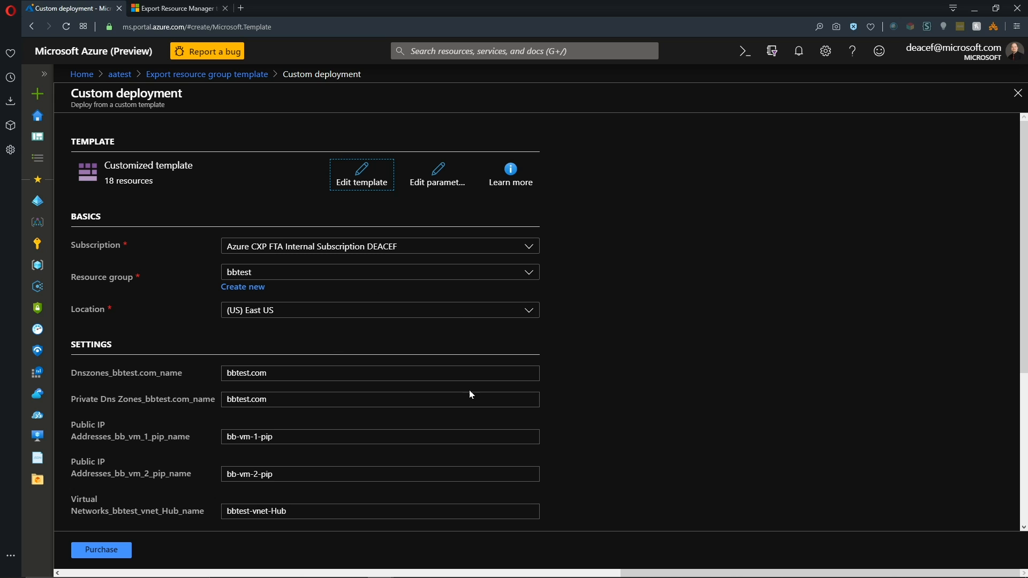
Accept the terms and conditions and purchase to deploy the customized template into bbtest.
scroll(down, 3)
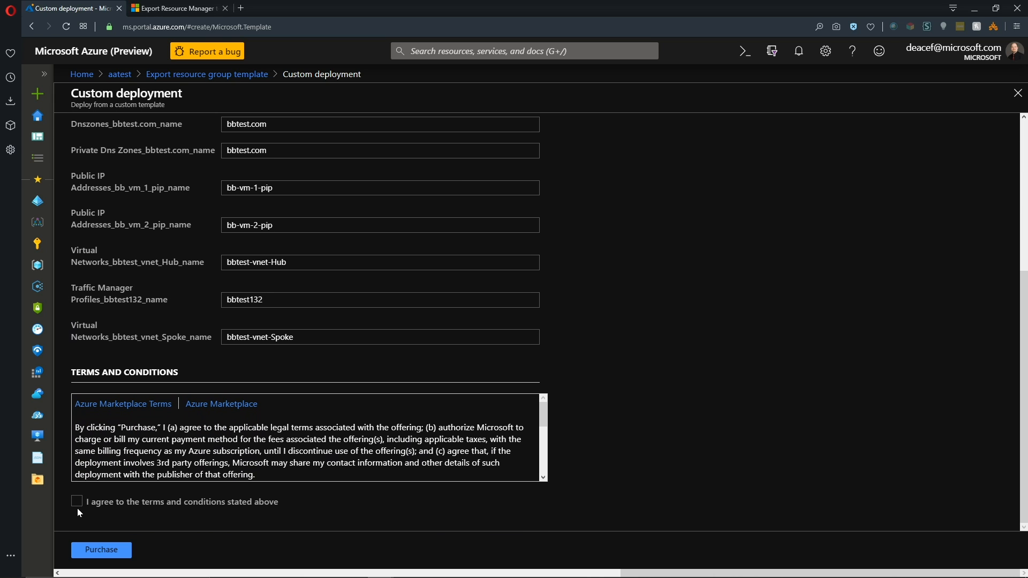
click(76, 502)
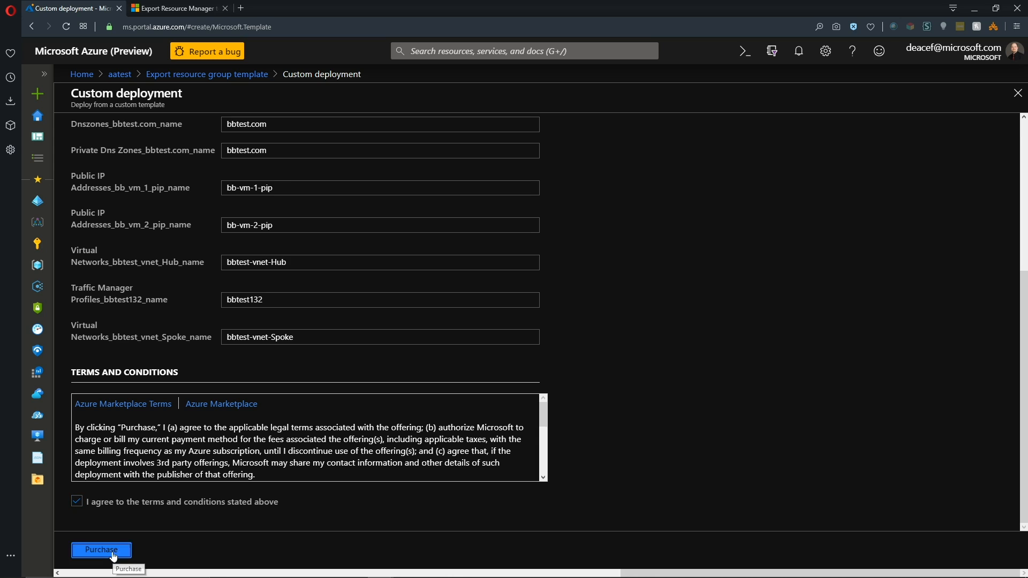
click(101, 550)
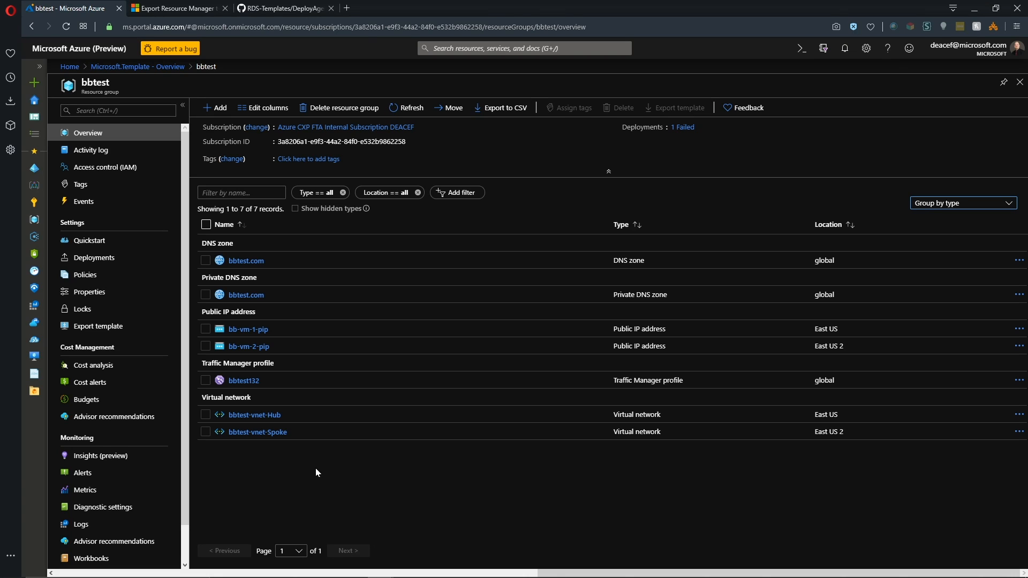
mouse_move(283, 398)
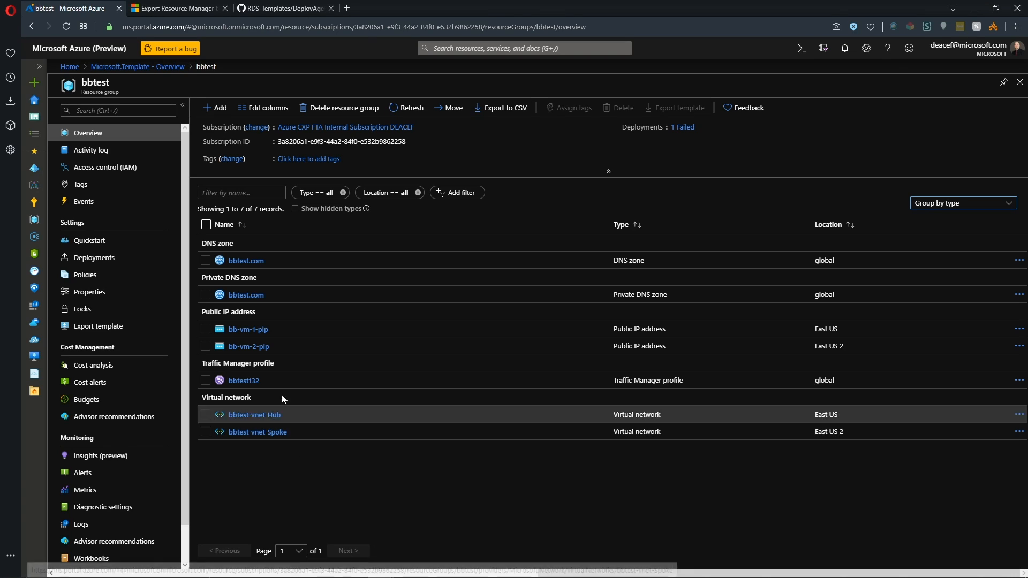
mouse_move(258, 438)
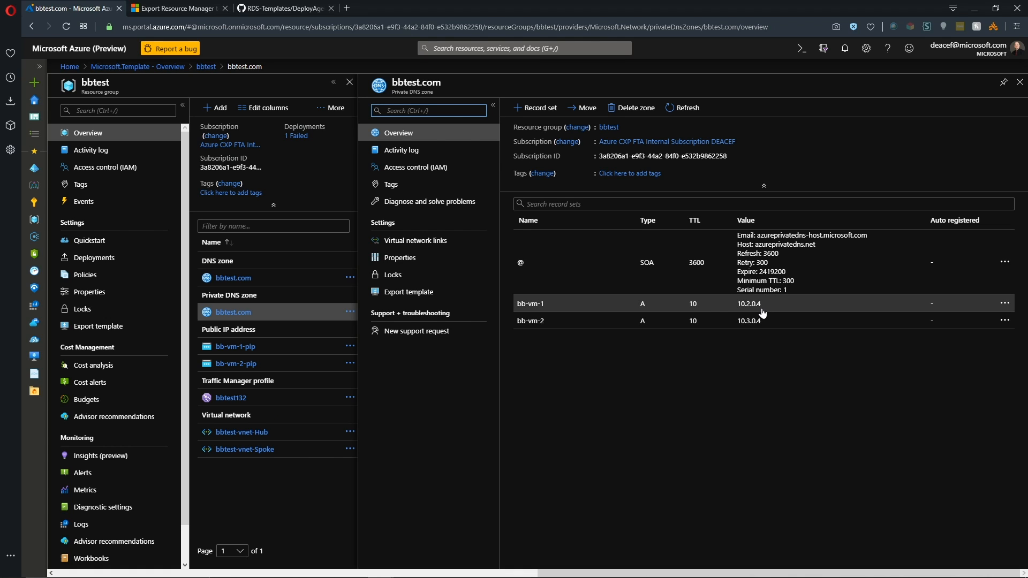
mouse_move(292, 329)
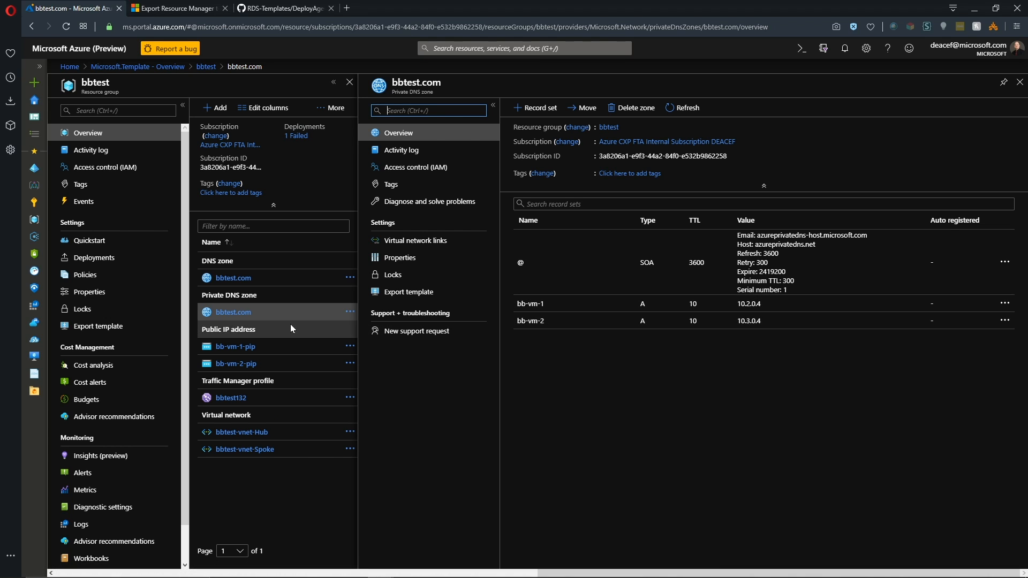
View the bbtest.com DNS zone and the bbtest132 Traffic Manager profile's endpoints bb-vm-1-pip and bb-vm-2-pip.
click(233, 278)
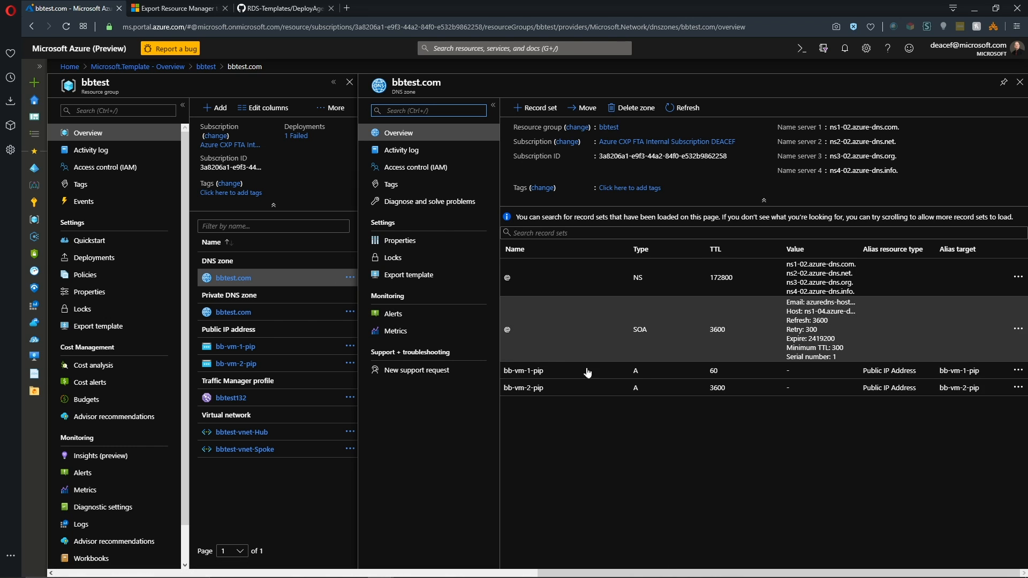
click(231, 397)
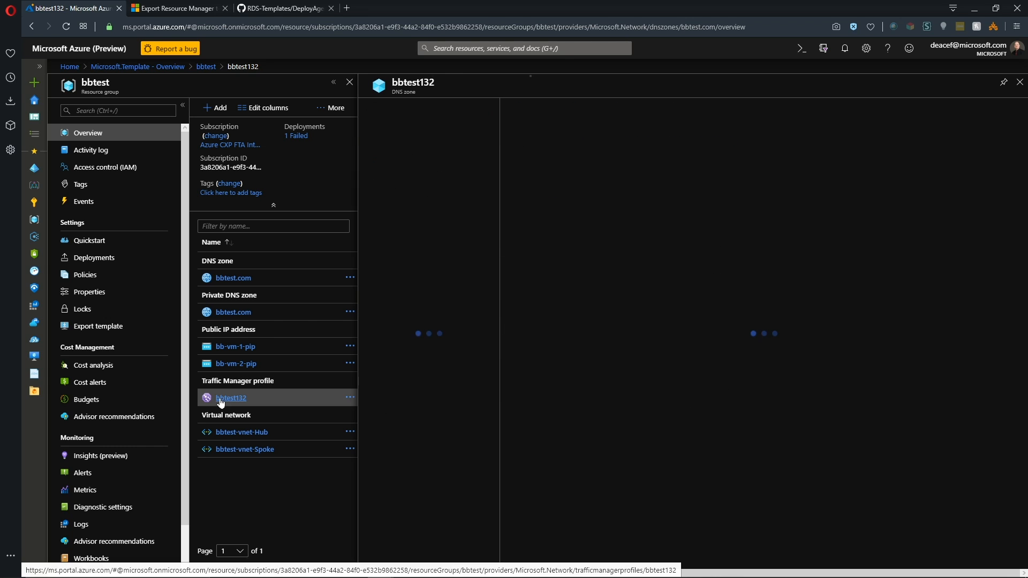
click(231, 397)
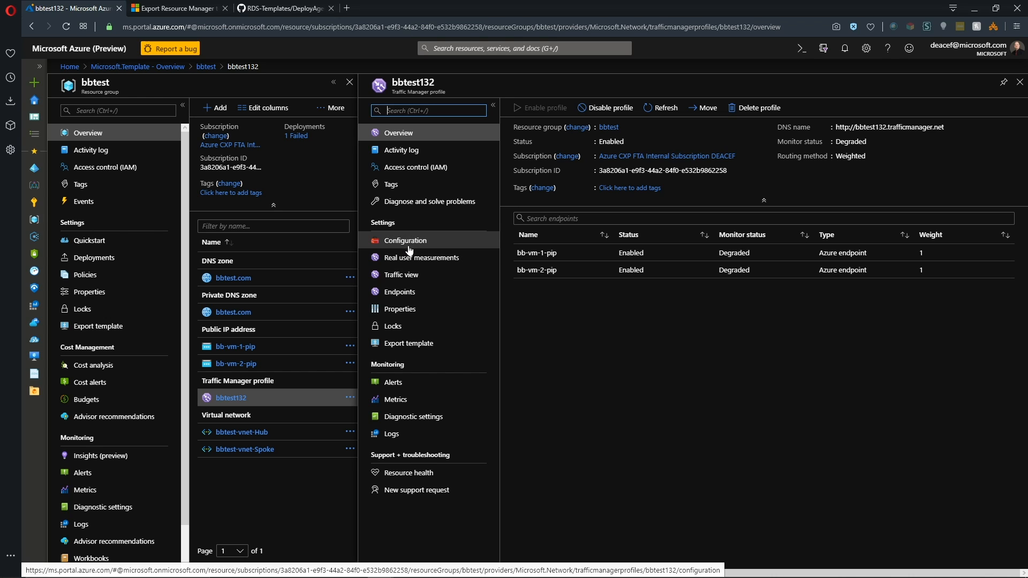
click(400, 292)
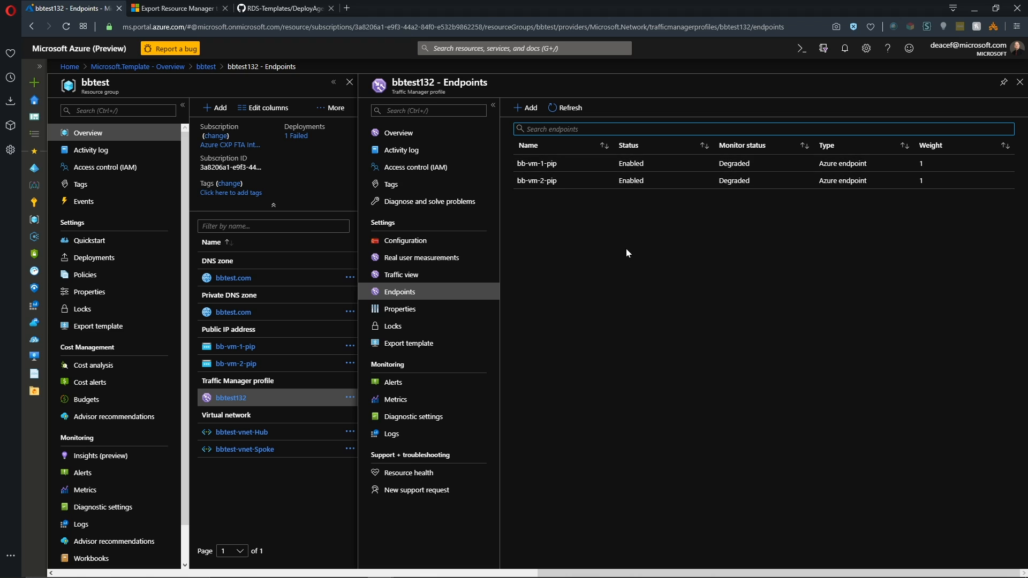
mouse_move(238, 355)
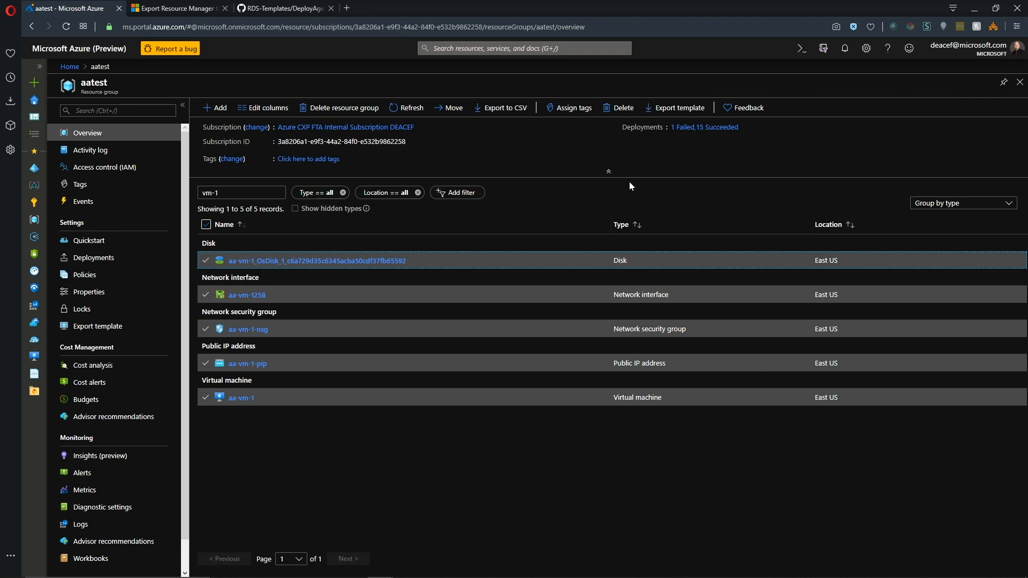
Export the vm-1 resources as a template, deploy it to bbtest and edit it at the virtual machine definition.
click(679, 107)
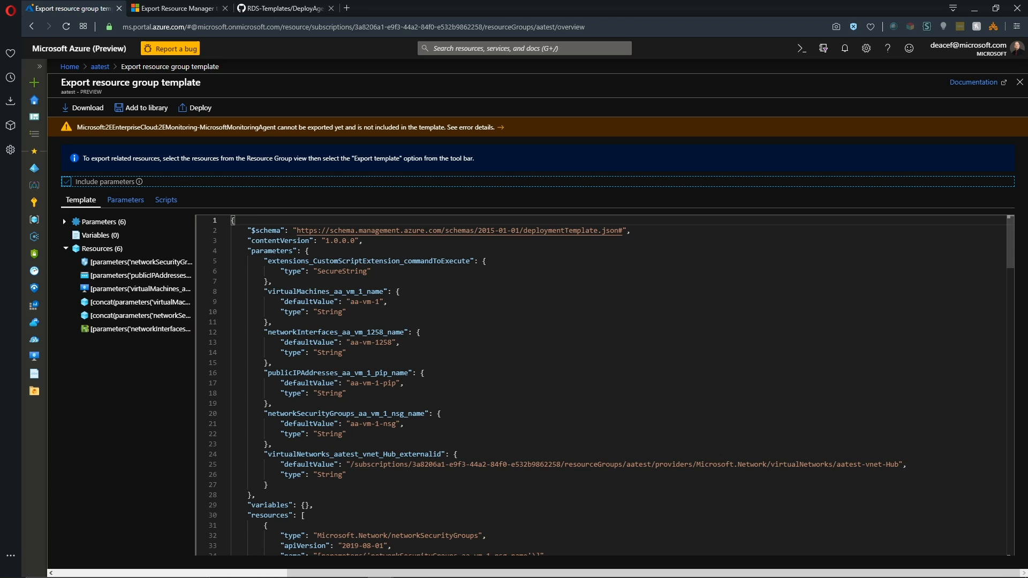
click(200, 107)
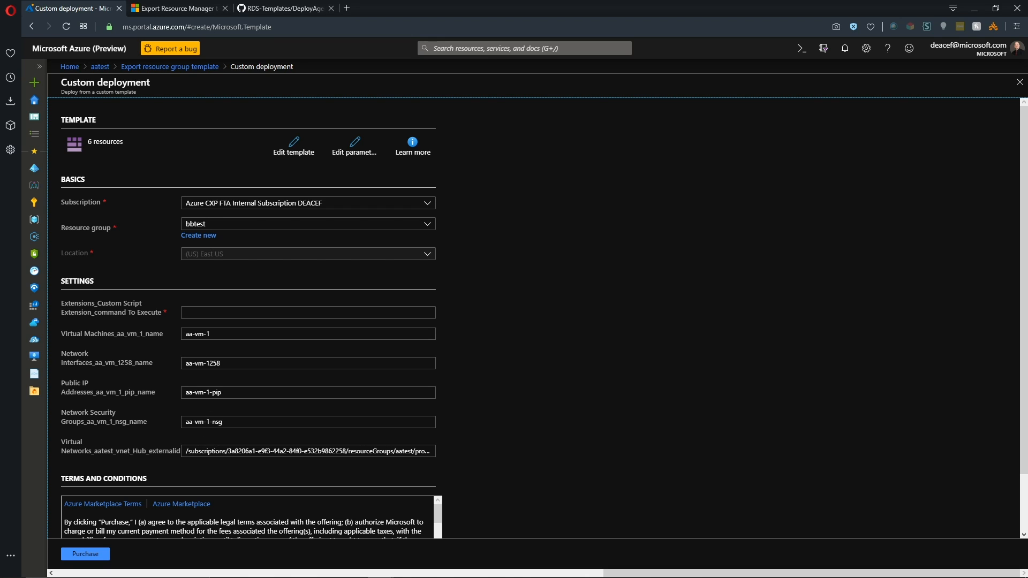
click(293, 141)
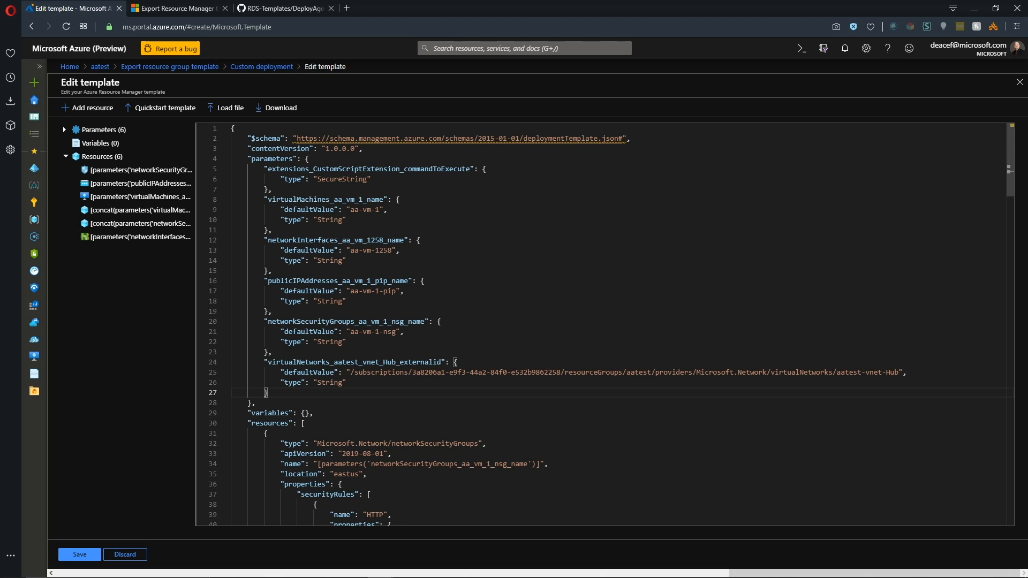
click(126, 197)
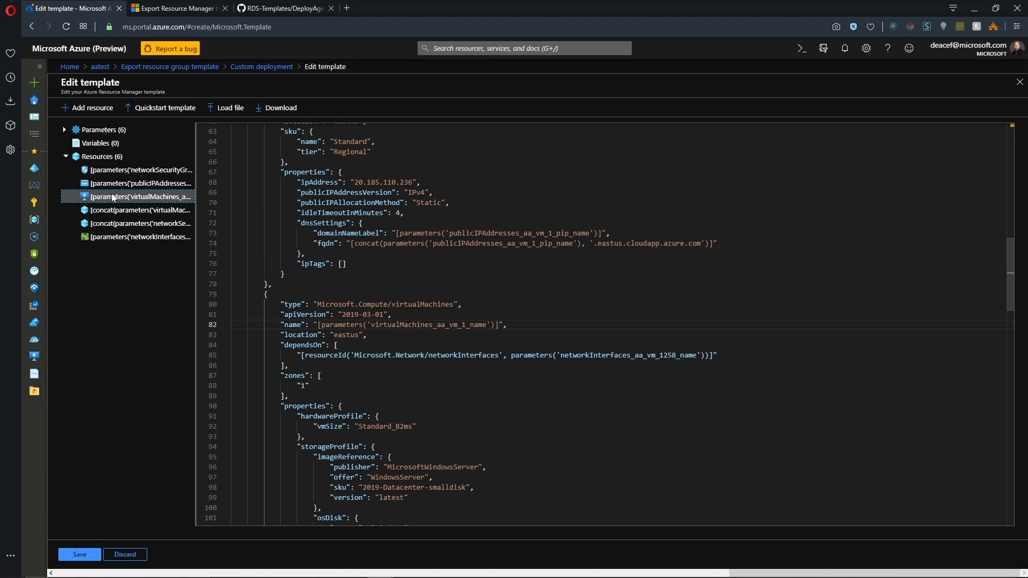
Add an adminPassword parameter of type SecureString to the template and save it.
scroll(down, 3)
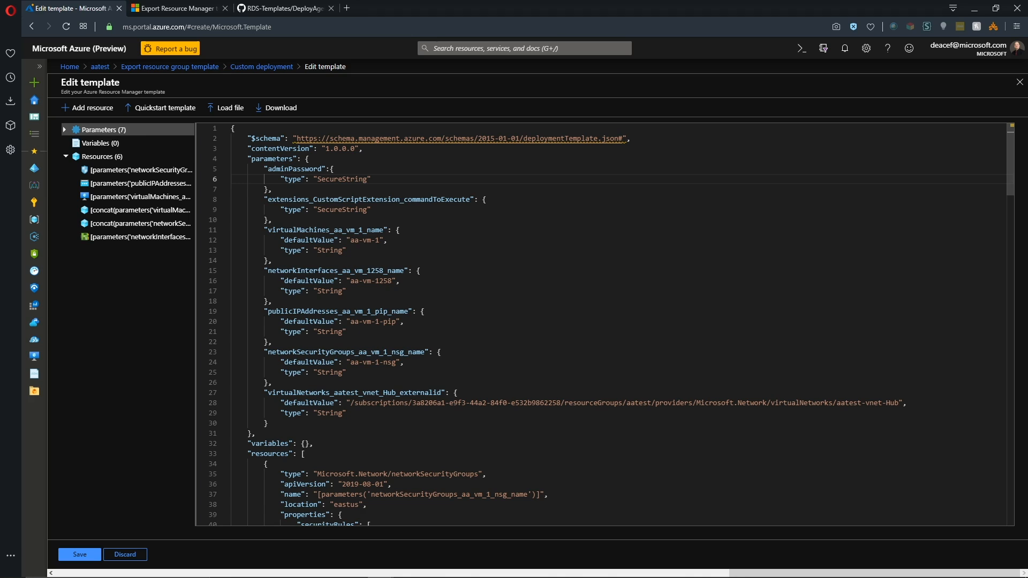
click(79, 555)
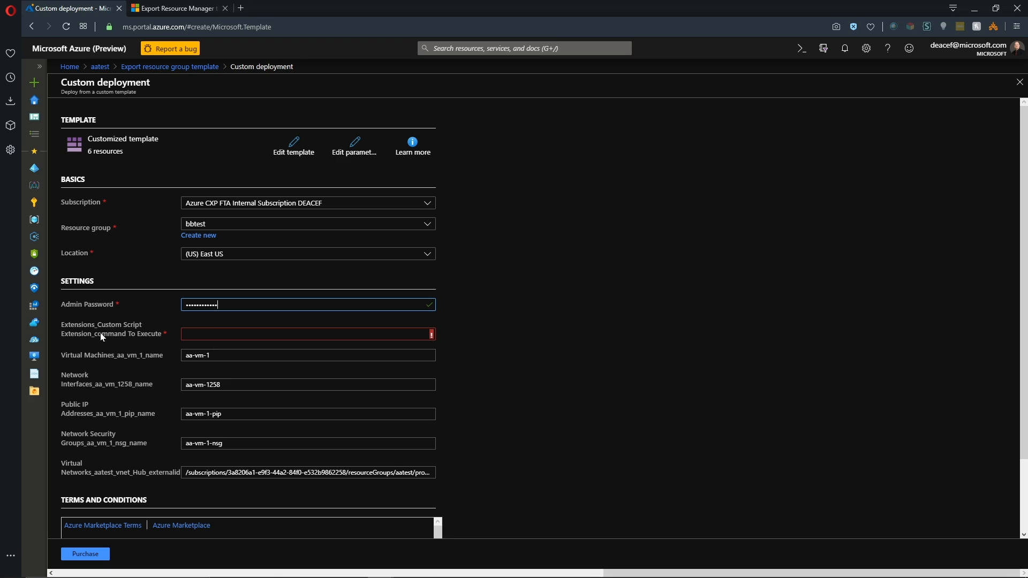
mouse_move(101, 338)
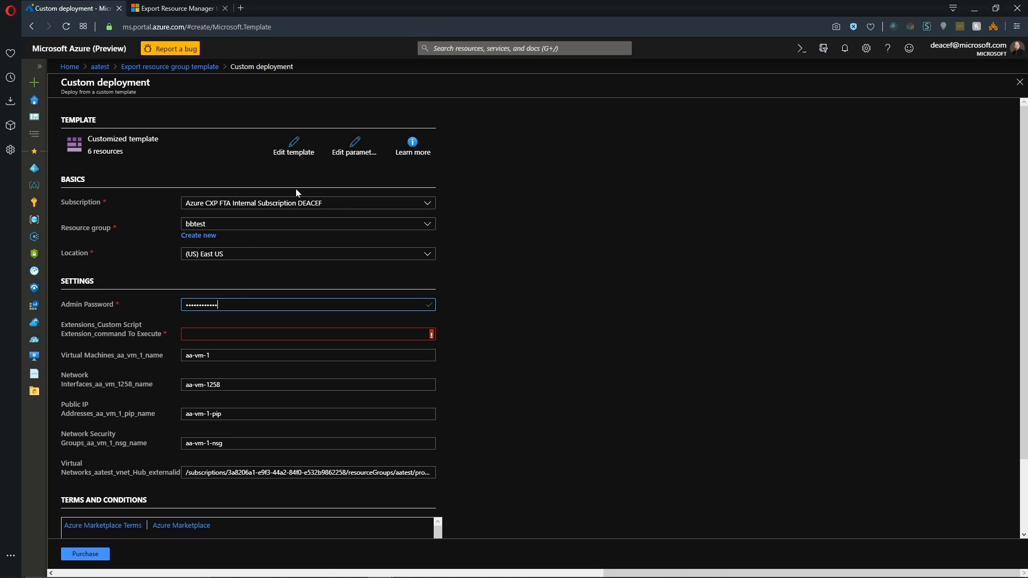
mouse_move(291, 182)
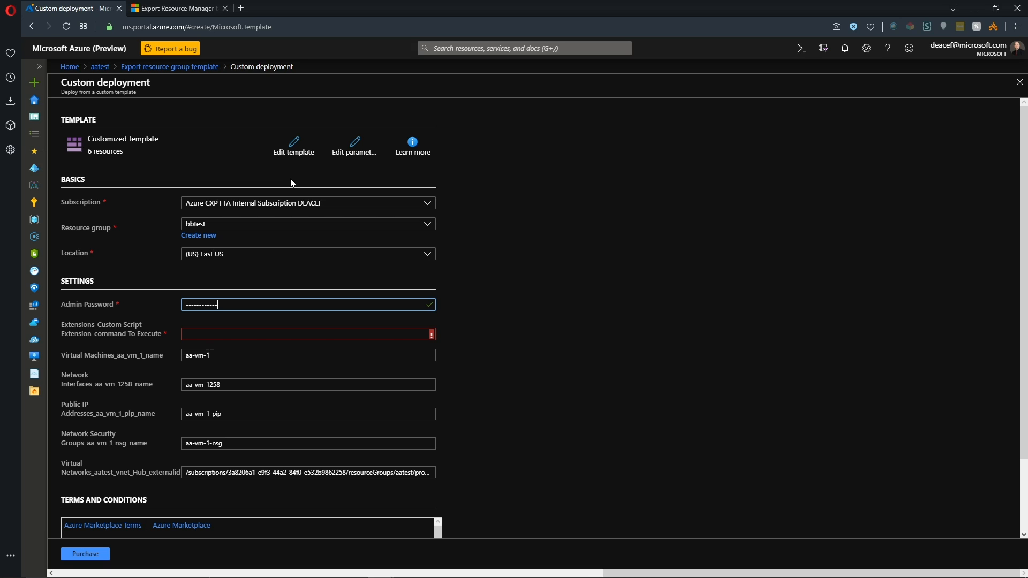
Reopen the customized vm-1 template, now listing seven parameters including adminPassword.
click(293, 142)
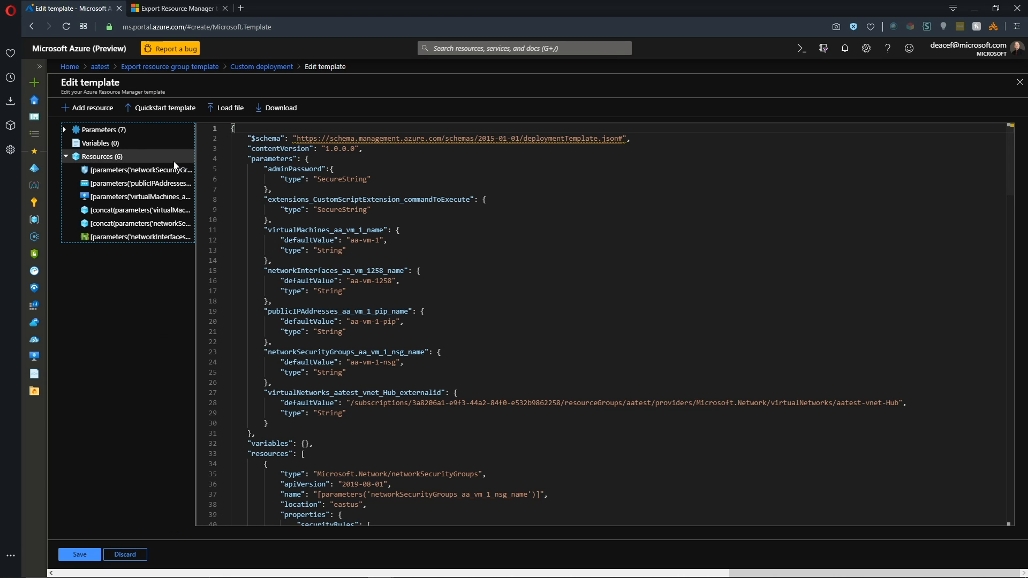
mouse_move(118, 282)
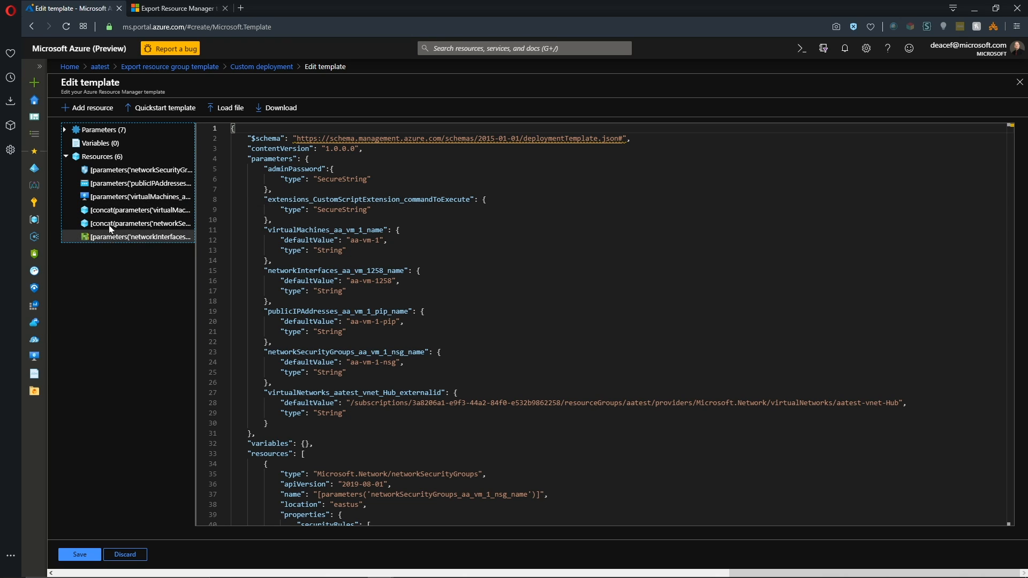
Locate the custom script extension resource and select its AA-Install_IIS.ps1 file URL.
click(134, 210)
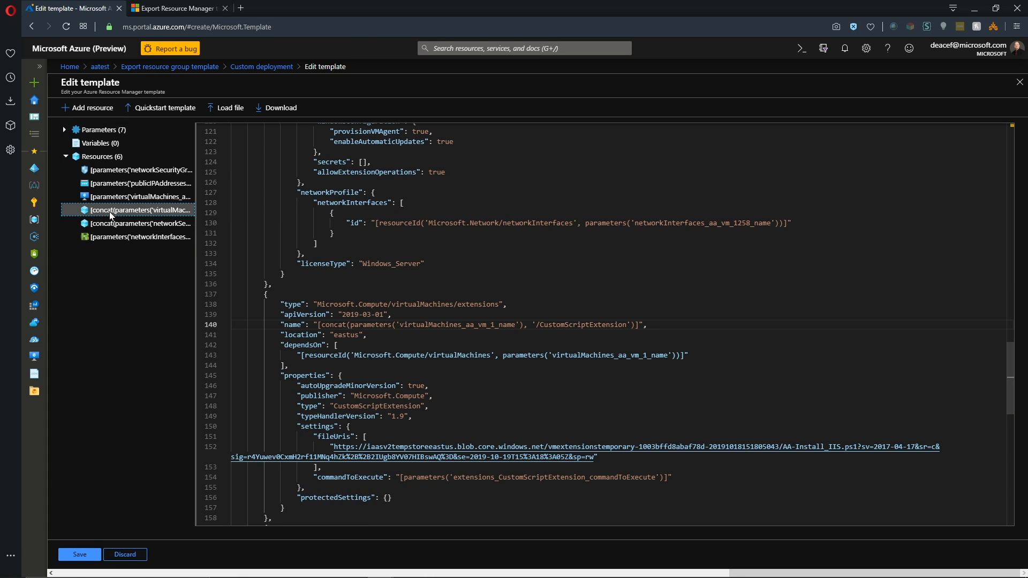
scroll(down, 3)
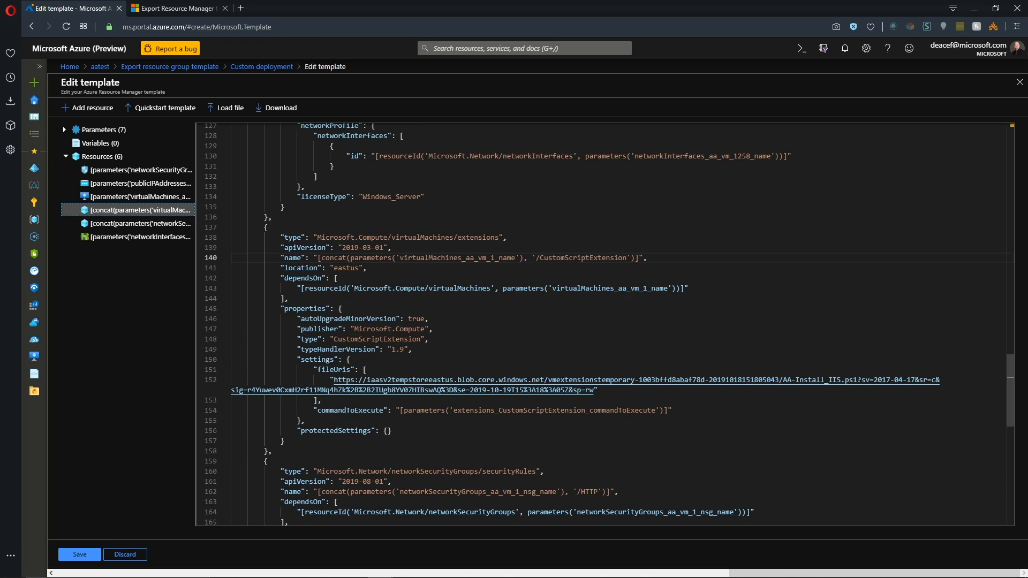
drag(265, 227, 431, 329)
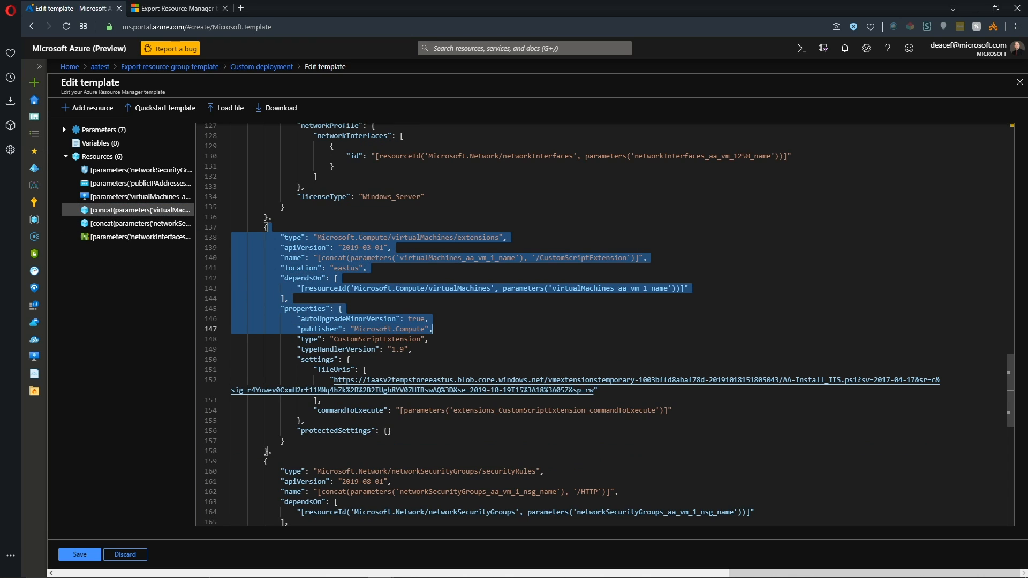
click(335, 379)
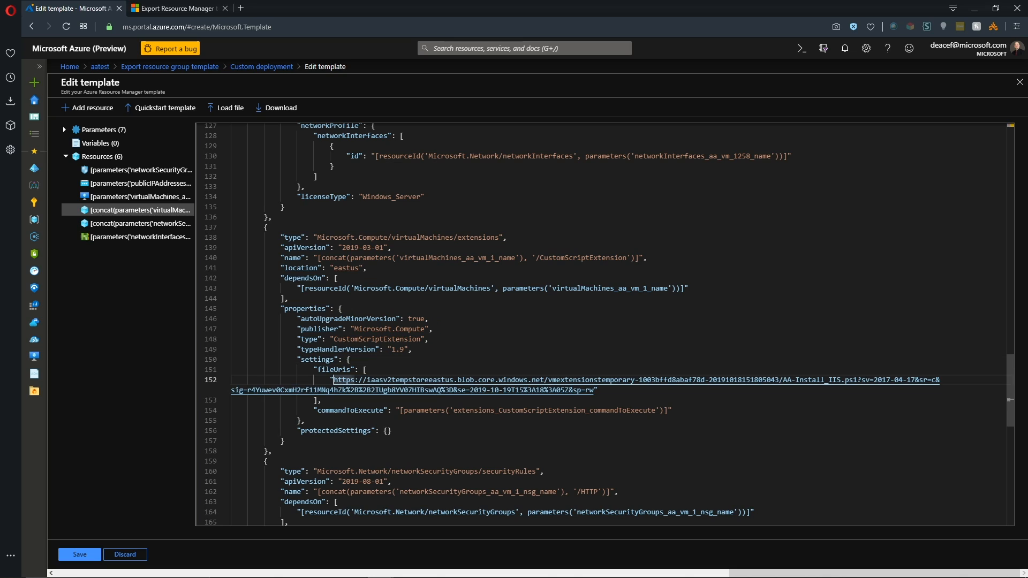
drag(334, 381, 594, 390)
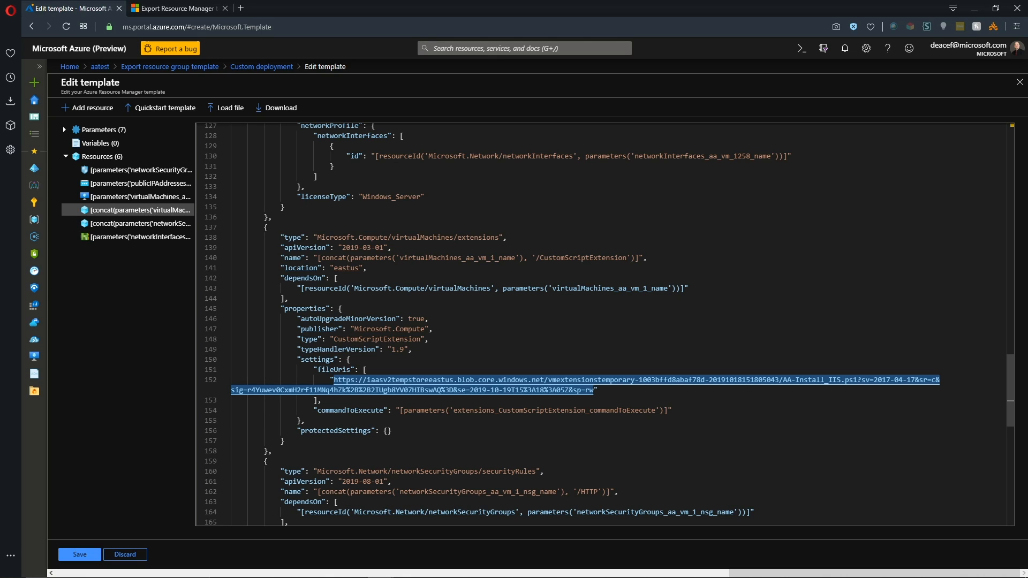
mouse_move(240, 9)
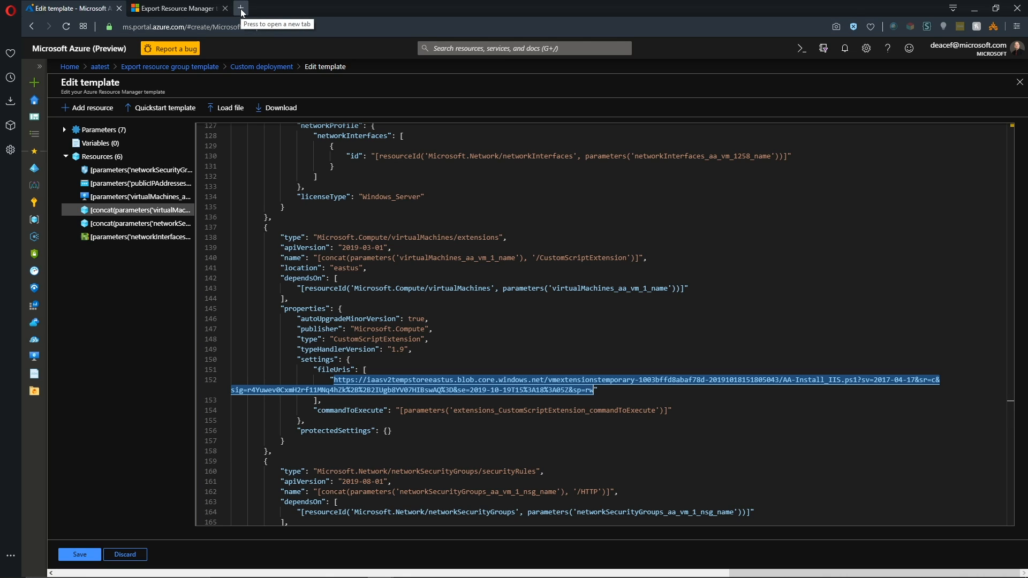
Download the script via its URL in a new tab, then return to the commandToExecute reference.
click(240, 9)
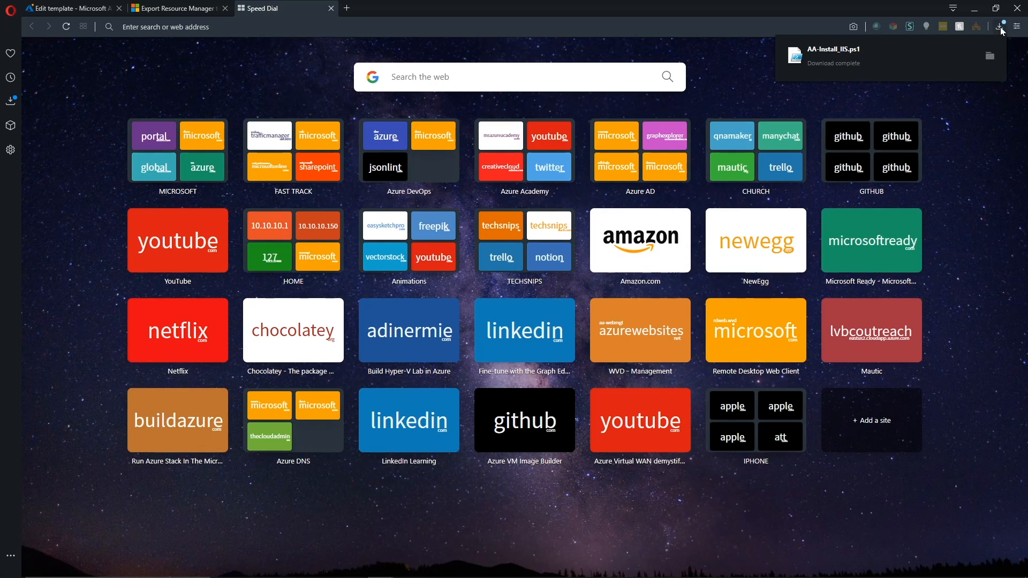
click(73, 8)
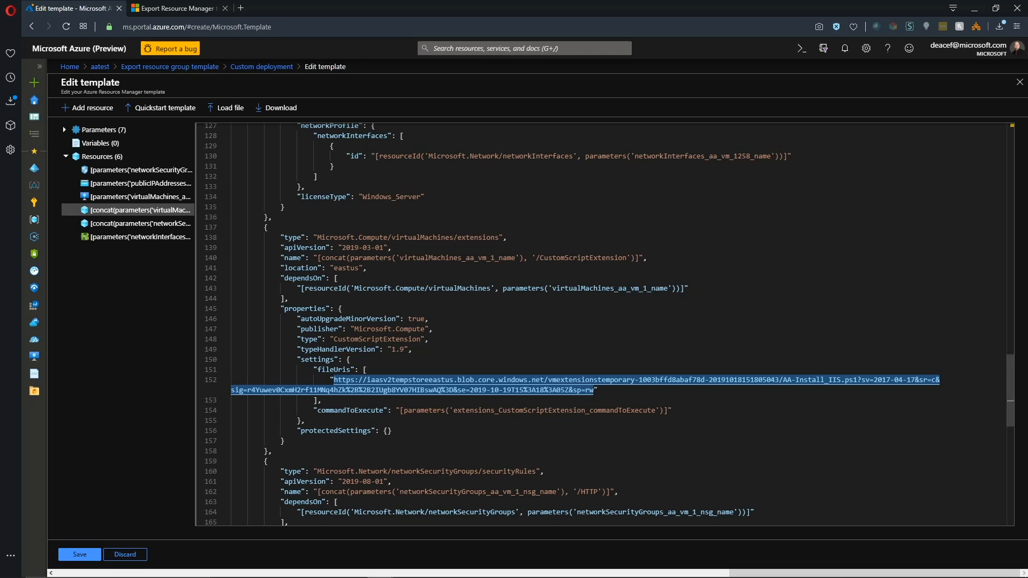
click(404, 411)
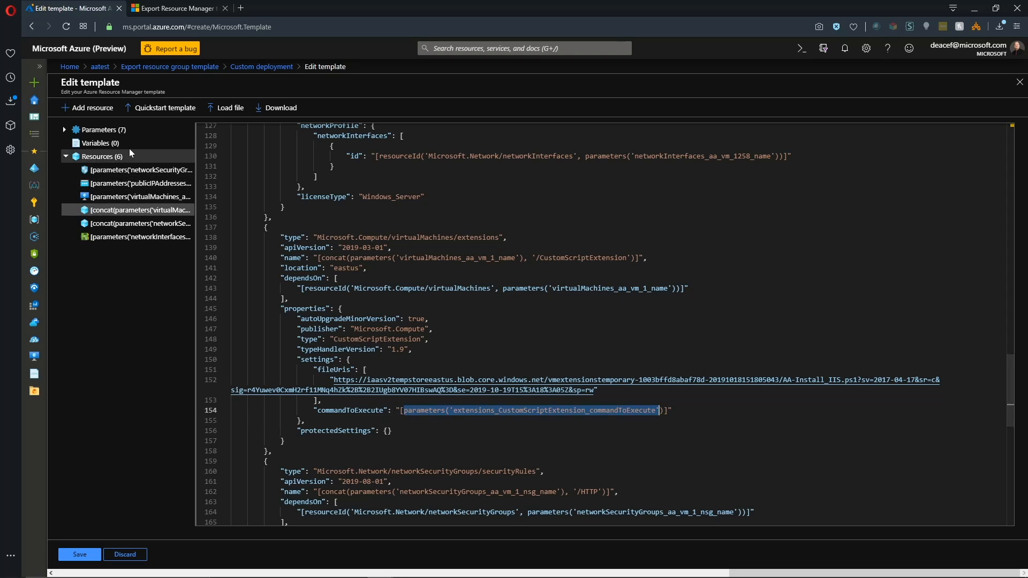
Delete the commandToExecute parameter and set the extension to run AA-Install_IIS.ps1 with unrestricted execution policy.
click(79, 554)
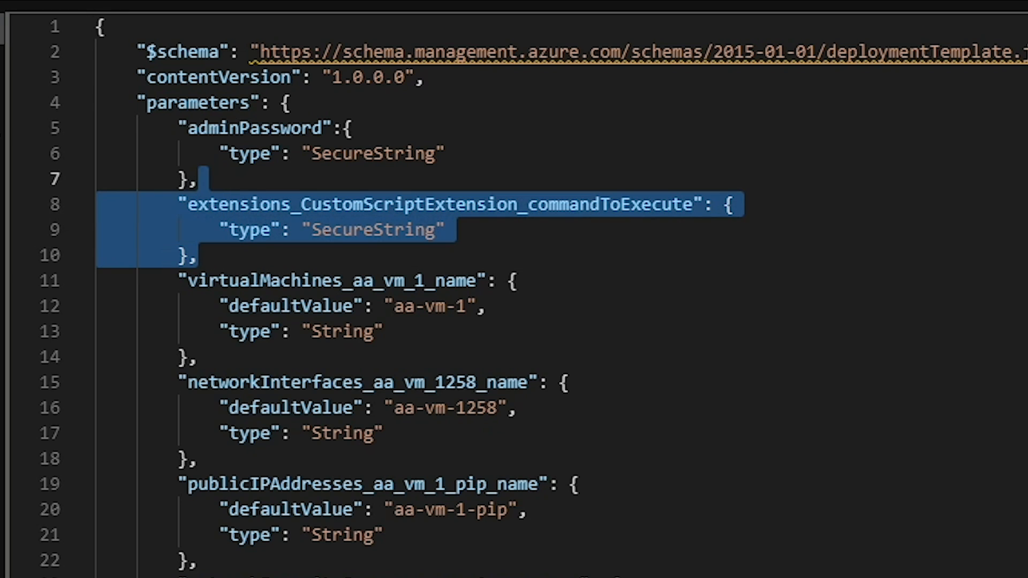
key(Delete)
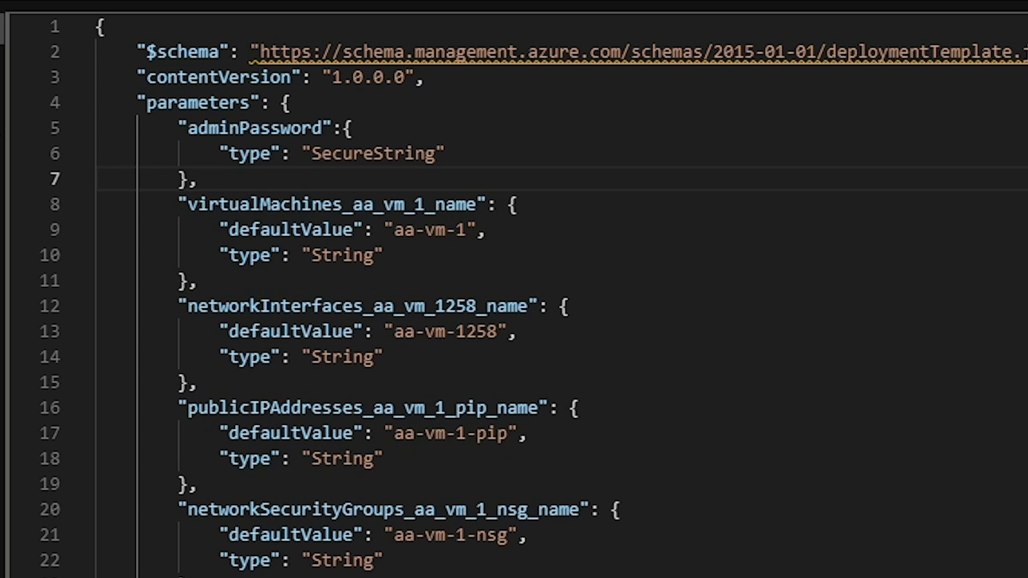
scroll(down, 3)
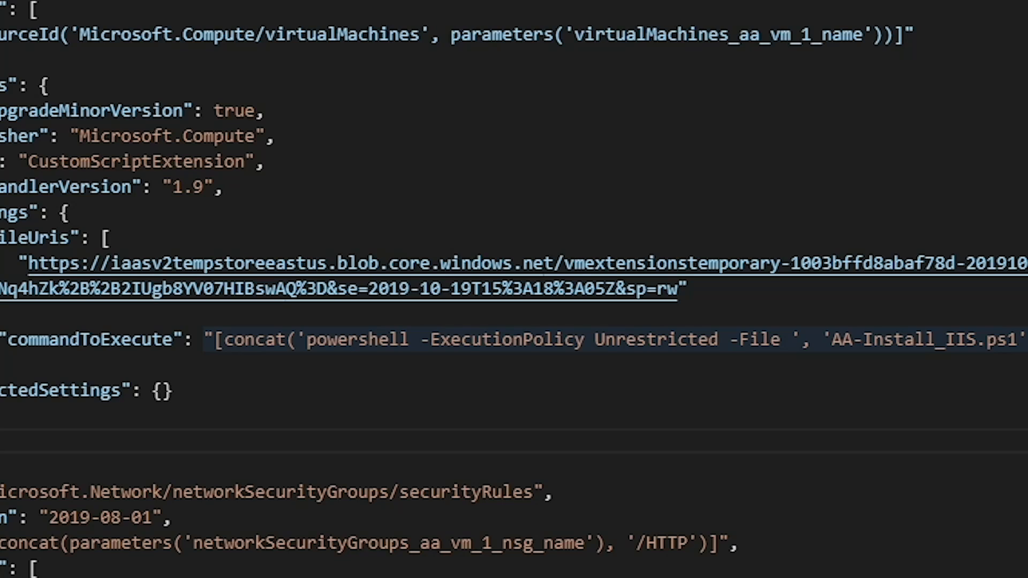
double_click(656, 339)
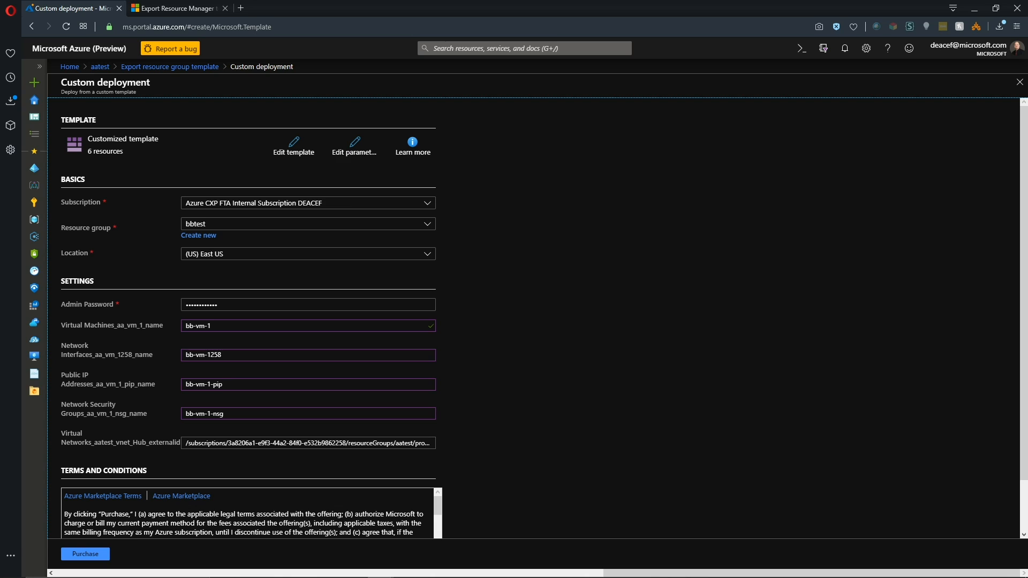
mouse_move(230, 405)
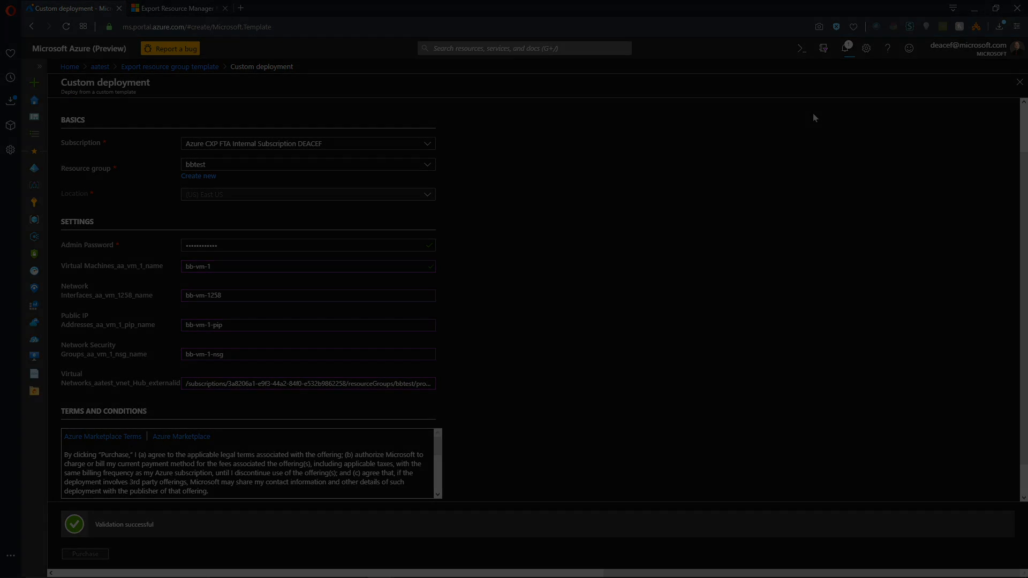
Purchase the validated vm-1 deployment into the bbtest resource group.
click(85, 554)
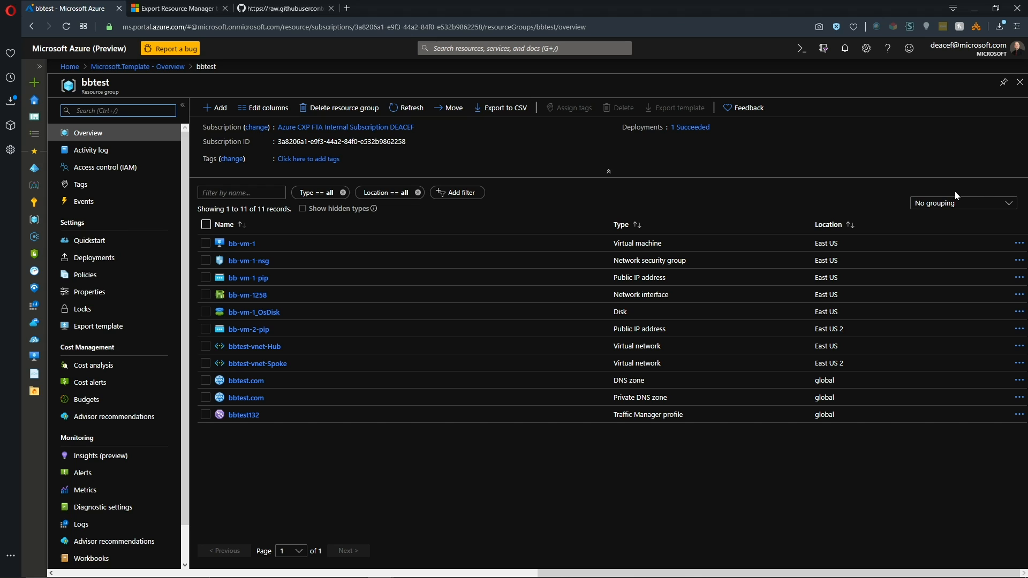
Group bbtest resources by type, browse bb-vm-1's public IP to the IIS welcome page, and return.
click(965, 203)
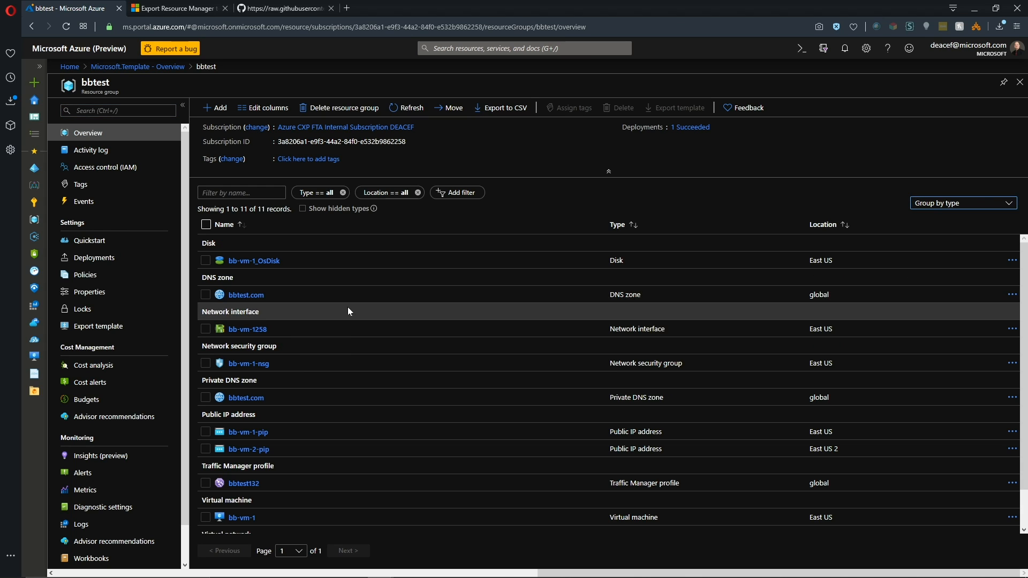
scroll(down, 3)
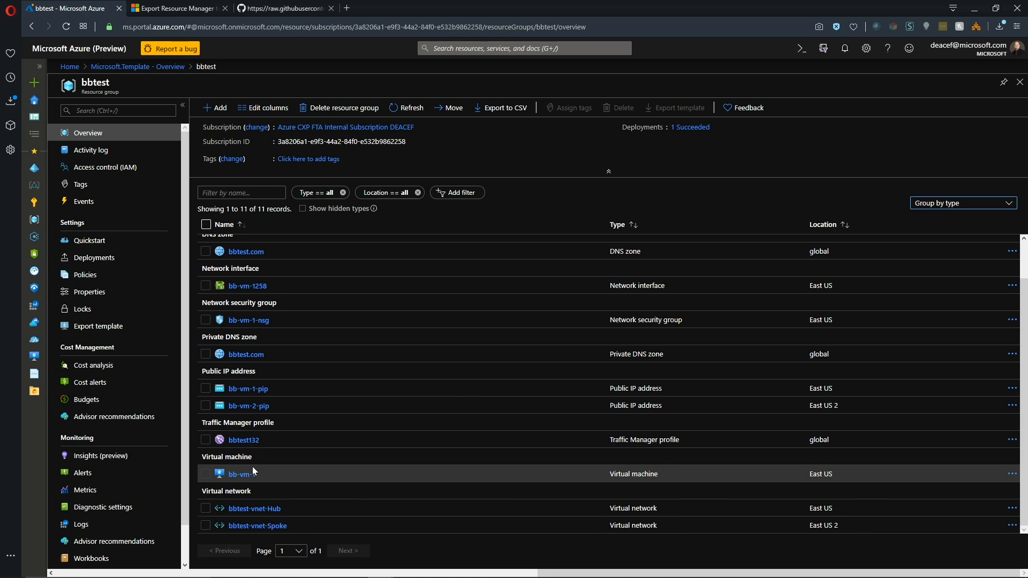
click(246, 473)
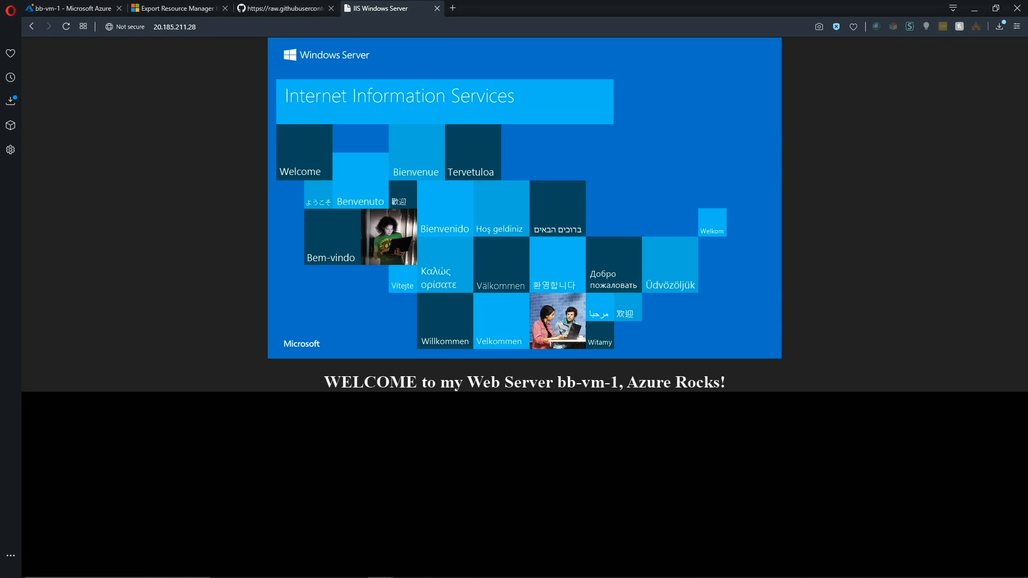
click(70, 6)
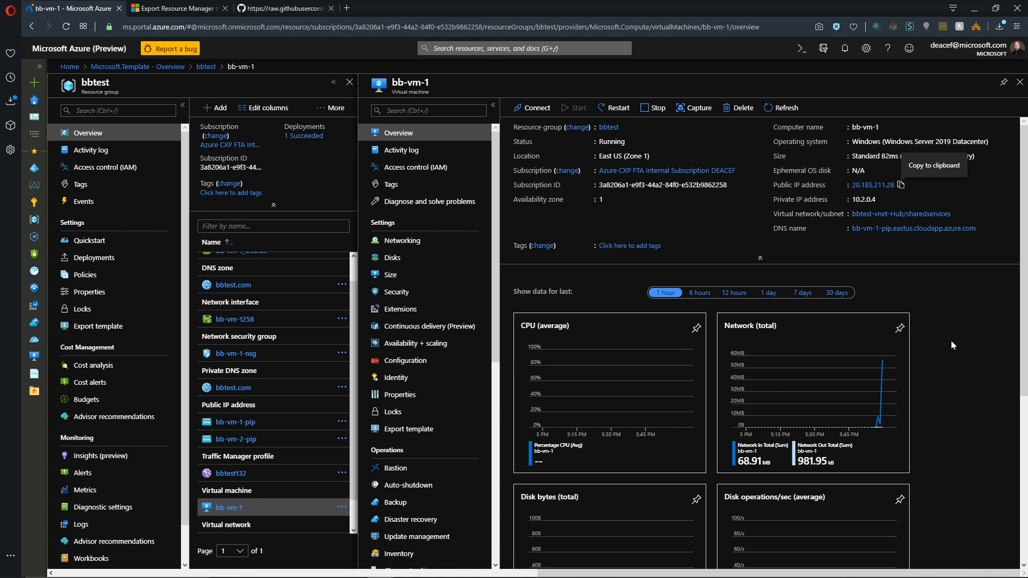
Scroll through the Microsoft.Template deployment's JSON template for bbtest.
scroll(down, 3)
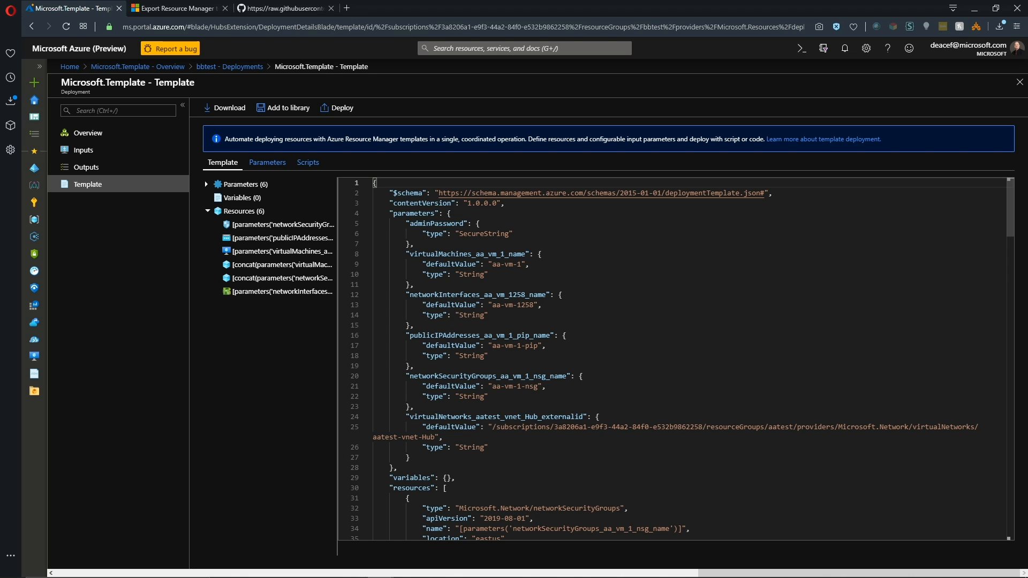
scroll(down, 3)
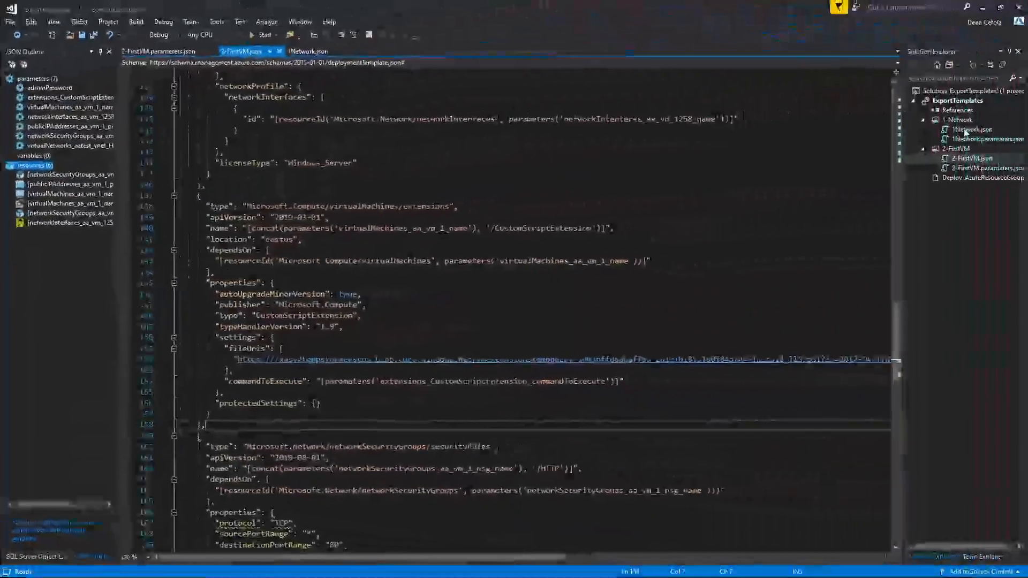
Review 1Network.json and 2-FirstVM.json, then add an Azure Resource Manager Deployment Template item to the project.
click(308, 50)
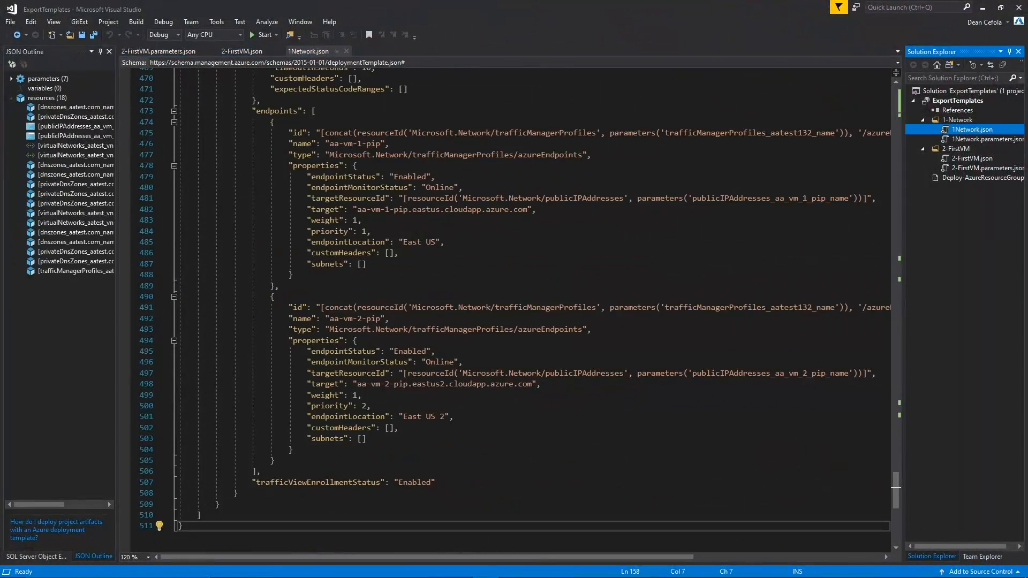
click(971, 157)
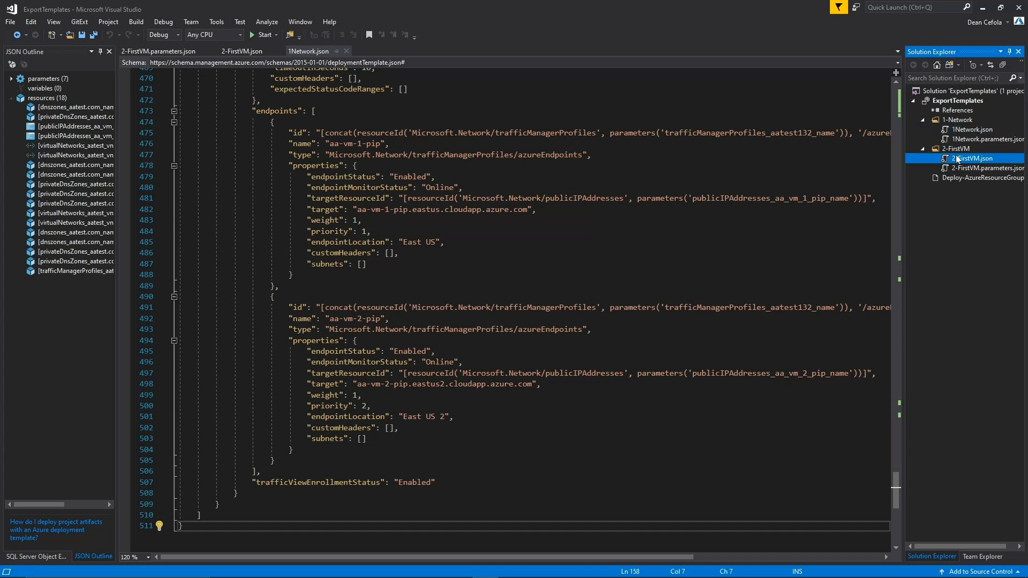
click(244, 50)
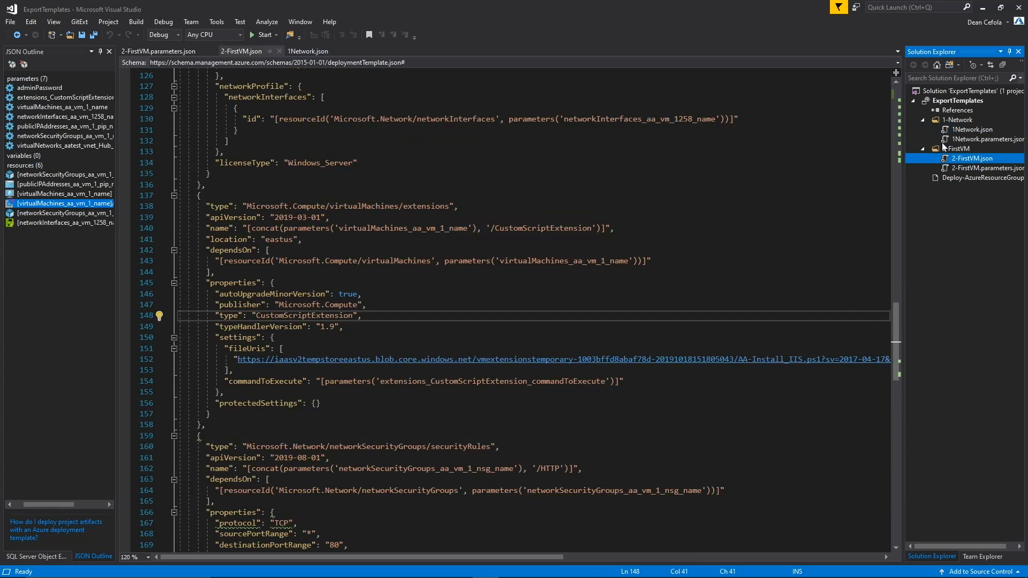
right_click(958, 101)
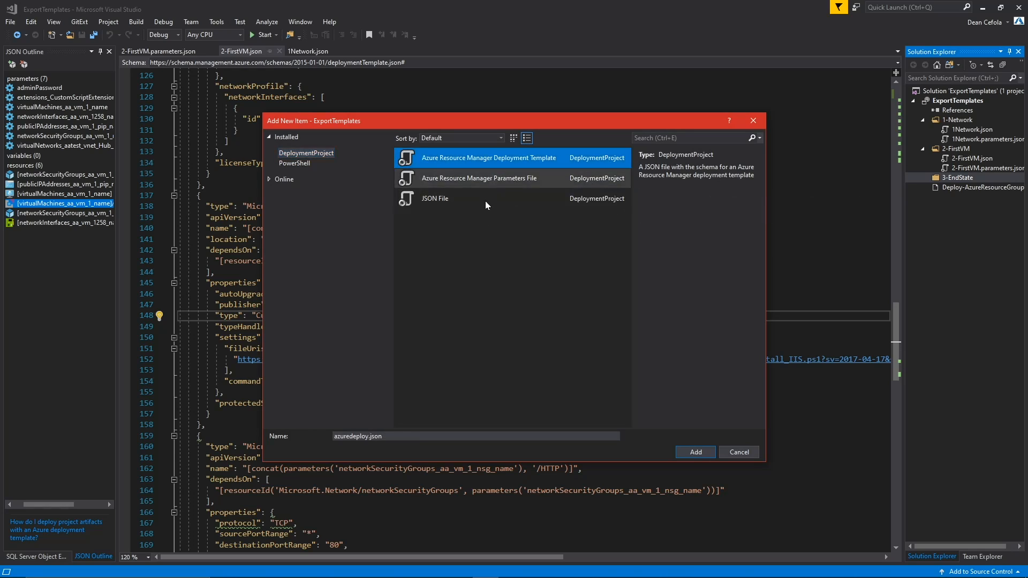
click(695, 452)
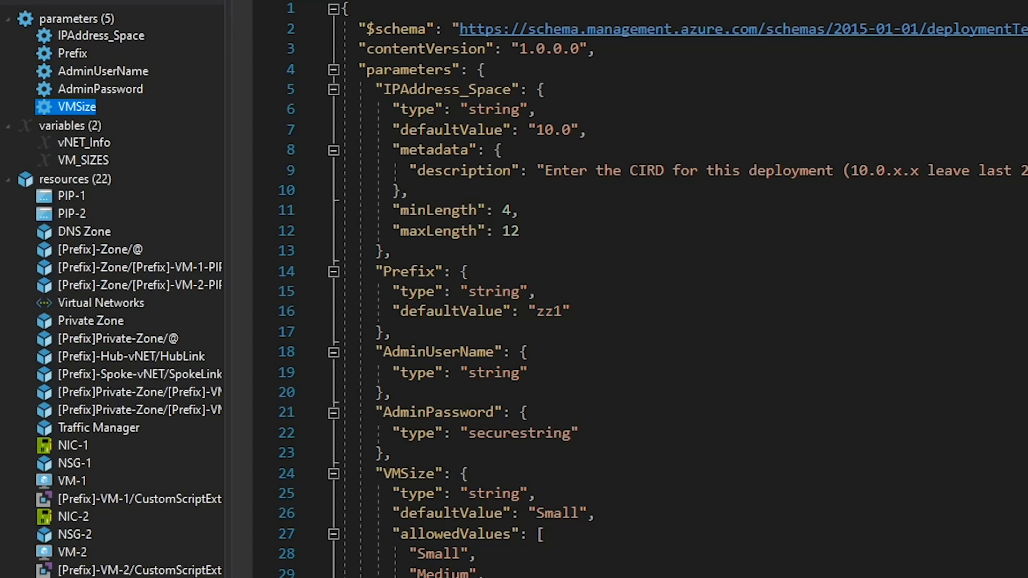
mouse_move(105, 28)
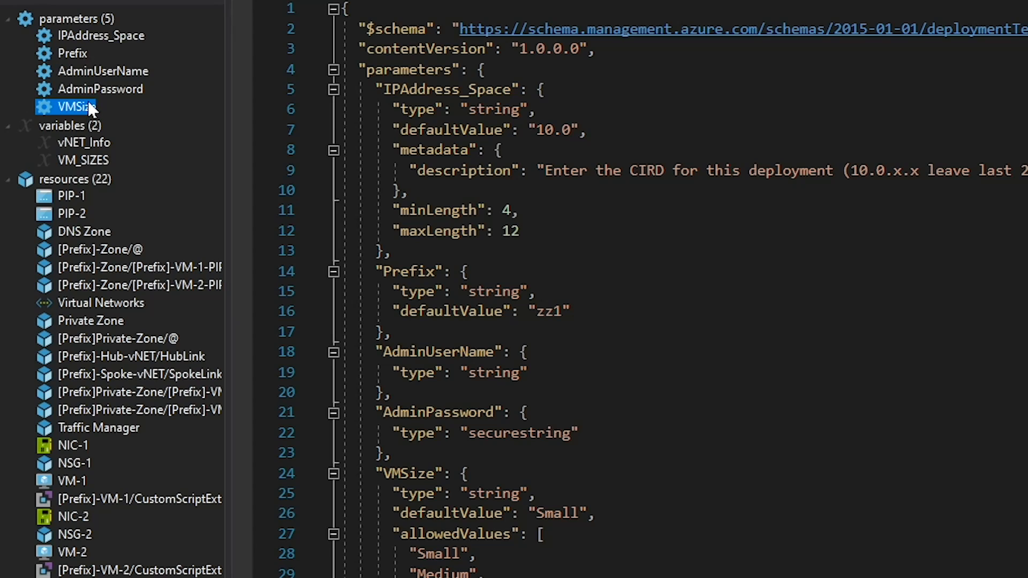
mouse_move(122, 62)
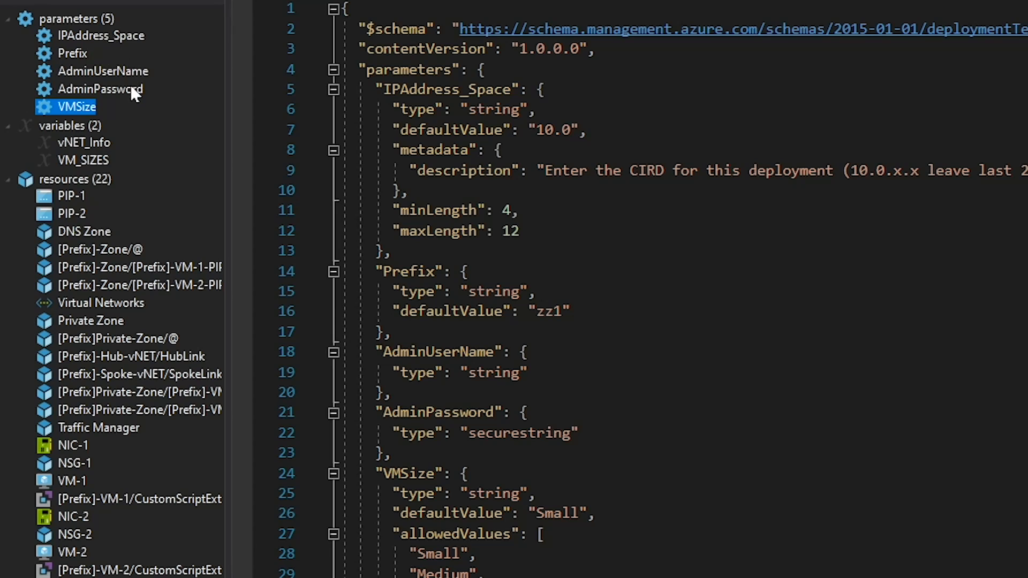
mouse_move(112, 105)
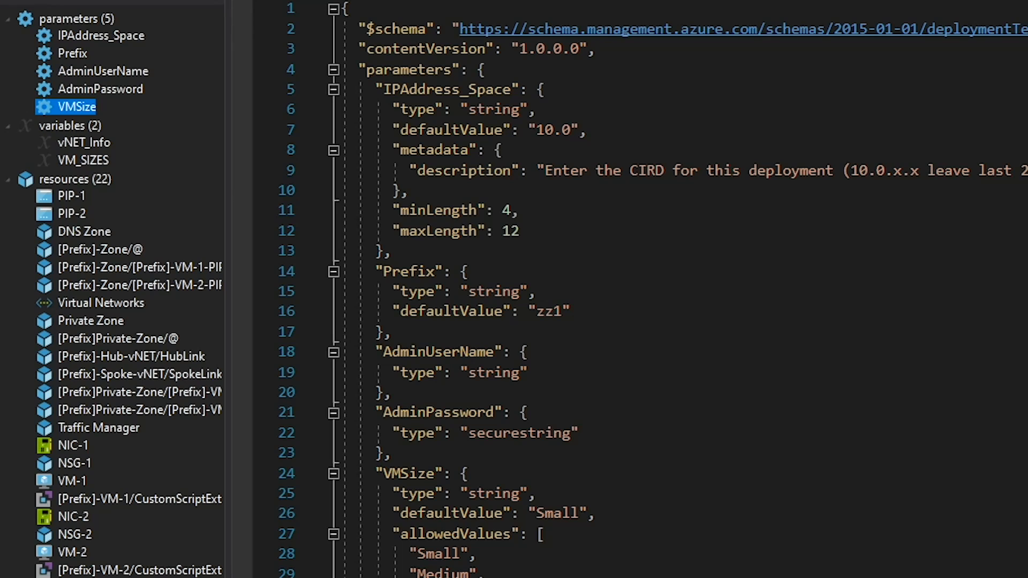
Inspect the Virtual Networks resource and vNET_Info hub/spoke subnet entries, then switch to 0-PortalExport.json.
scroll(down, 3)
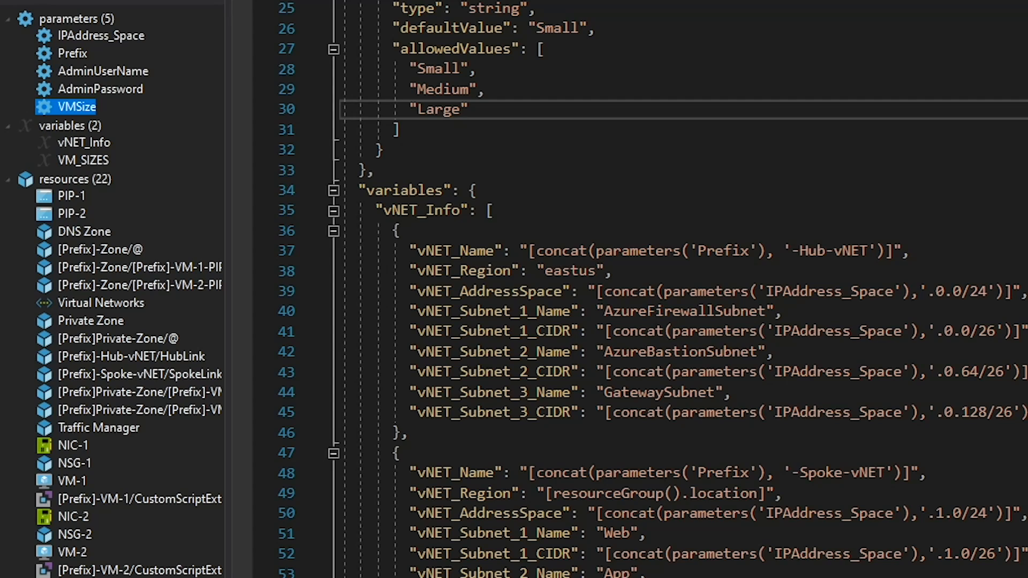
mouse_move(108, 306)
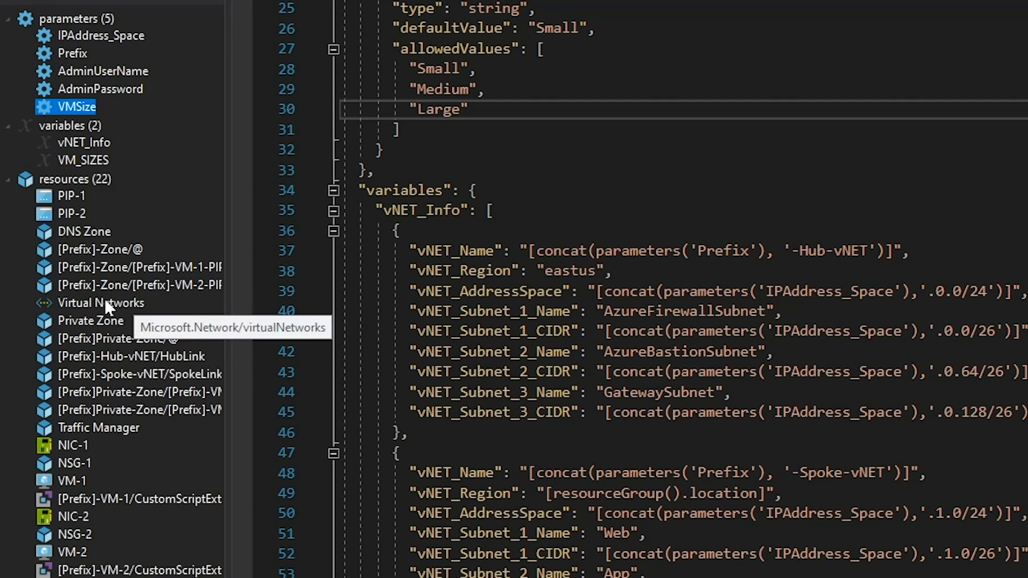
click(101, 303)
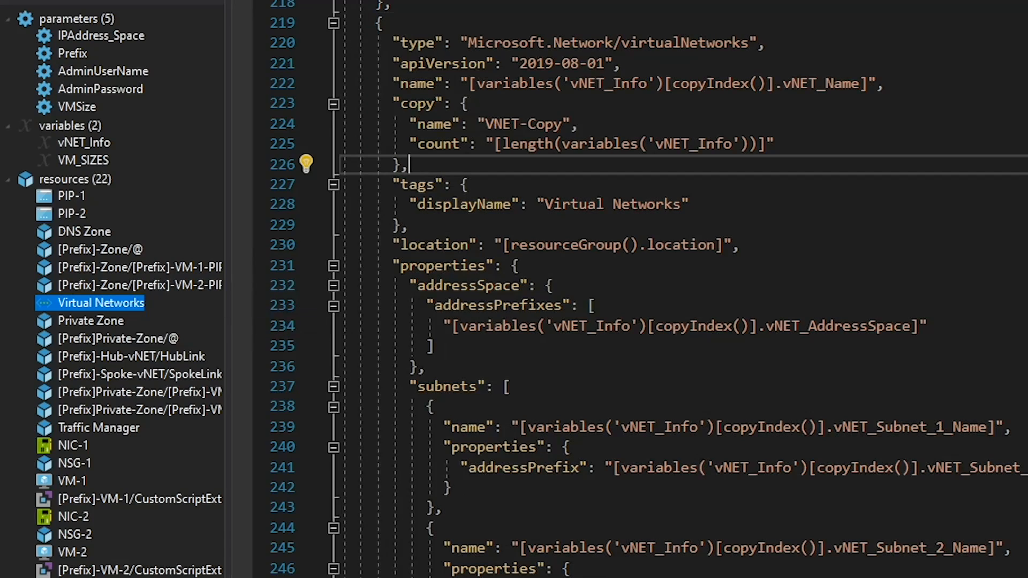
double_click(656, 426)
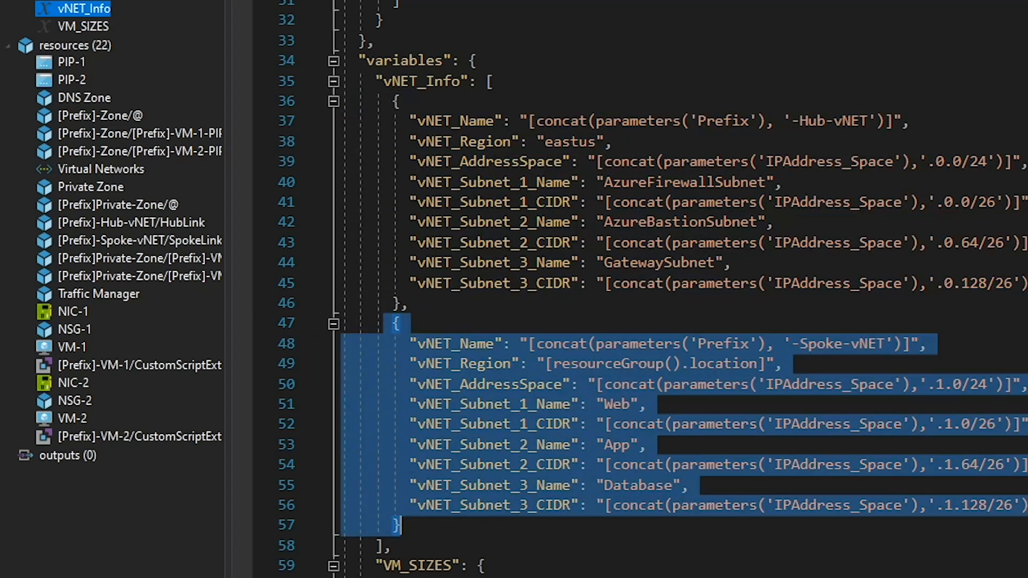
click(397, 525)
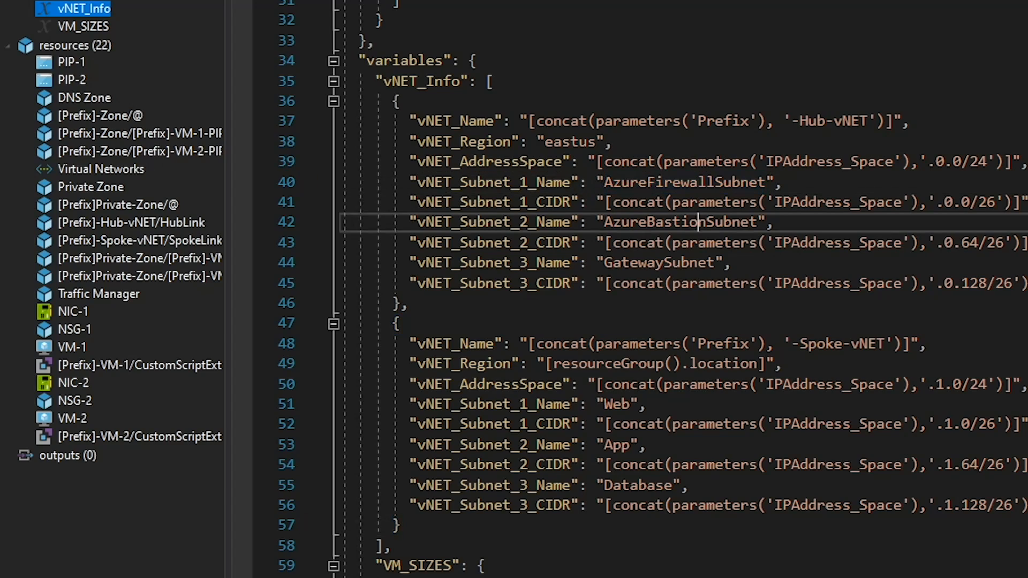
double_click(660, 263)
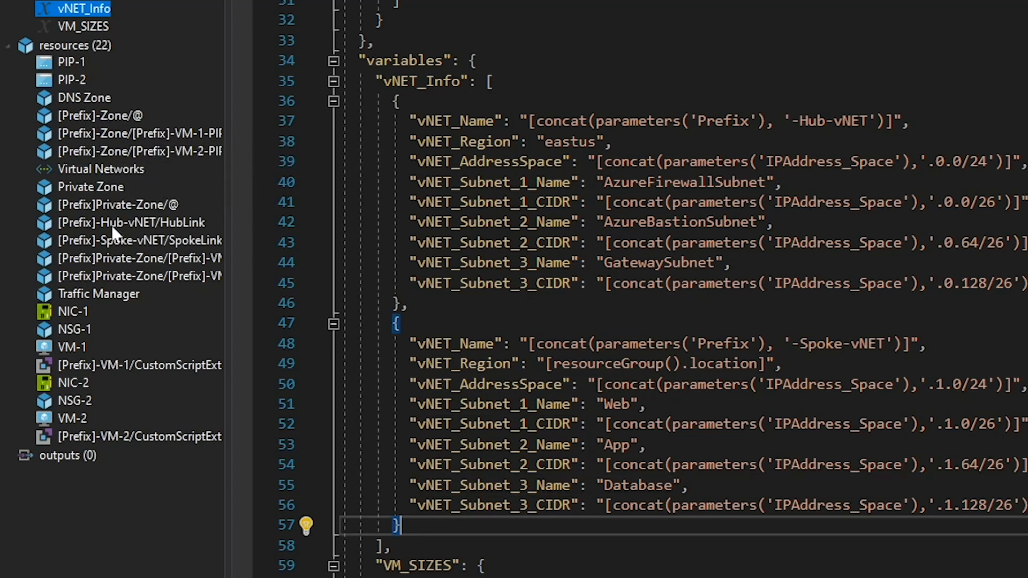
click(71, 312)
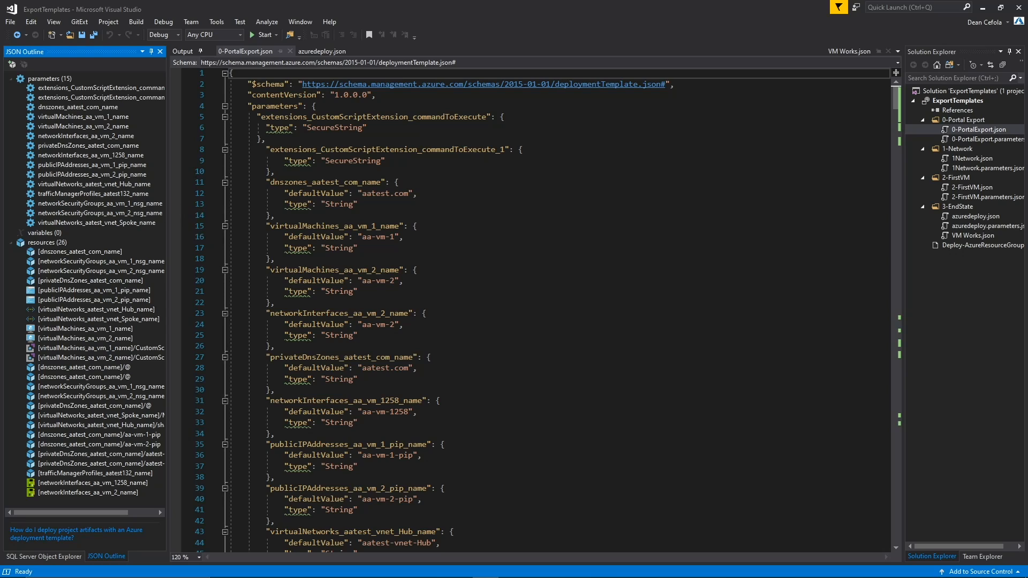
Switch back to the parameterized azuredeploy.json template from the portal export.
click(328, 51)
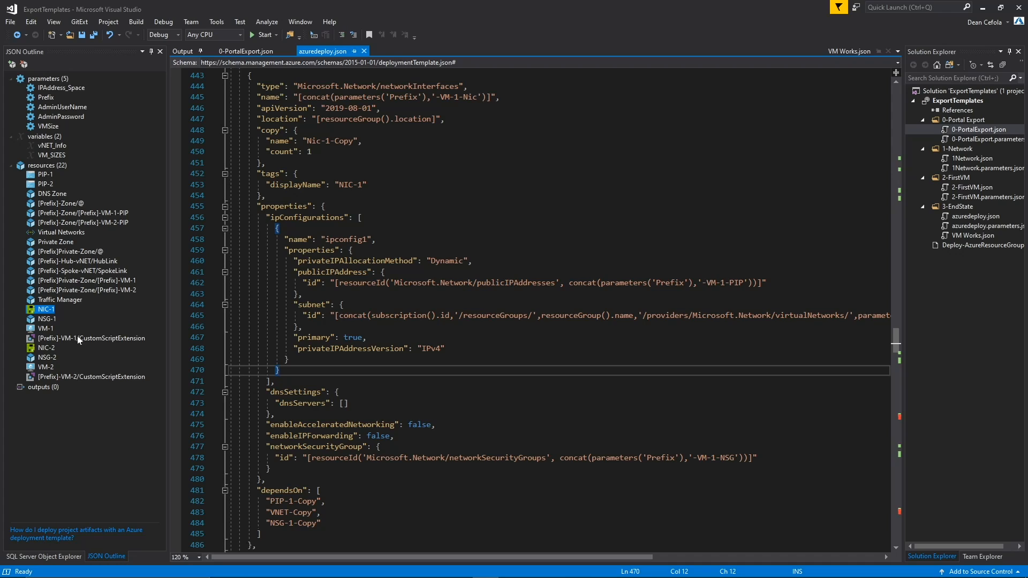
mouse_move(45, 329)
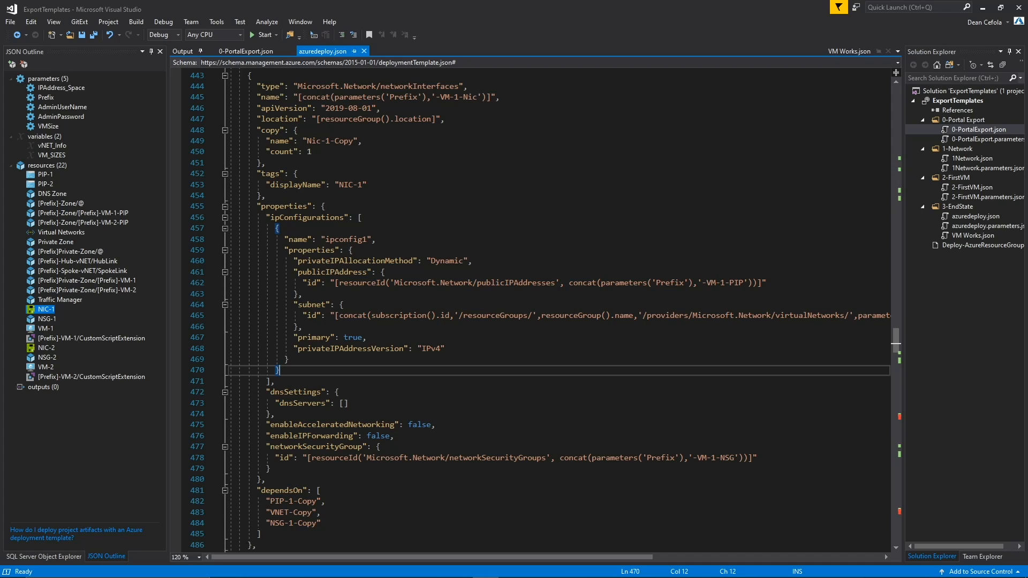
mouse_move(192, 416)
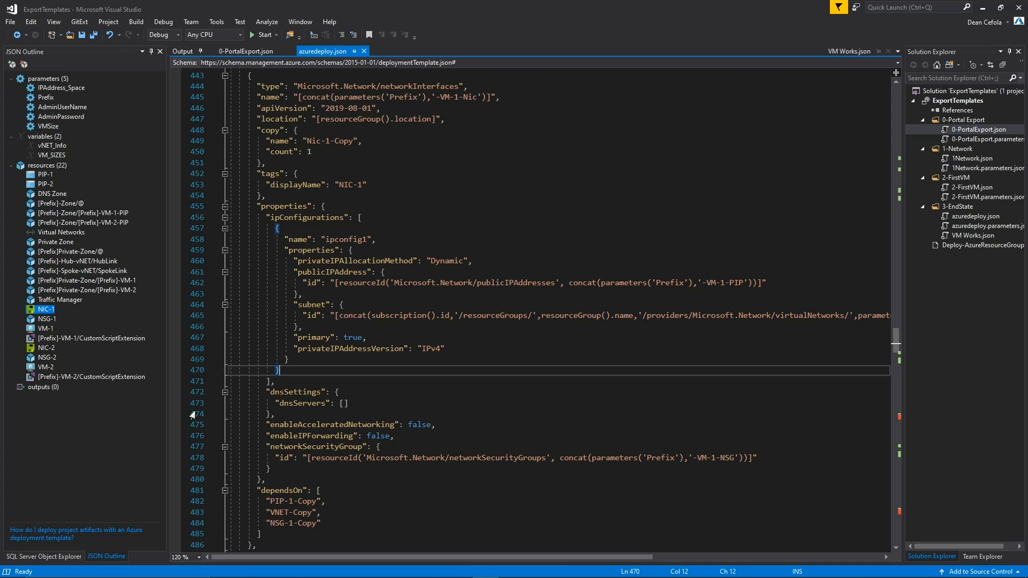